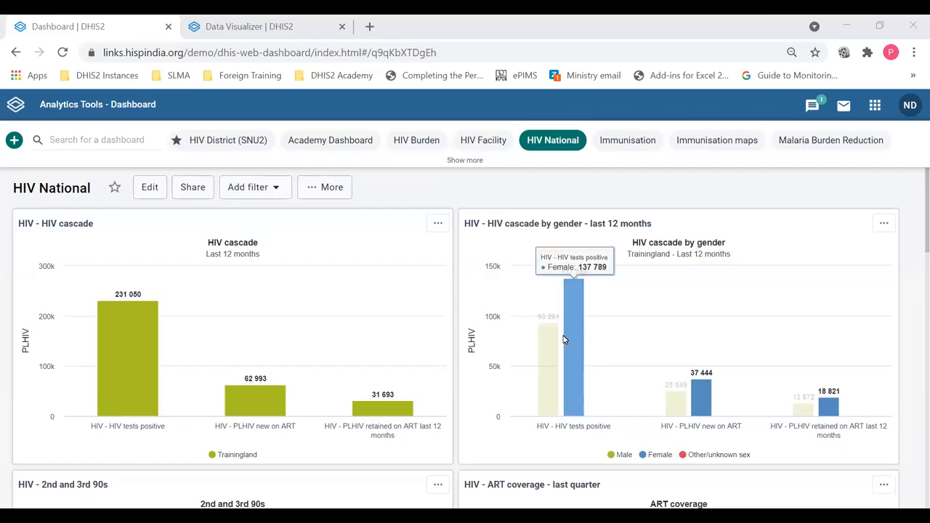
mouse_move(592, 192)
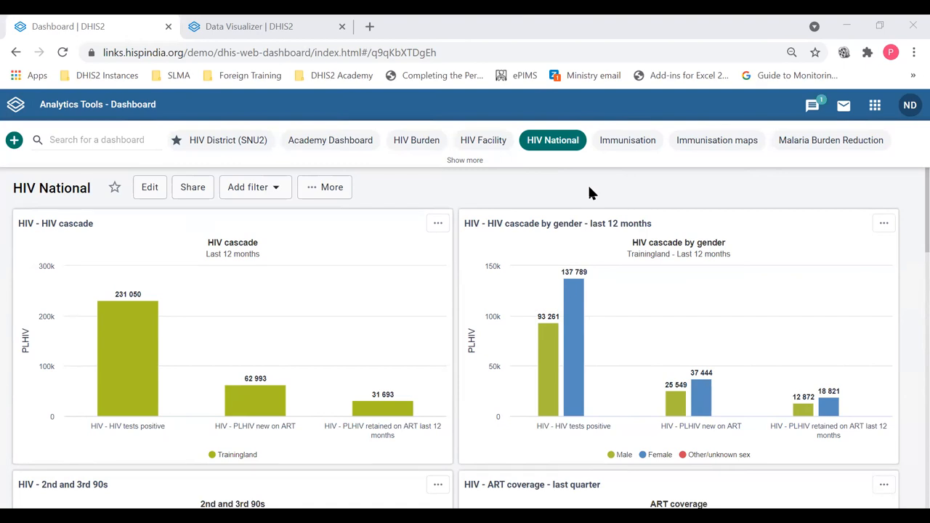
mouse_move(427, 104)
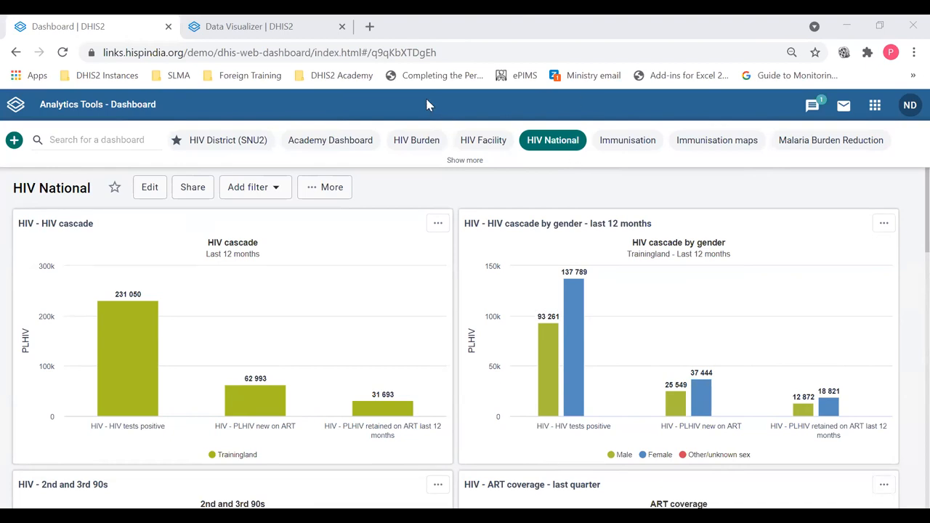
mouse_move(450, 189)
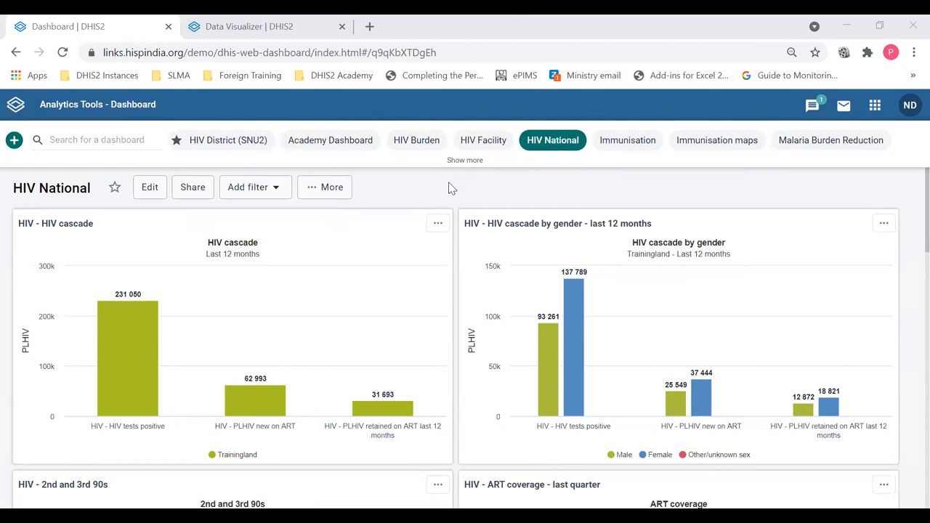
mouse_move(559, 152)
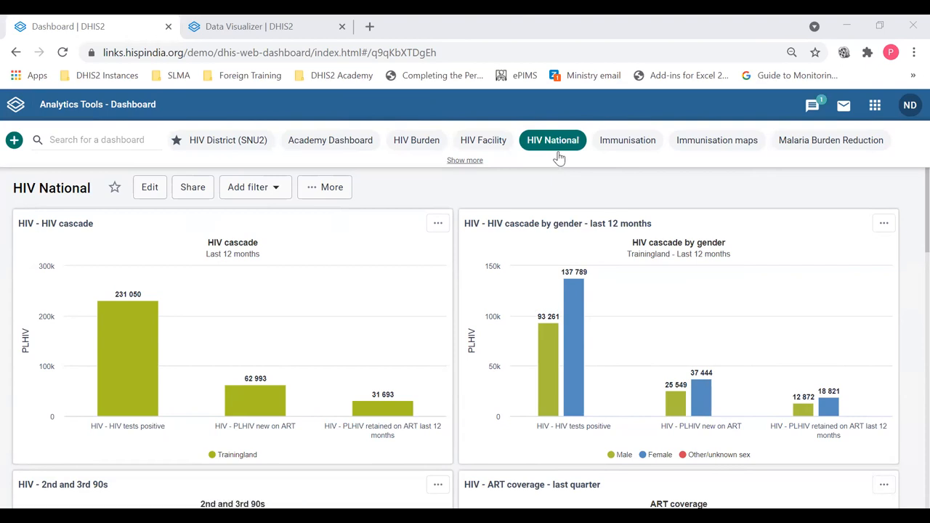
mouse_move(810, 224)
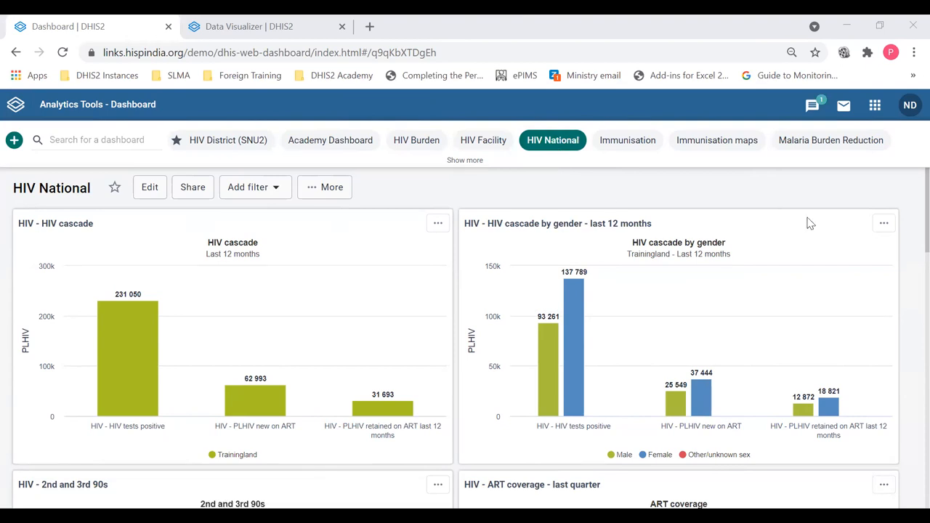
mouse_move(810, 145)
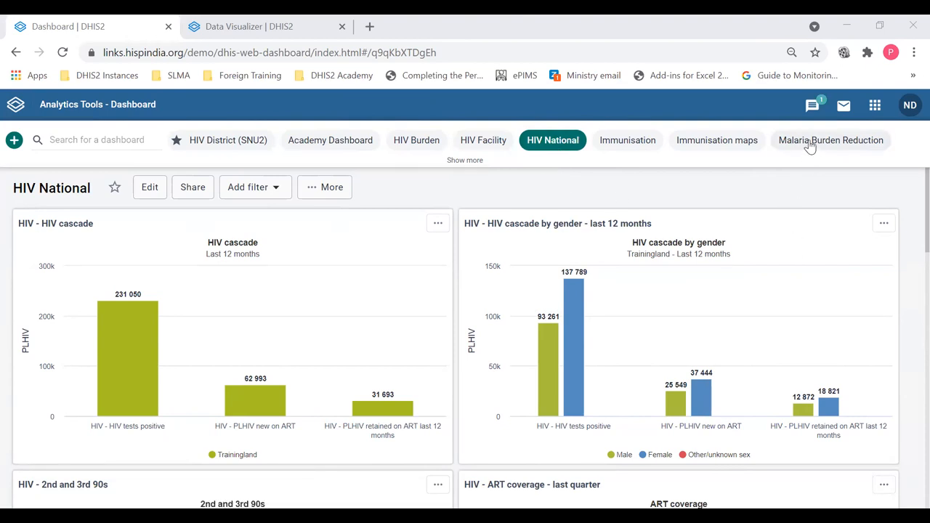
- Switch to the Malaria Burden Reduction dashboard and bring up the MAL - Surveillance item's options menu
left_click(830, 140)
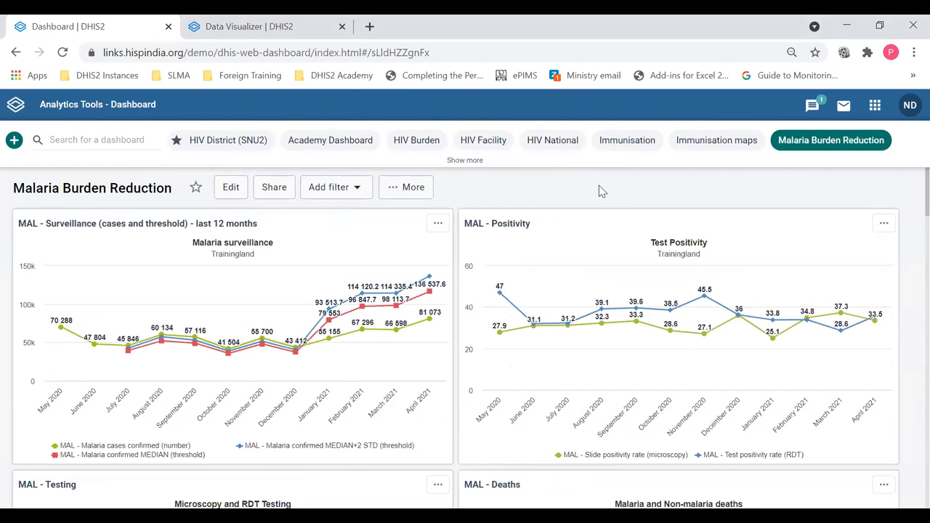
mouse_move(570, 225)
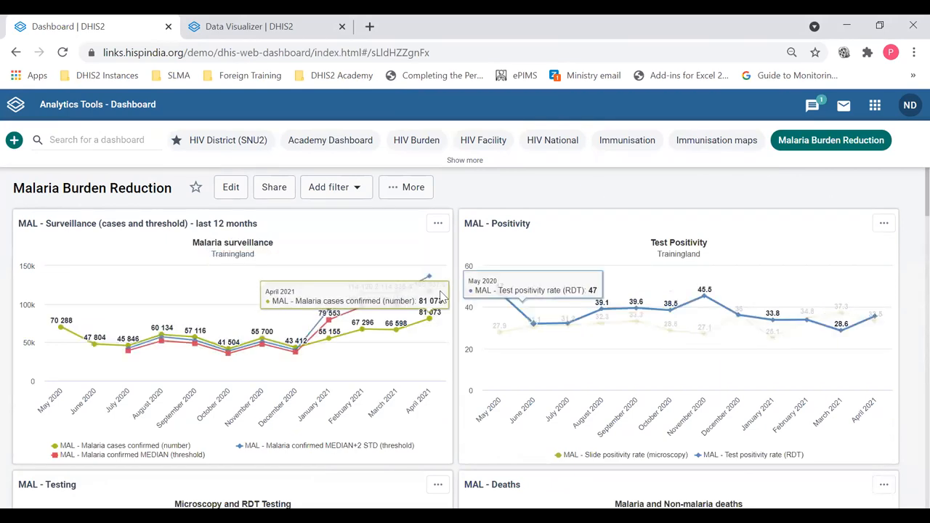
mouse_move(383, 343)
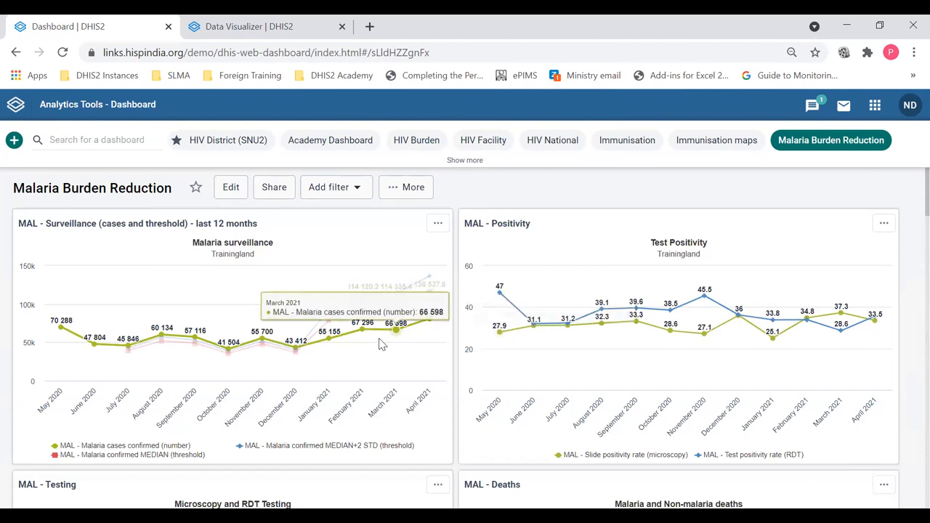
mouse_move(541, 416)
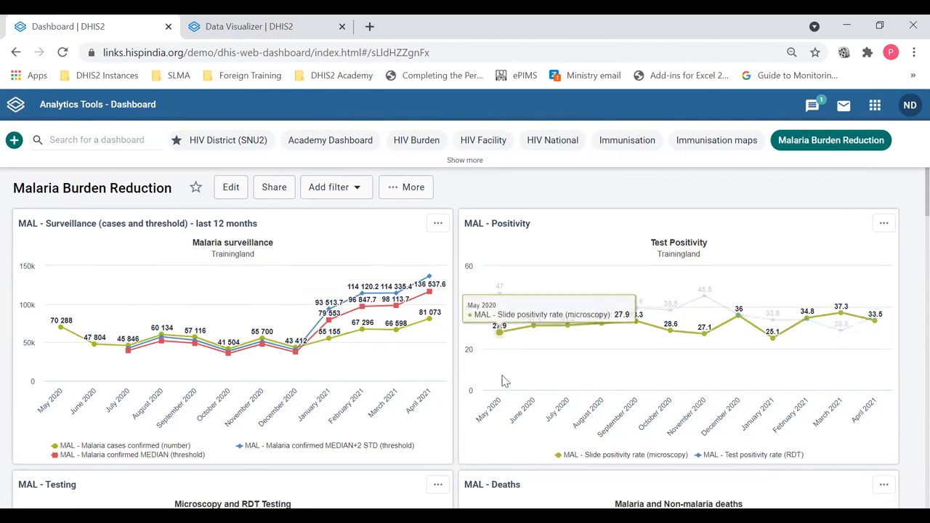
mouse_move(506, 381)
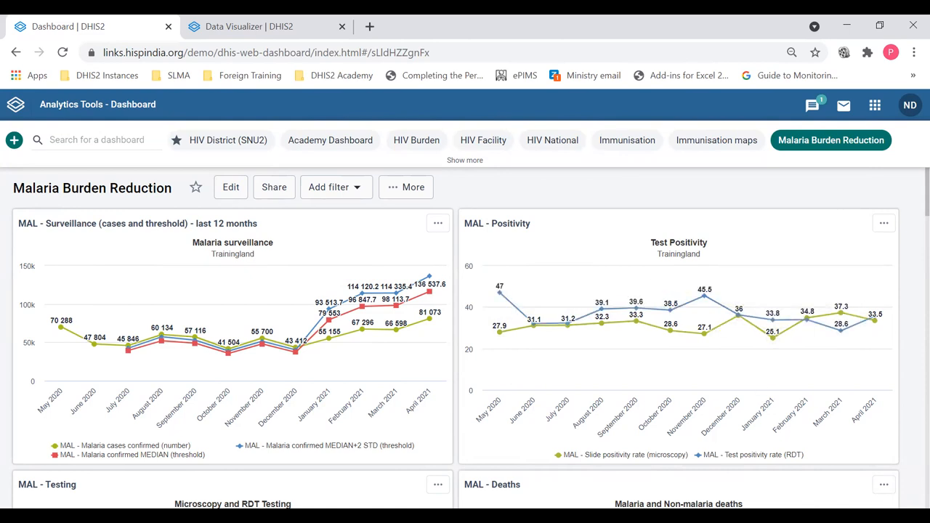
mouse_move(430, 319)
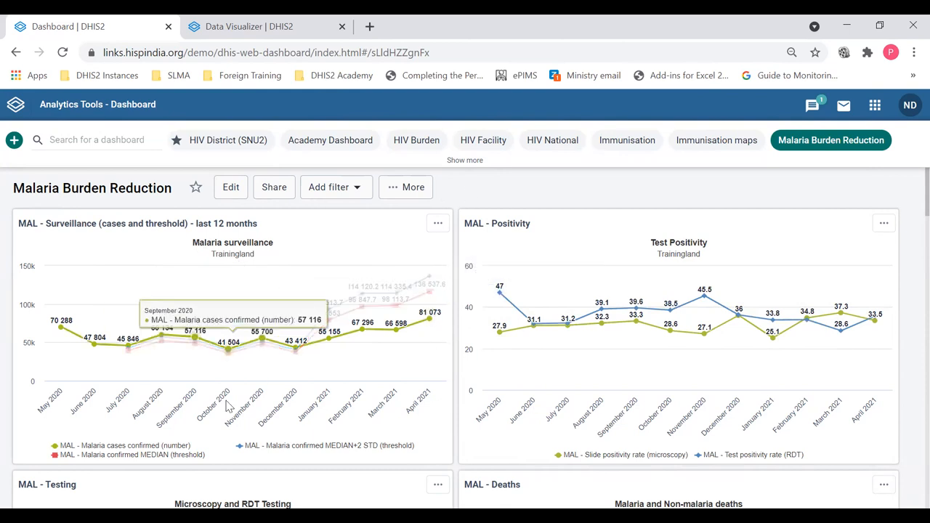
mouse_move(235, 264)
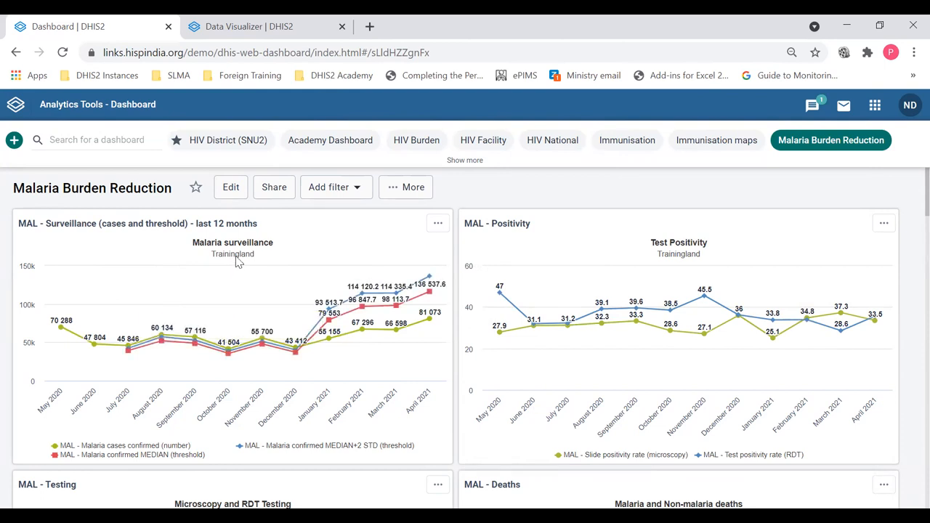
left_click(131, 454)
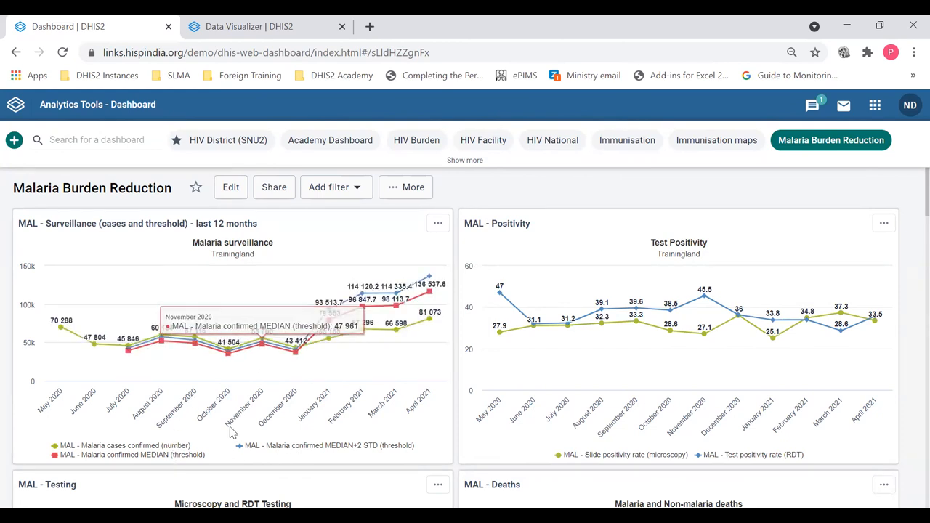
mouse_move(233, 260)
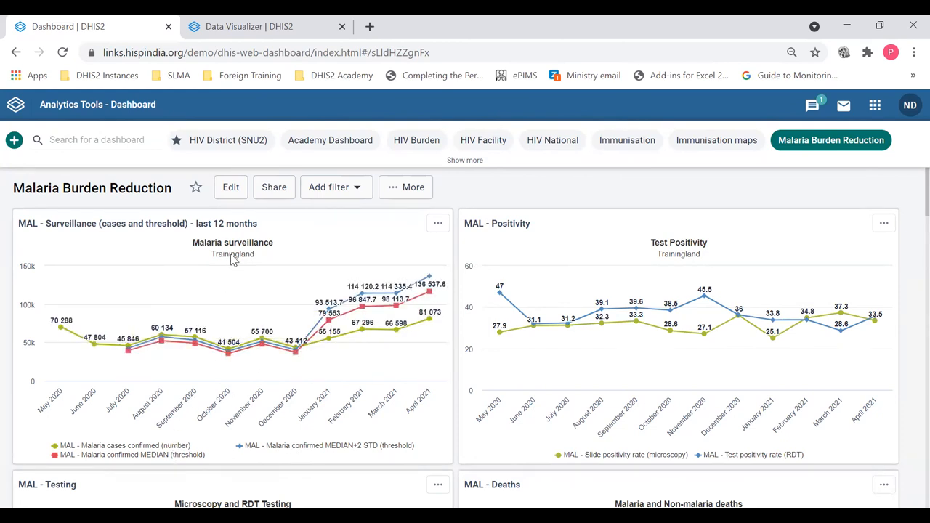
mouse_move(243, 261)
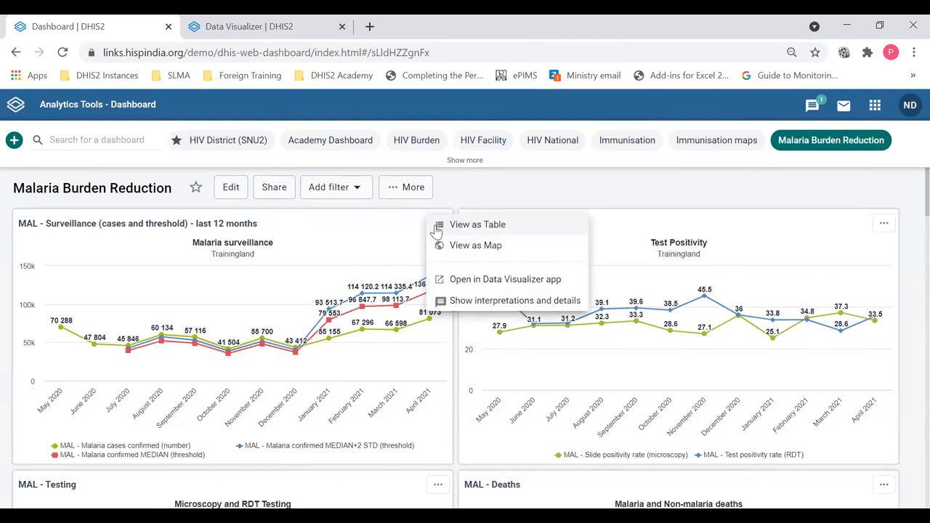
mouse_move(469, 279)
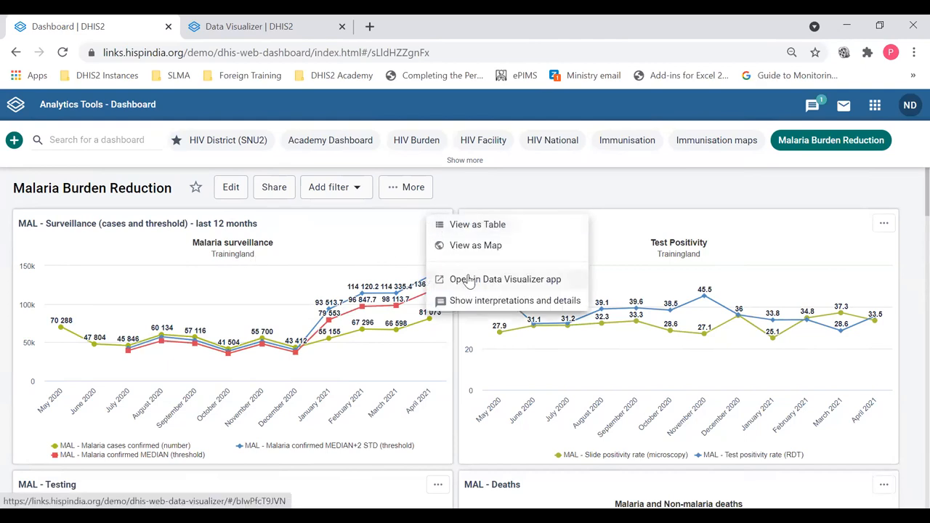
- Open MAL - Surveillance in the Data Visualizer app as a line chart in a new tab
left_click(504, 278)
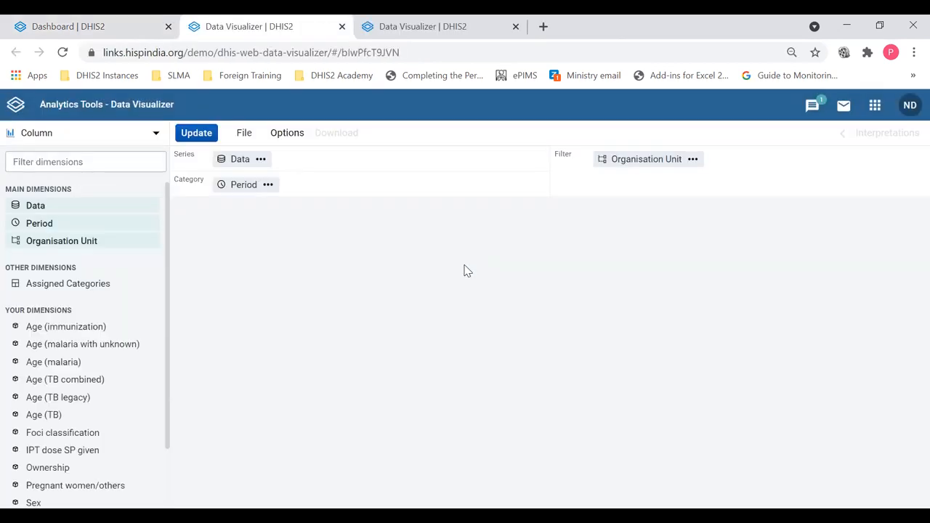
left_click(196, 132)
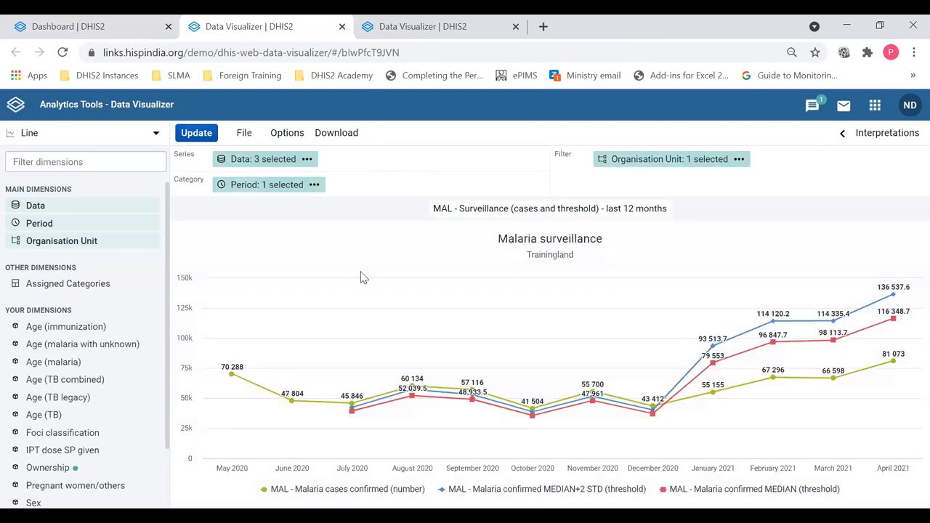
mouse_move(768, 200)
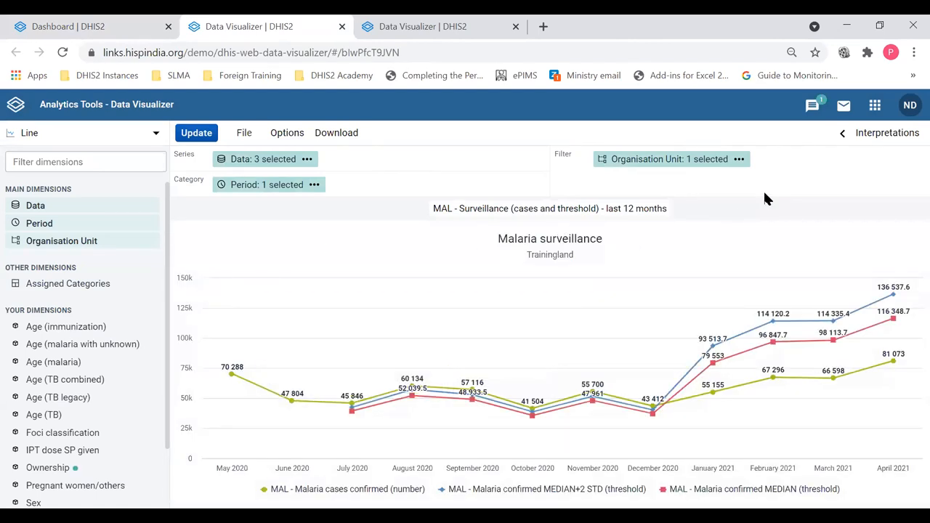
mouse_move(291, 161)
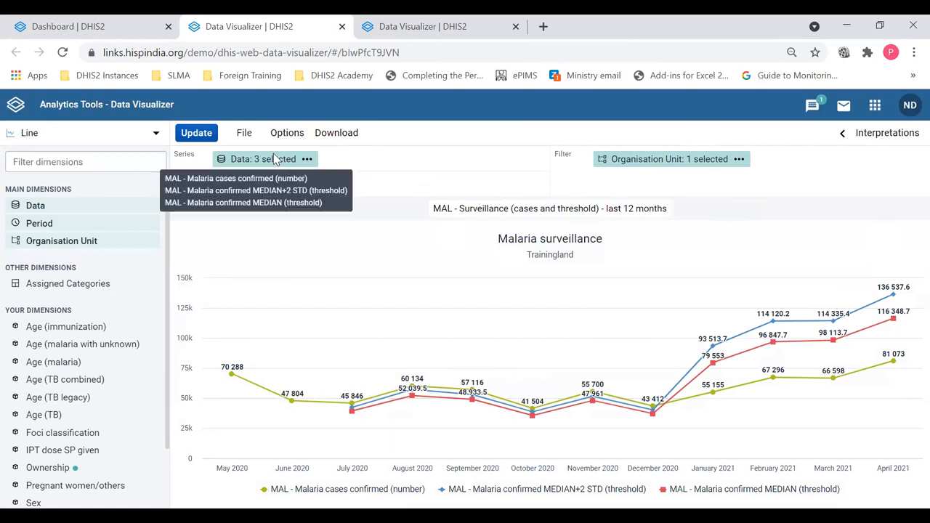
left_click(262, 158)
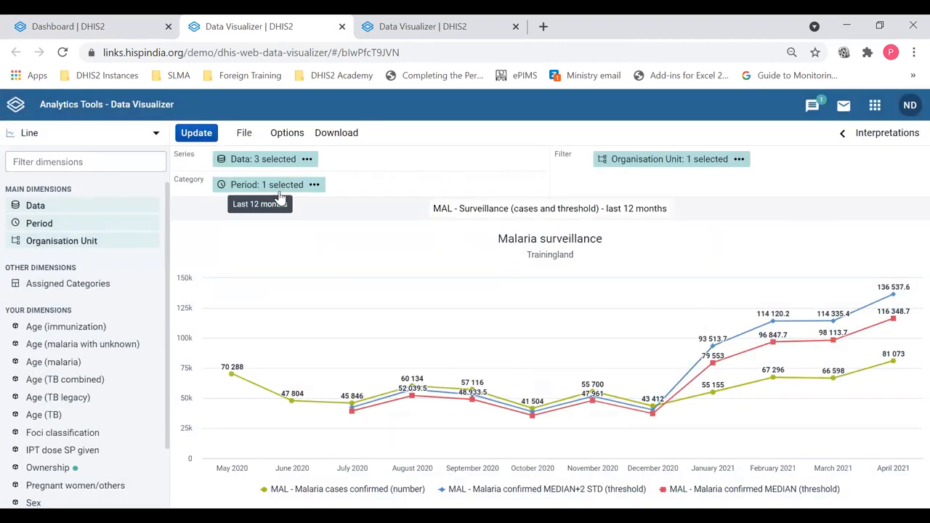
left_click(266, 185)
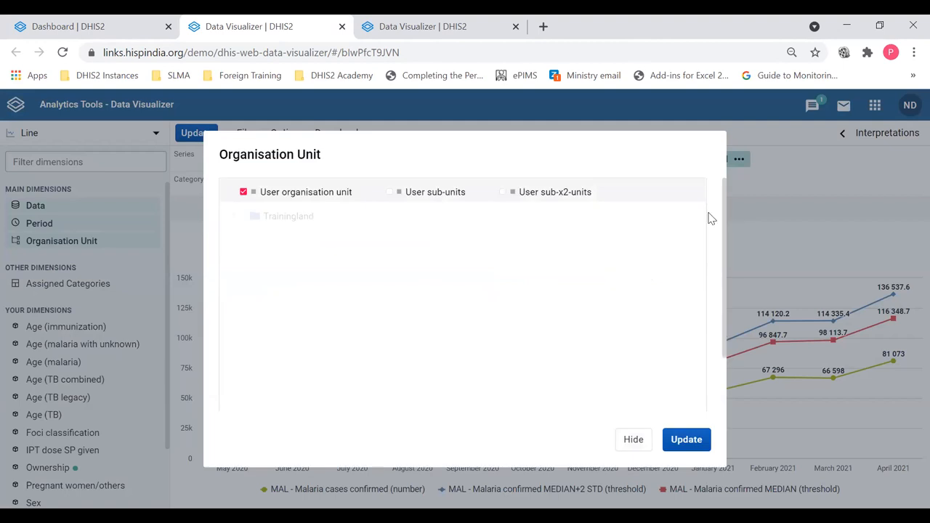
mouse_move(383, 241)
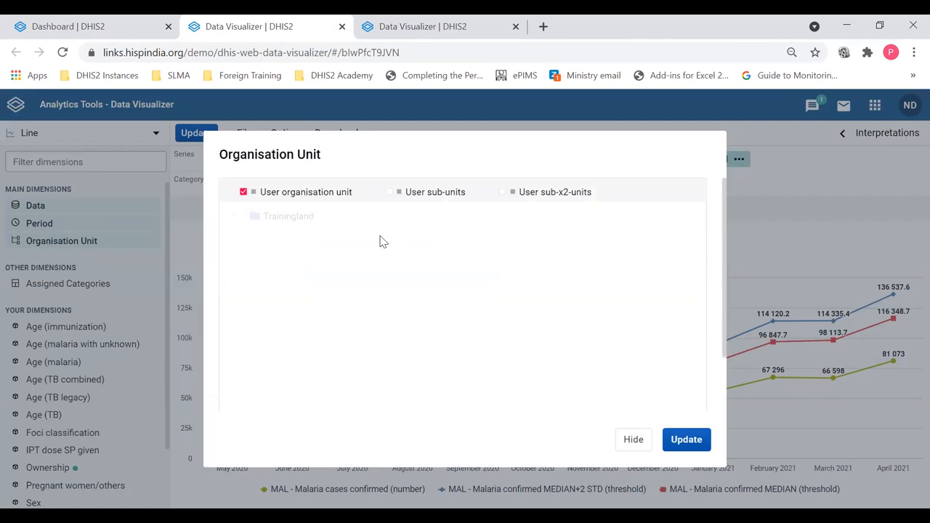
mouse_move(327, 220)
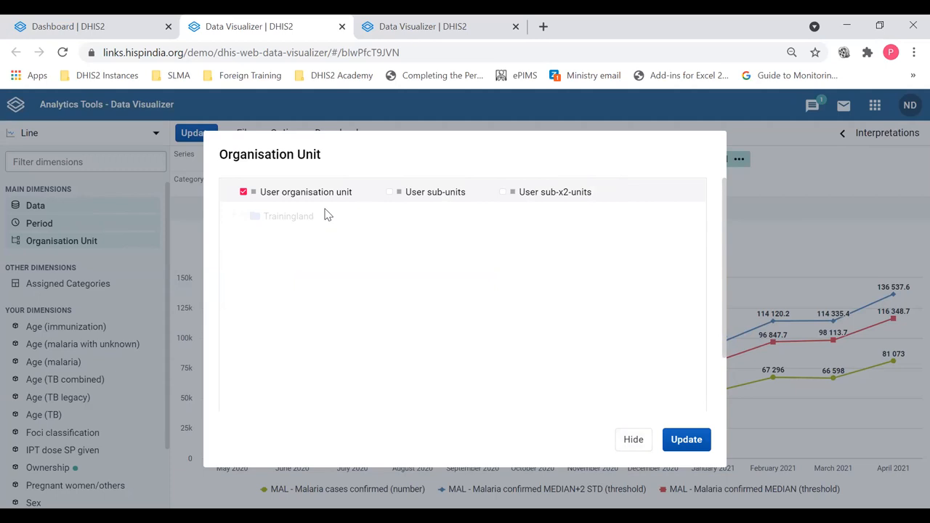
mouse_move(545, 367)
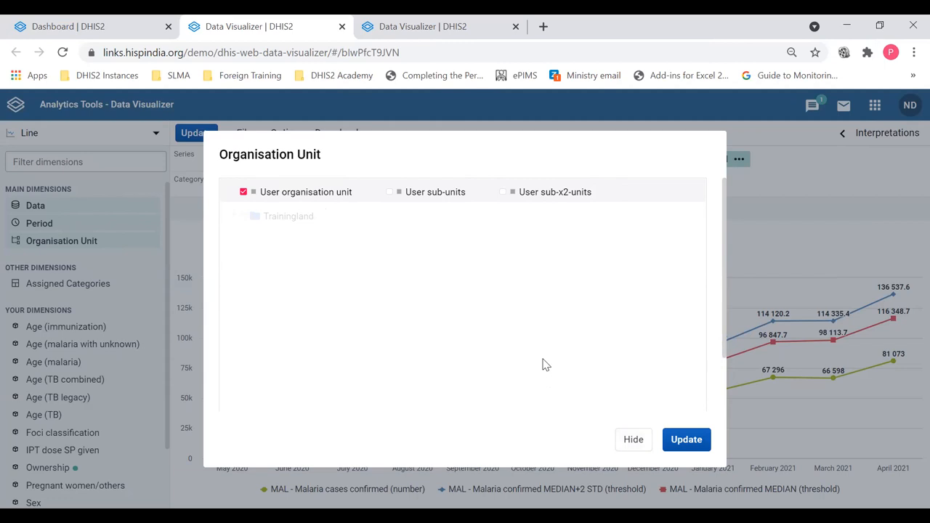
mouse_move(633, 439)
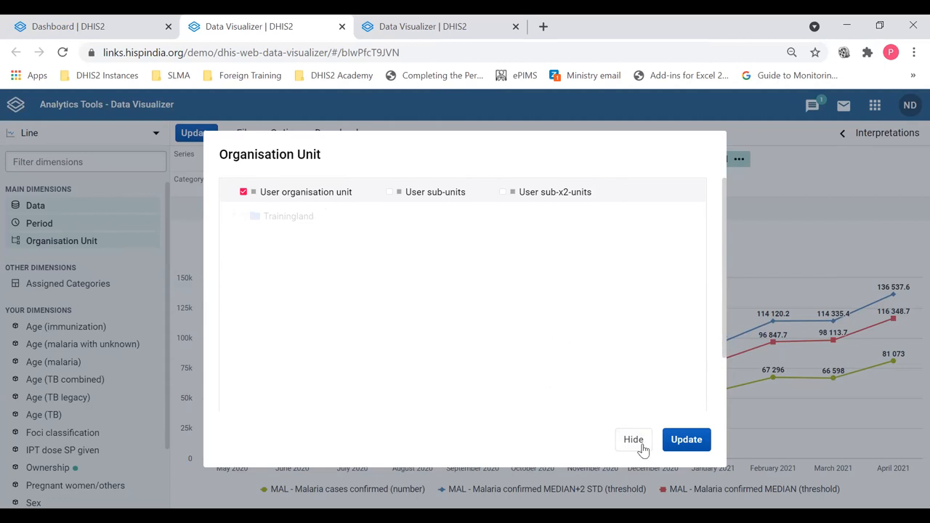
left_click(633, 439)
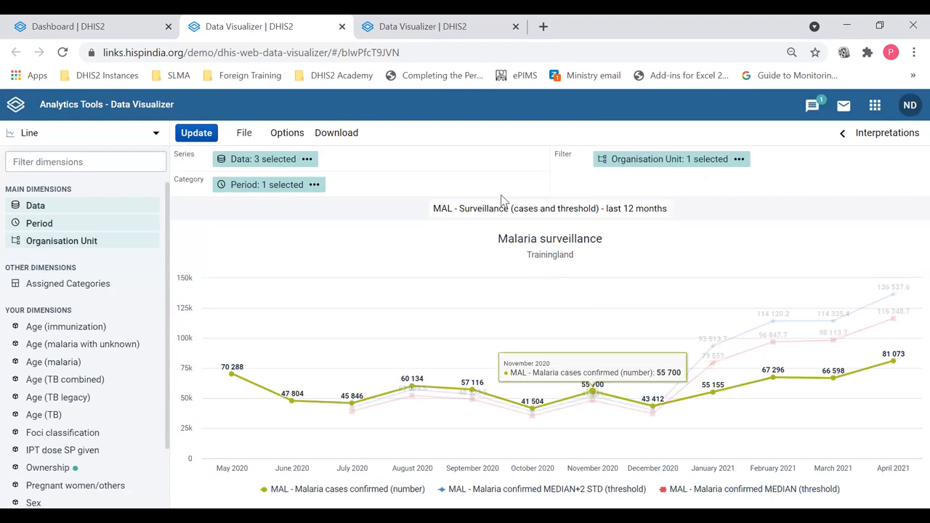
mouse_move(668, 158)
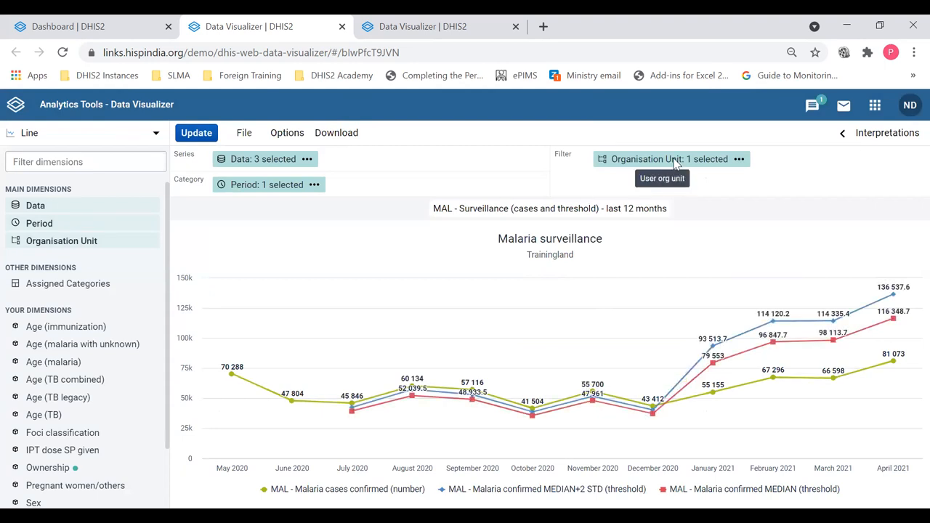
- Replace User organisation unit with User sub-units so the chart covers Animal and Food Region
left_click(668, 158)
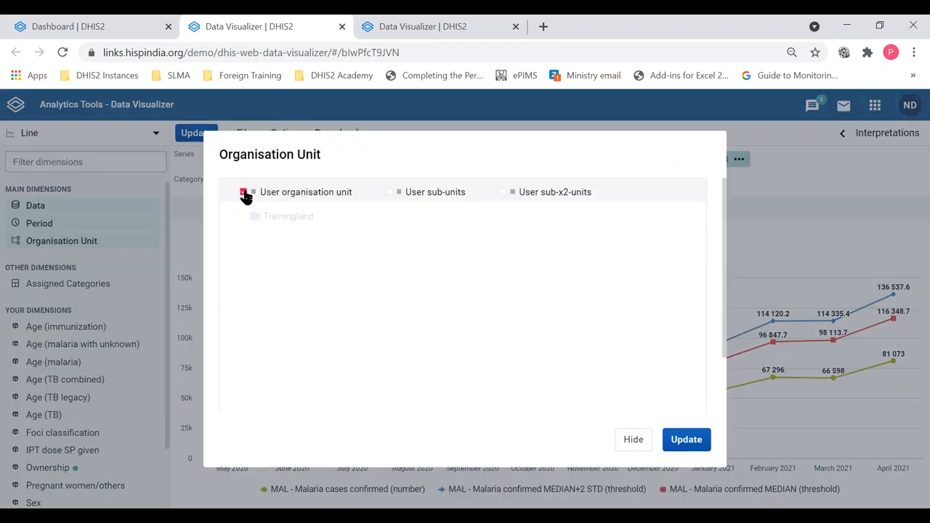
left_click(243, 191)
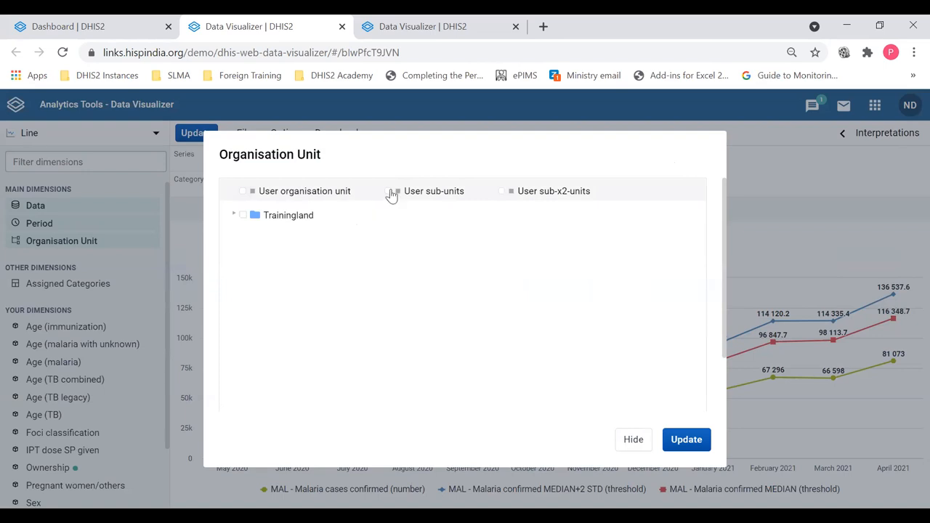
left_click(388, 191)
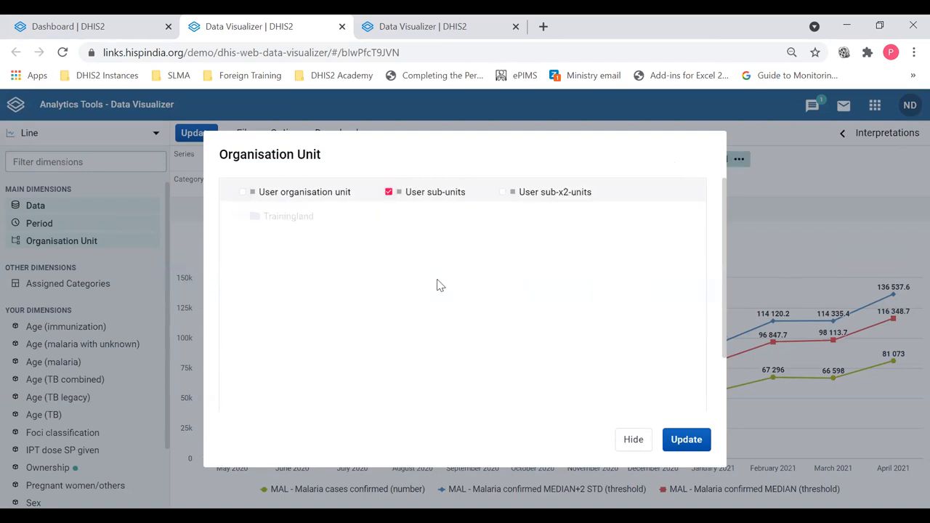
mouse_move(445, 278)
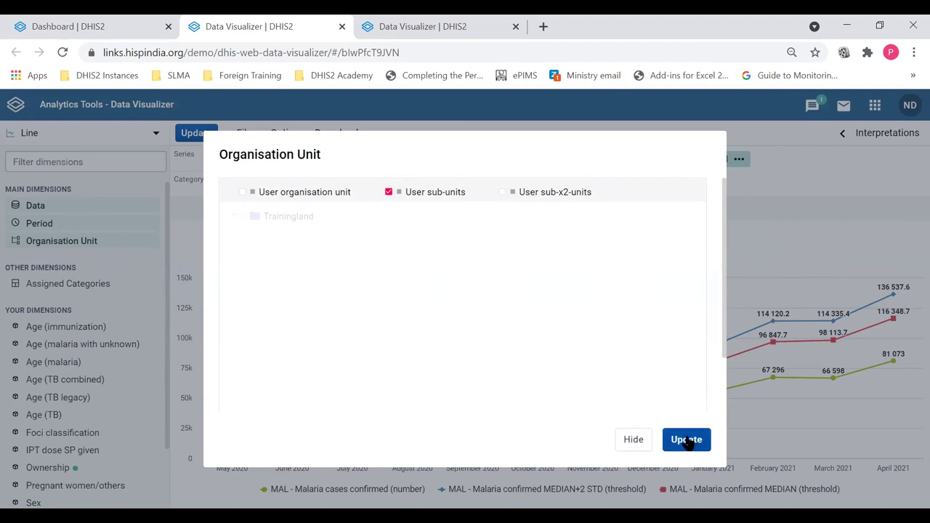
left_click(686, 439)
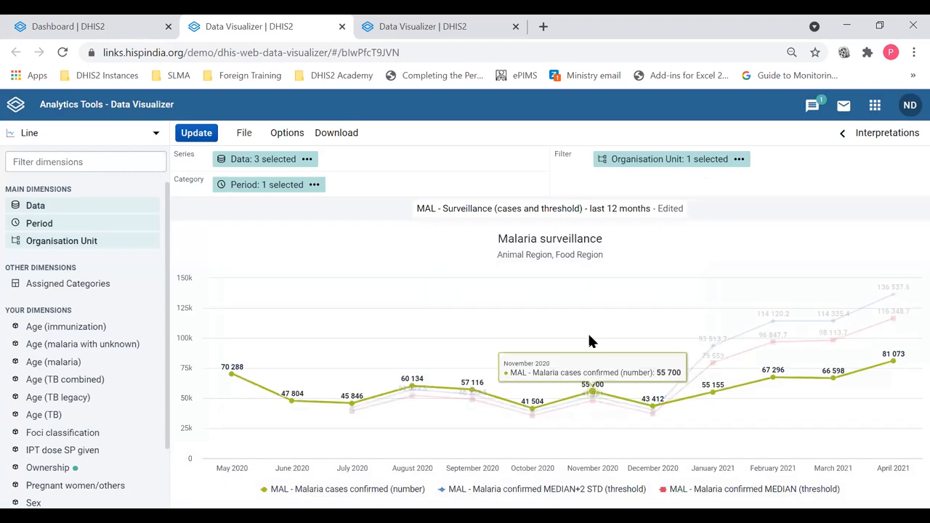
mouse_move(588, 263)
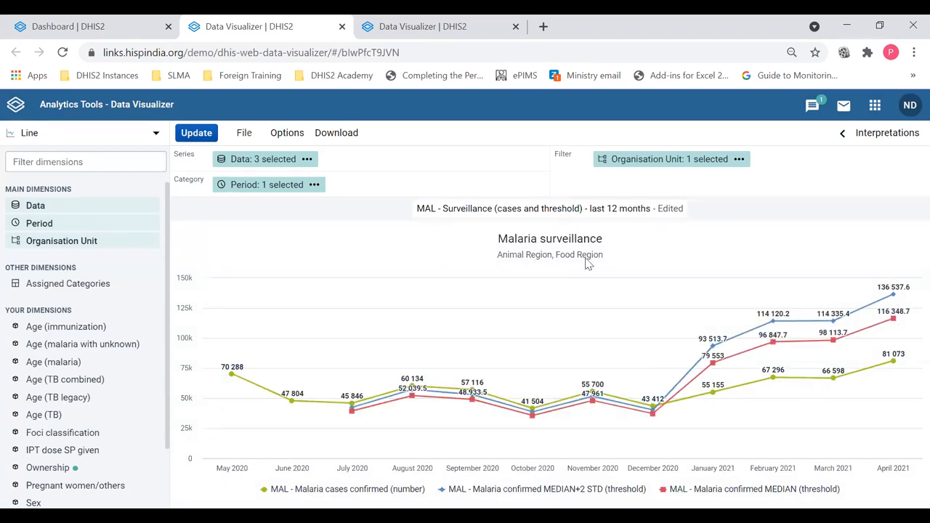
mouse_move(532, 266)
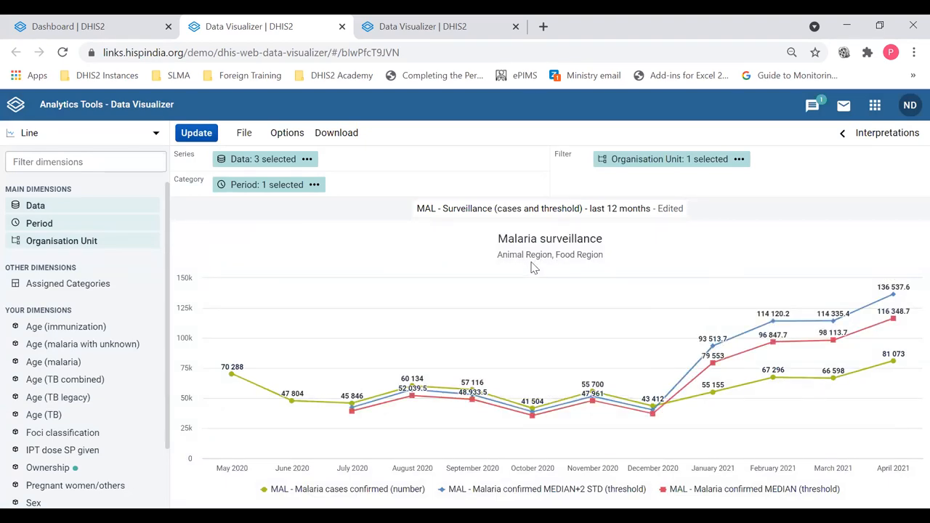
mouse_move(581, 261)
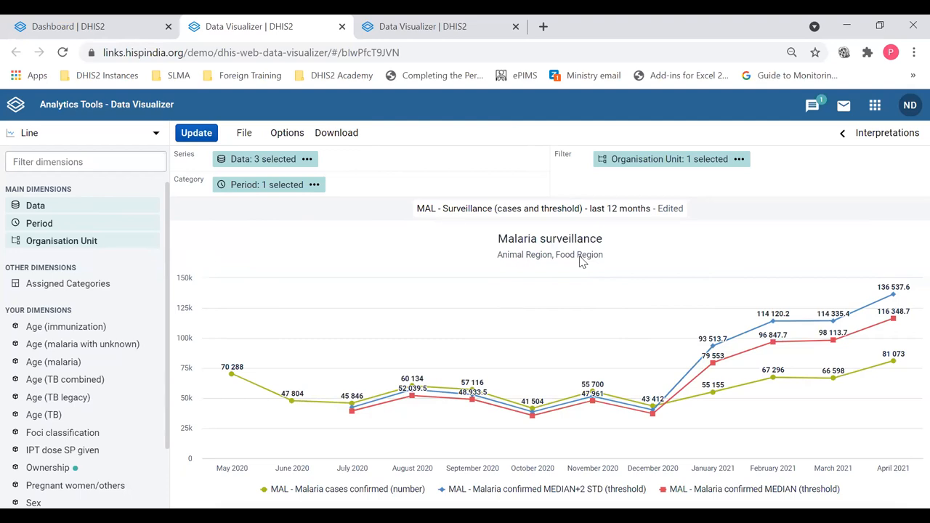
mouse_move(592, 398)
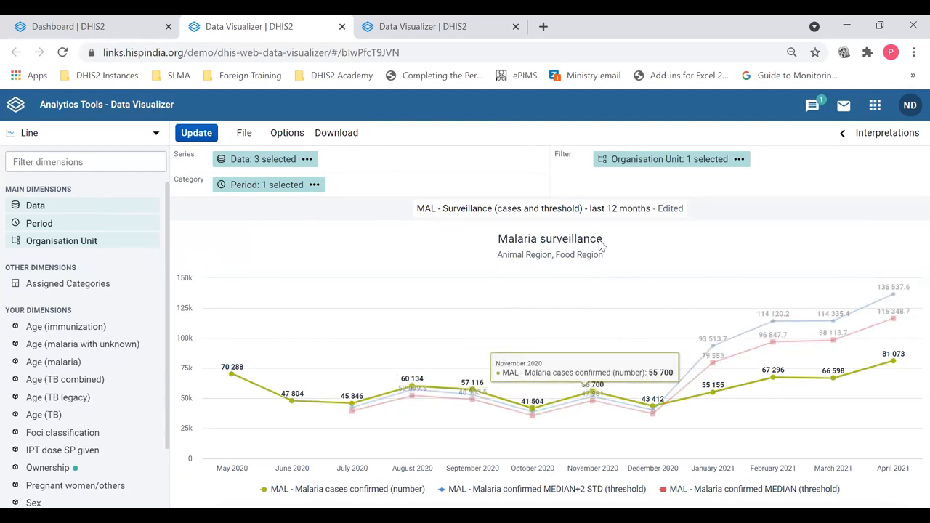
mouse_move(616, 161)
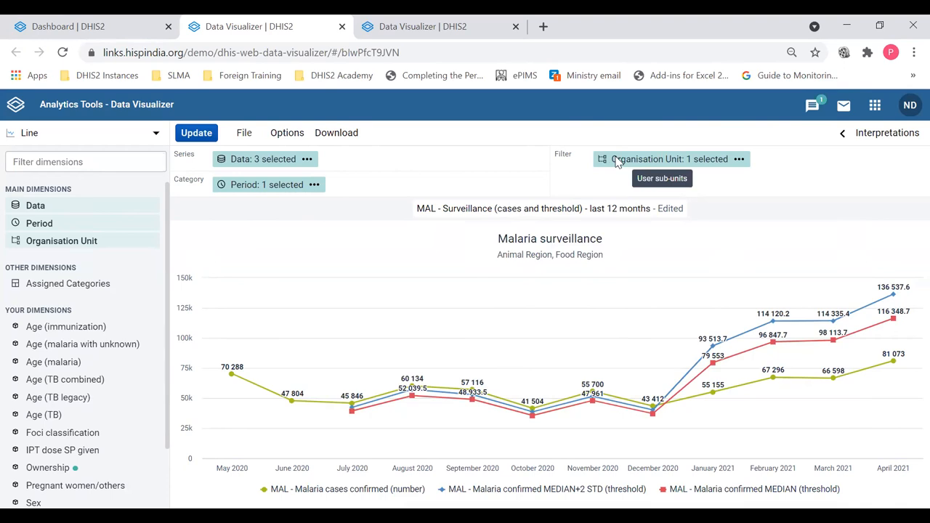
- Show the chart at district level using User sub-x2-units
left_click(669, 158)
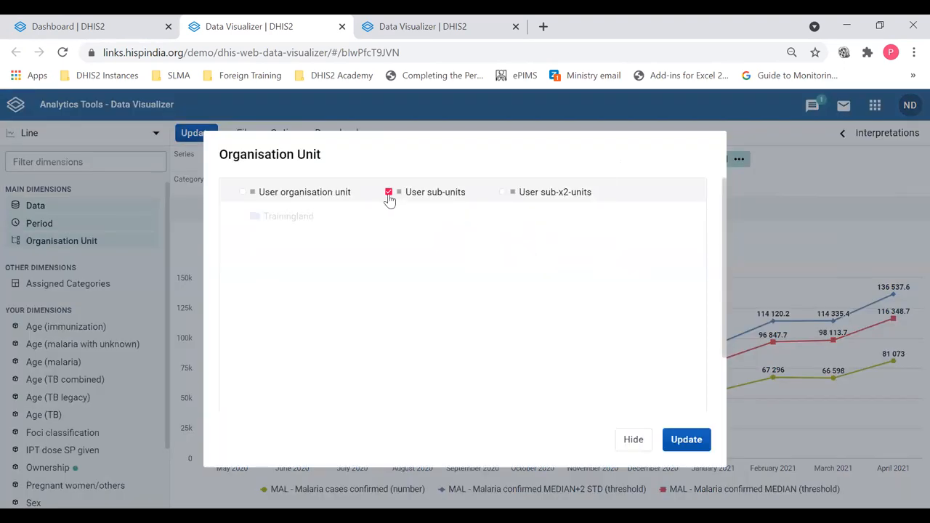
left_click(501, 191)
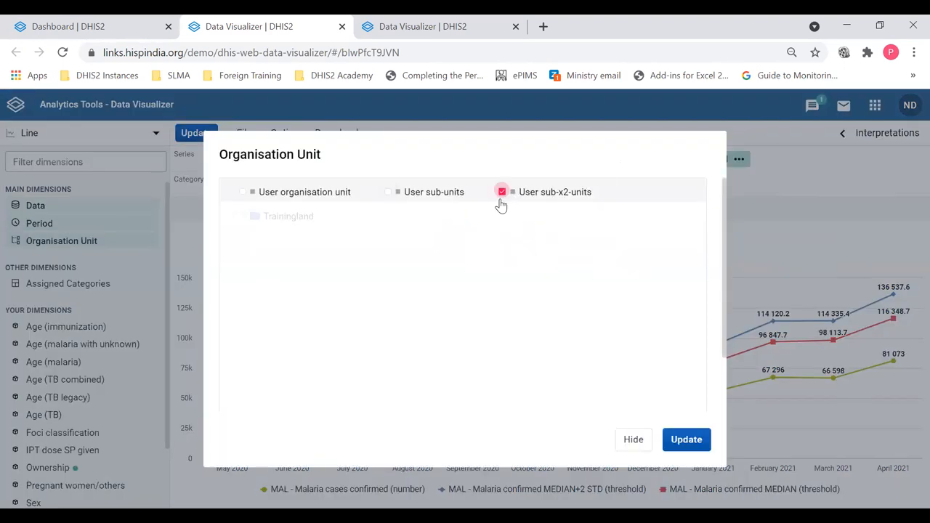
left_click(685, 439)
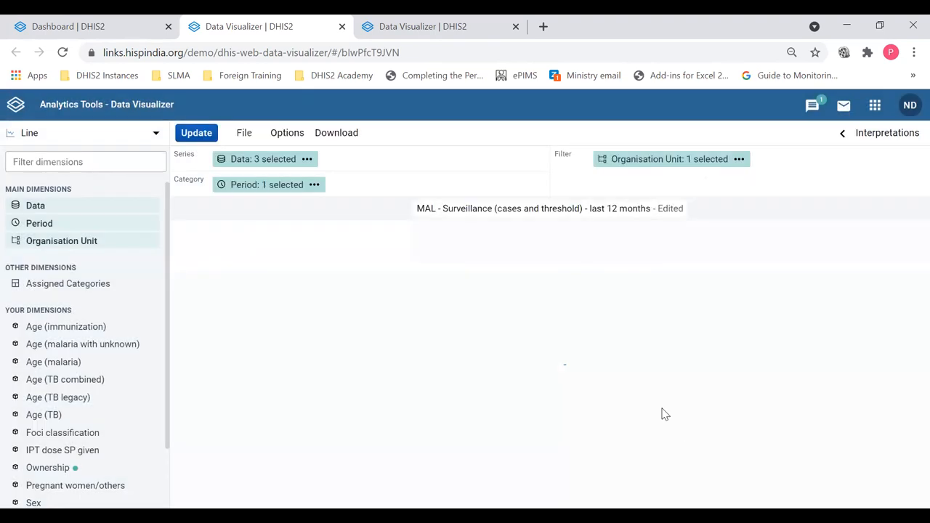
left_click(195, 132)
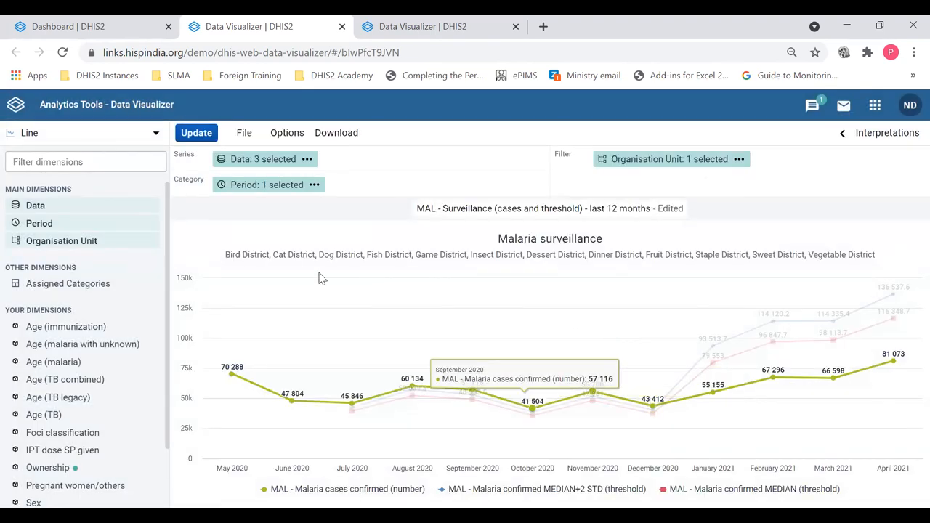
mouse_move(798, 266)
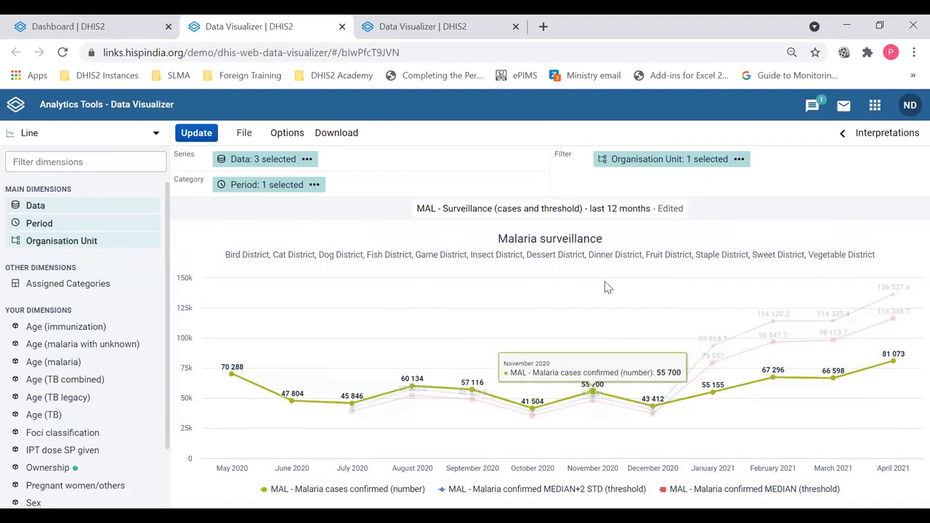
mouse_move(626, 158)
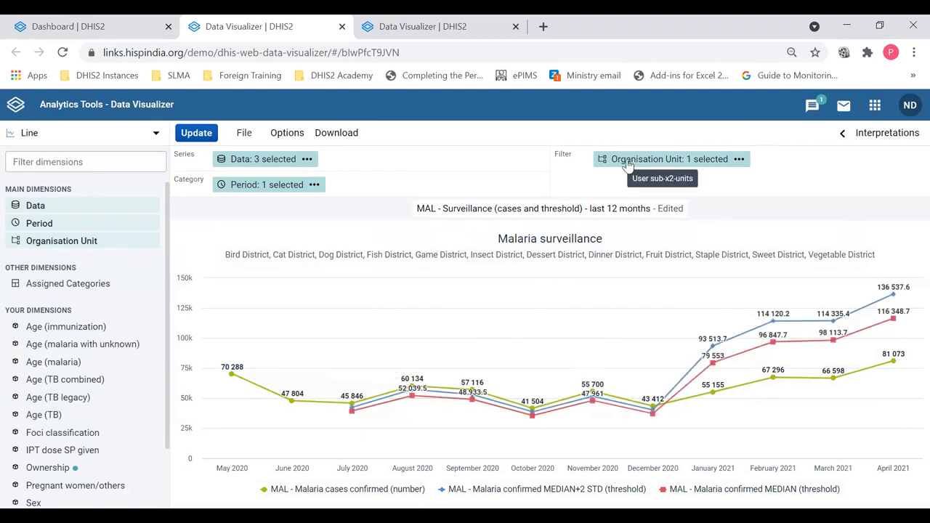
- Try organisation unit checkbox combinations, ending with only User sub-units ticked
left_click(669, 158)
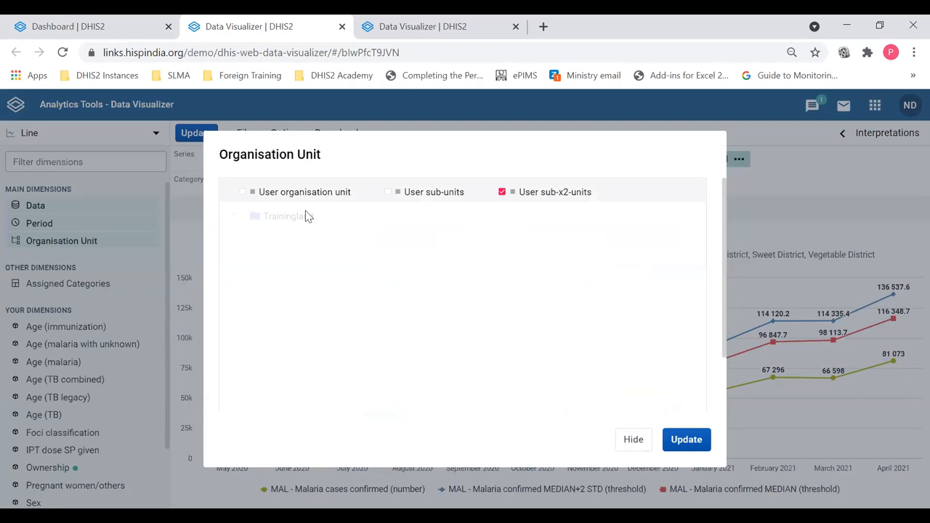
mouse_move(436, 211)
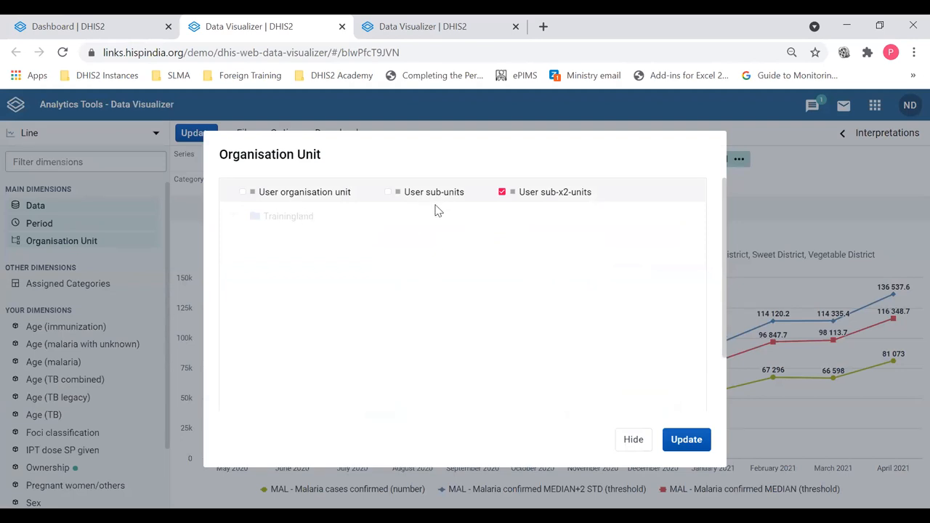
left_click(388, 192)
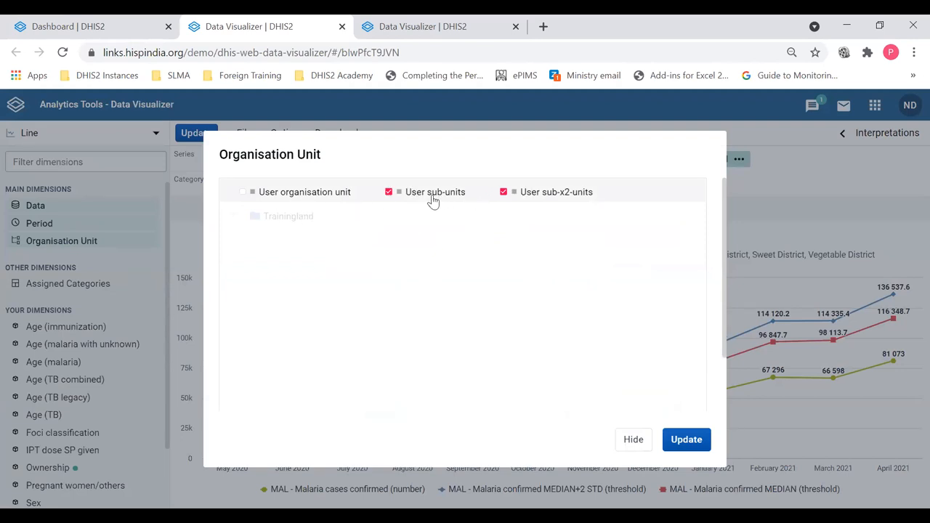
left_click(503, 191)
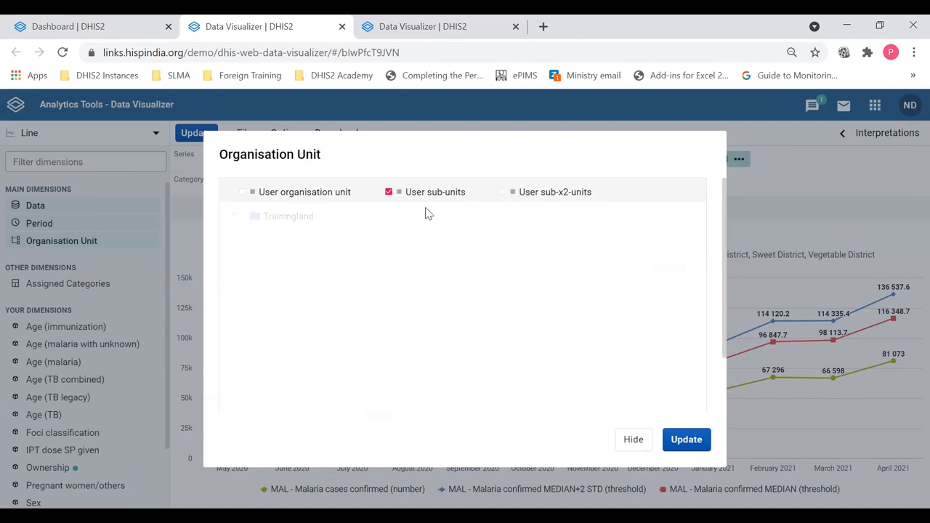
mouse_move(390, 211)
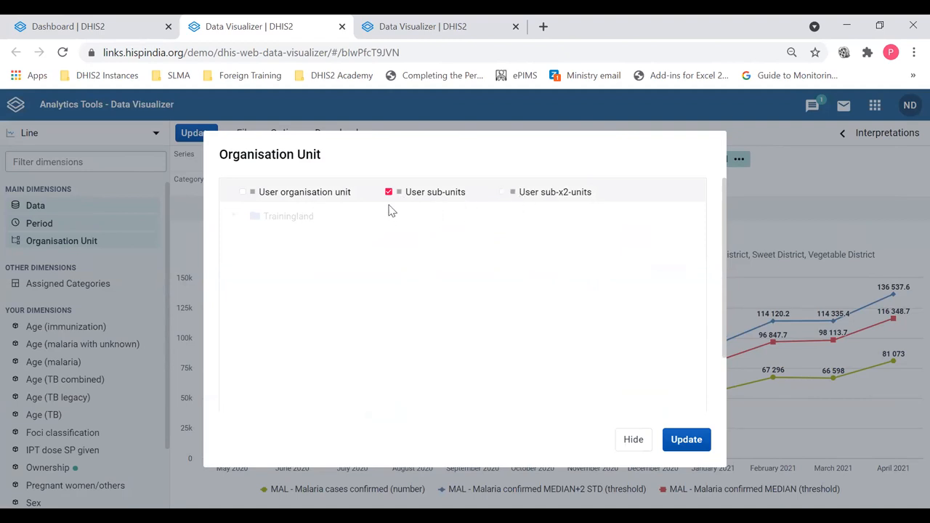
left_click(244, 191)
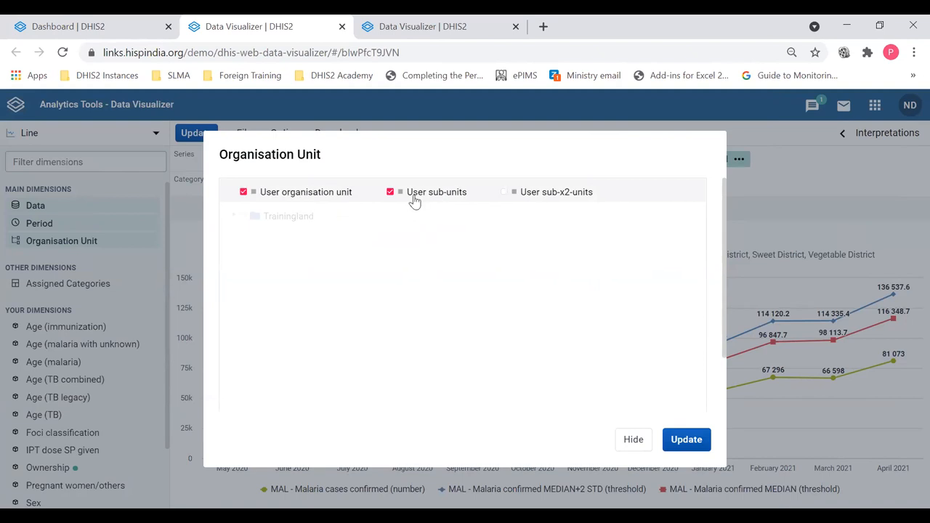
left_click(390, 192)
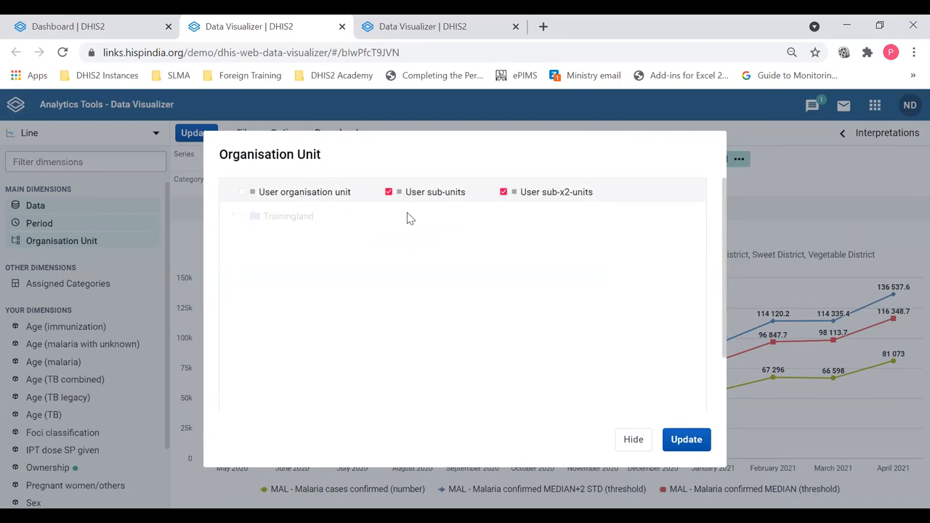
left_click(504, 192)
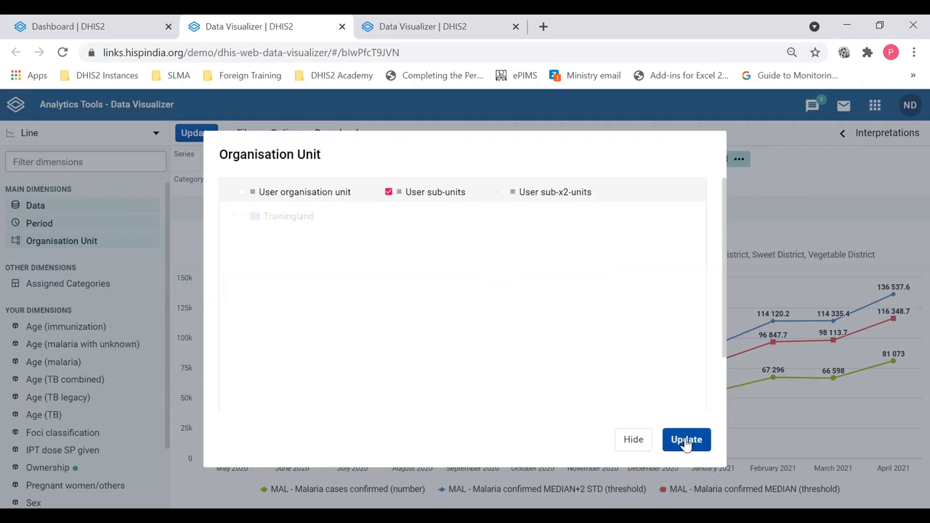
- Apply User sub-units to the chart and save it
left_click(685, 439)
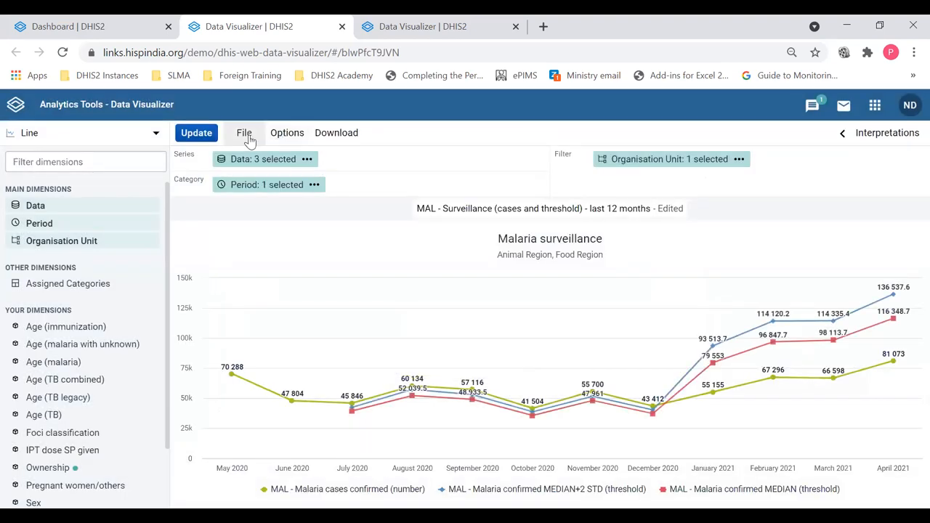
left_click(245, 132)
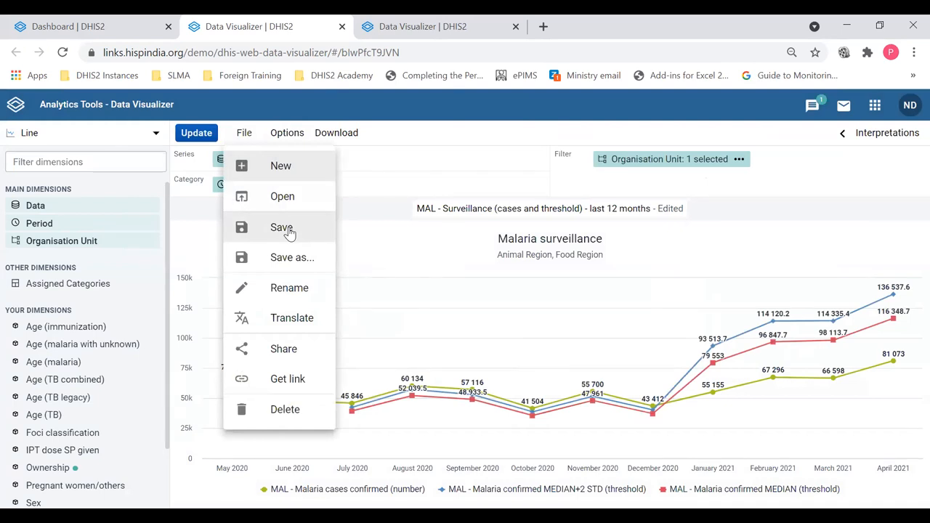
left_click(280, 227)
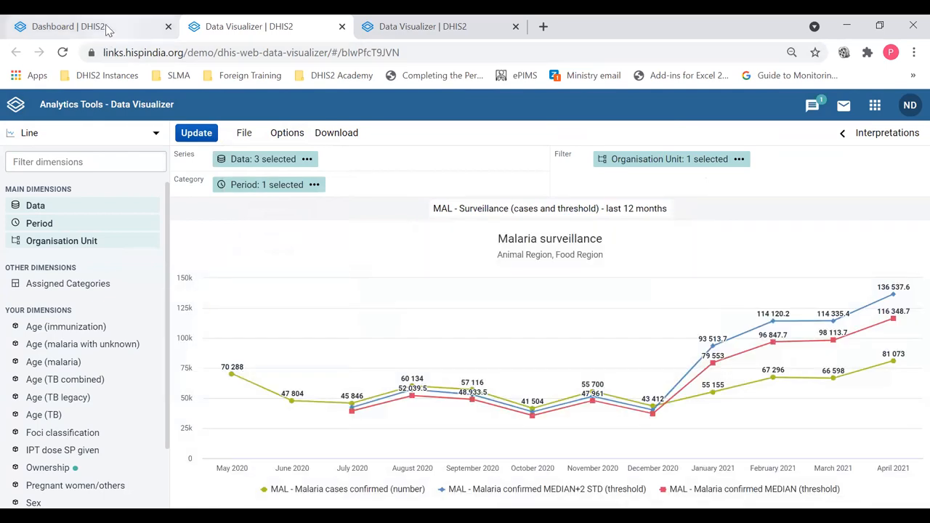
left_click(73, 27)
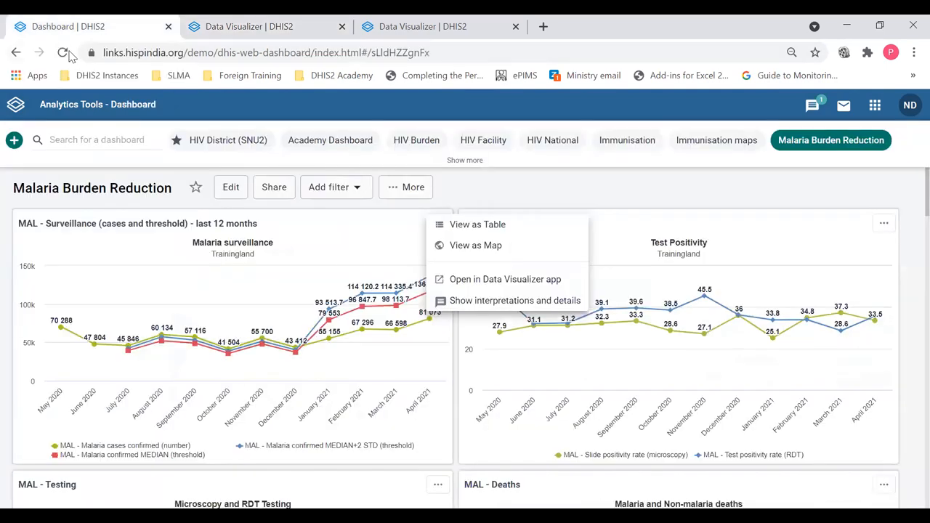
left_click(63, 53)
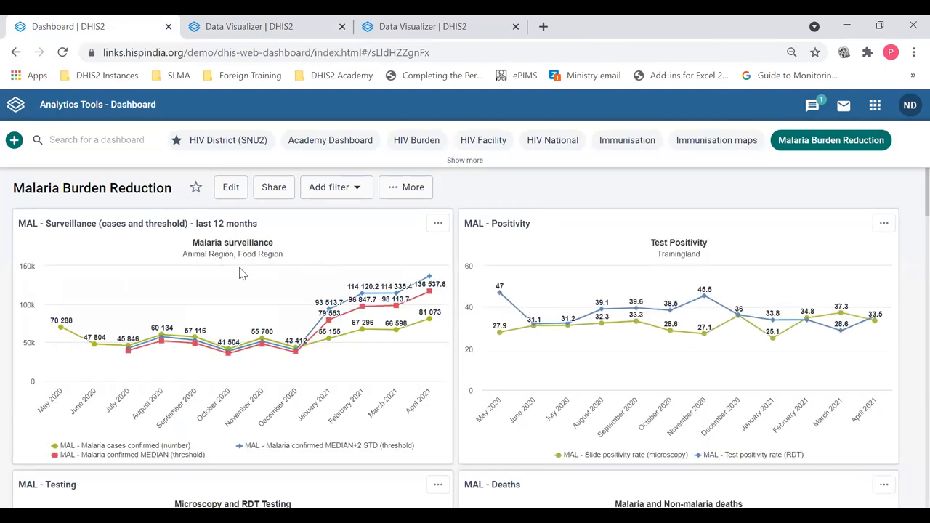
mouse_move(261, 267)
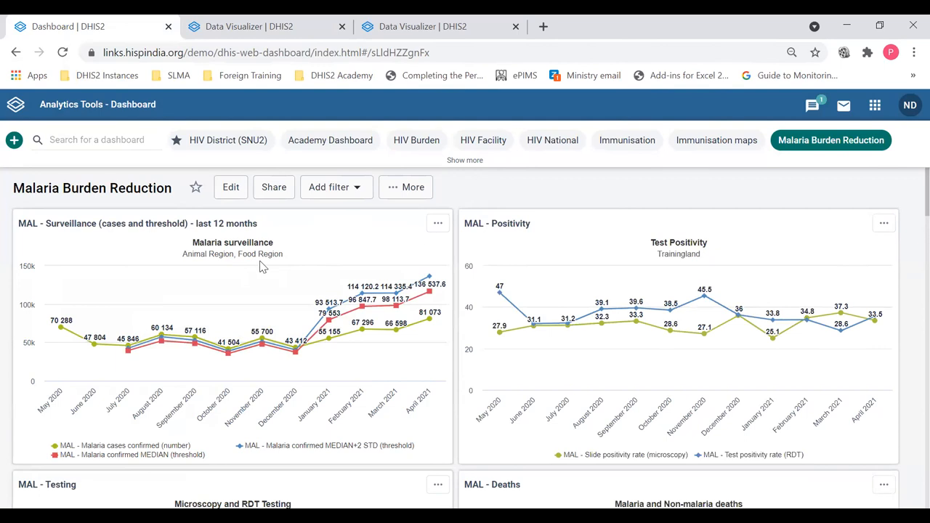
mouse_move(225, 262)
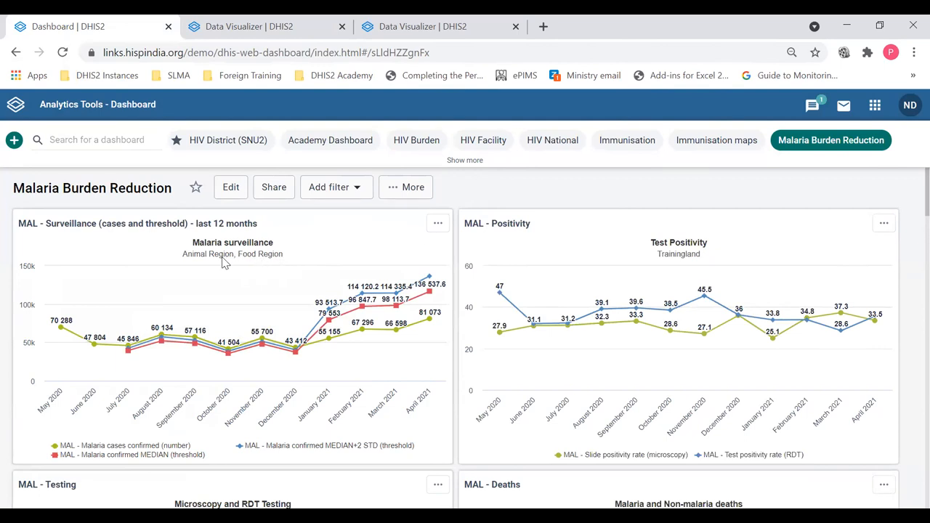
mouse_move(261, 331)
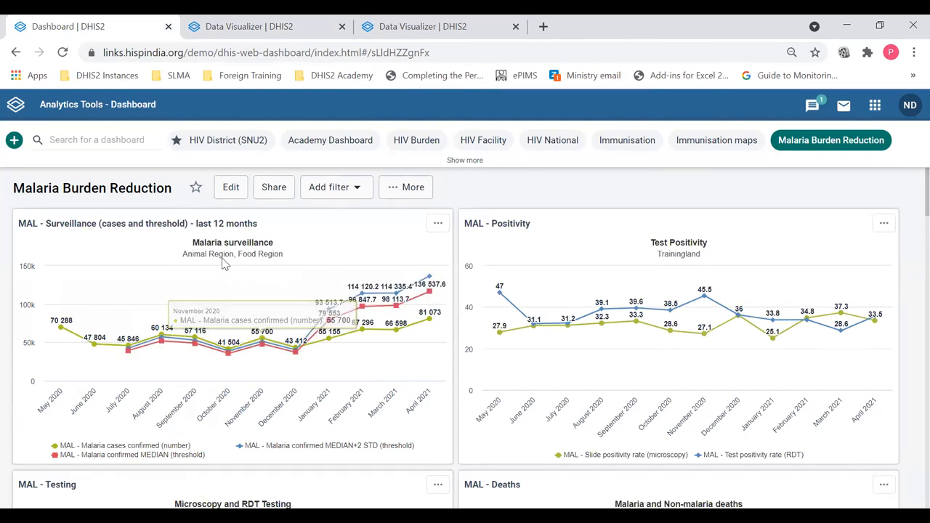
mouse_move(248, 260)
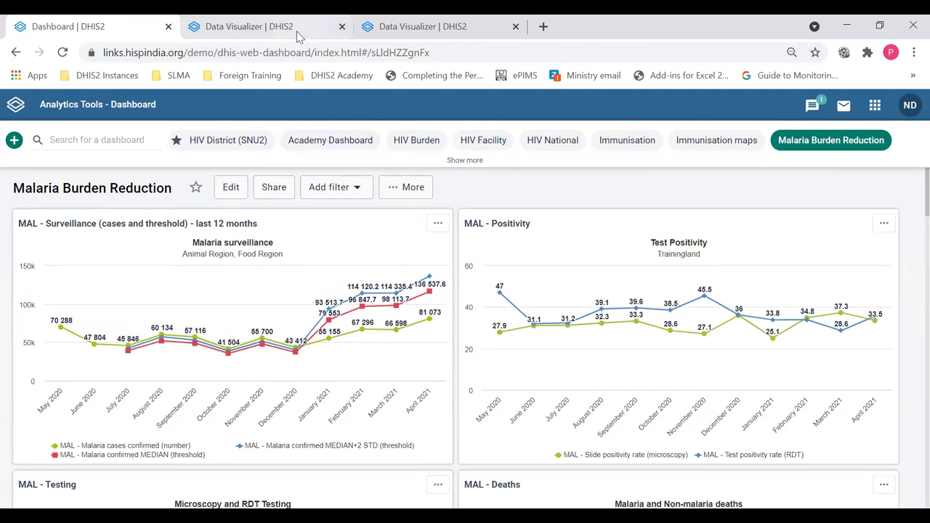
- Base the chart on User organisation unit (Trainingland), save it, and return to the dashboard
left_click(262, 26)
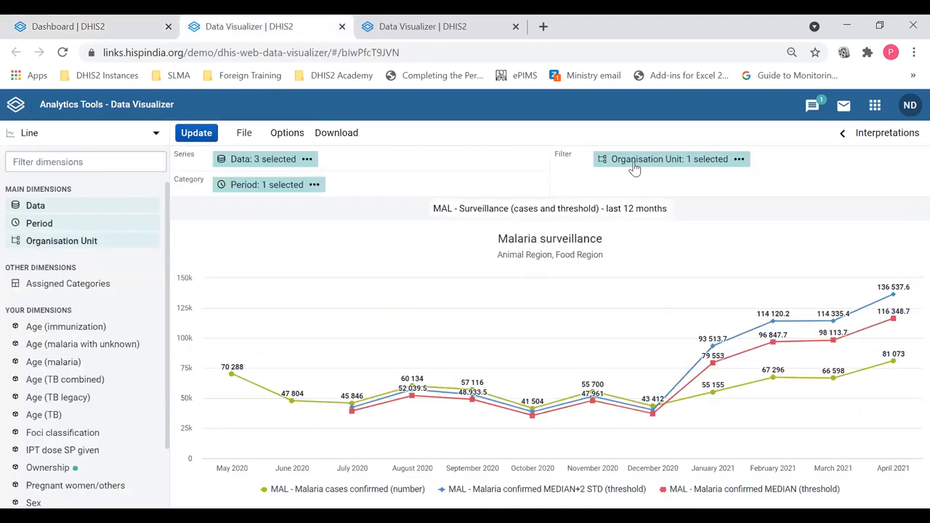
left_click(646, 159)
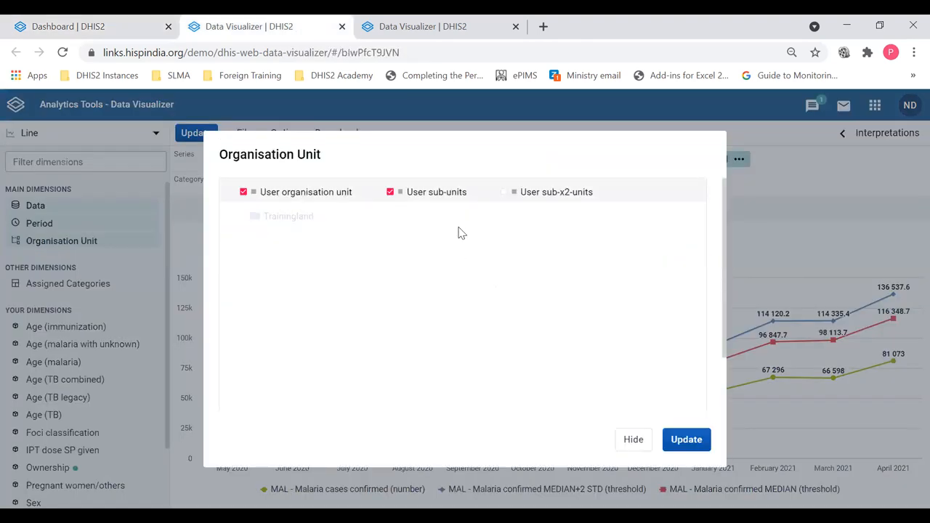
left_click(686, 439)
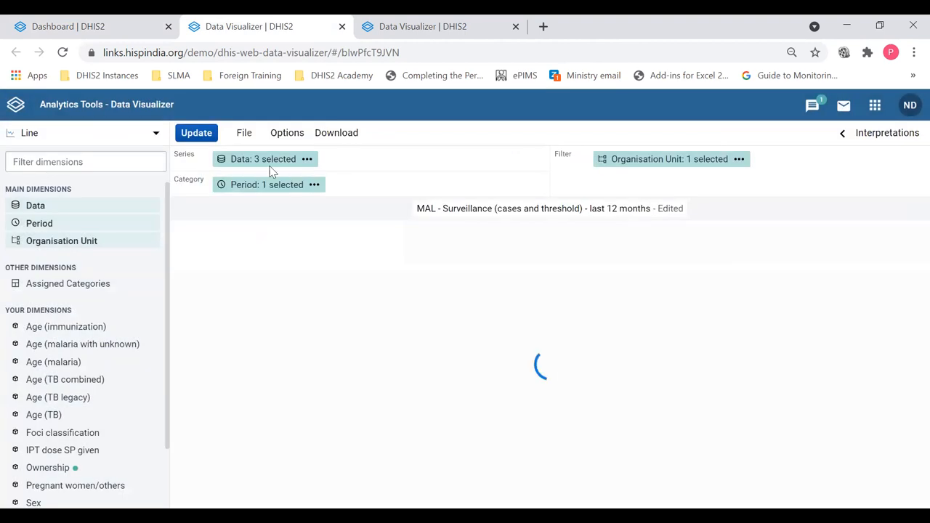
left_click(244, 132)
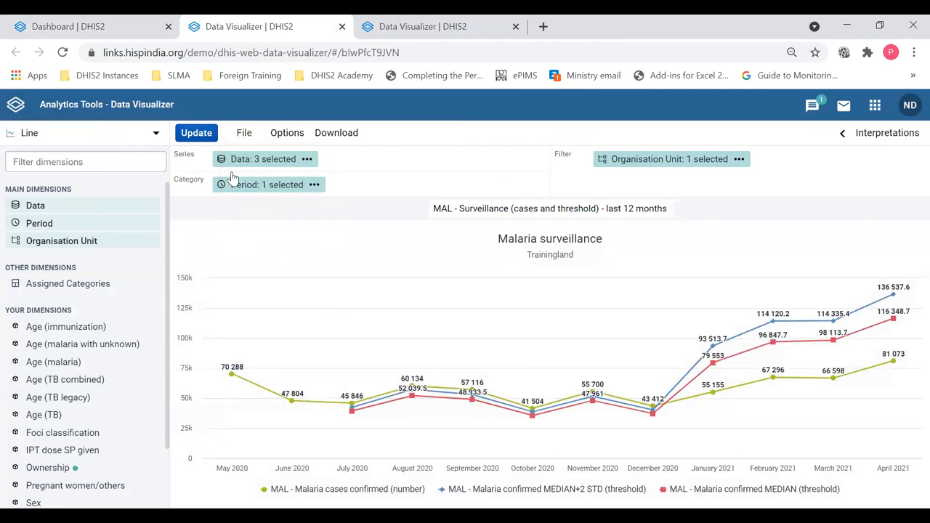
left_click(68, 26)
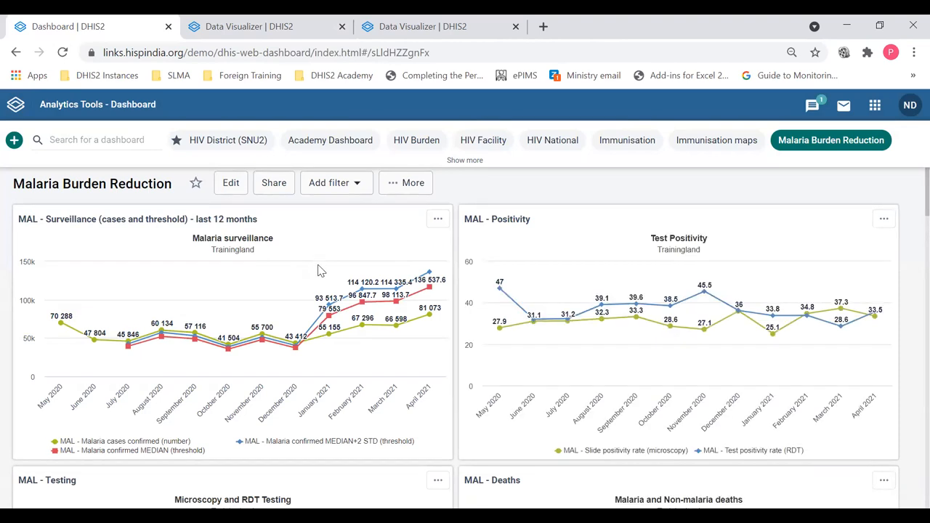
scroll("down", 3)
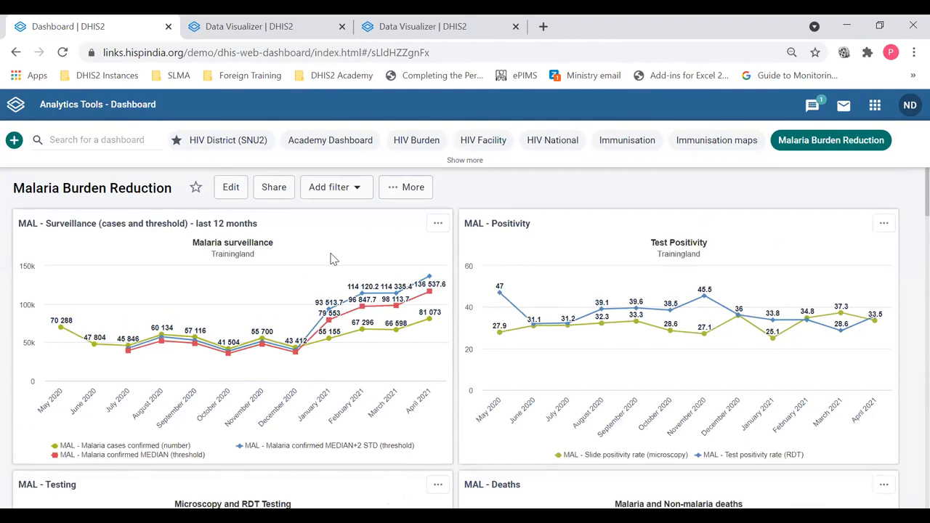
mouse_move(409, 219)
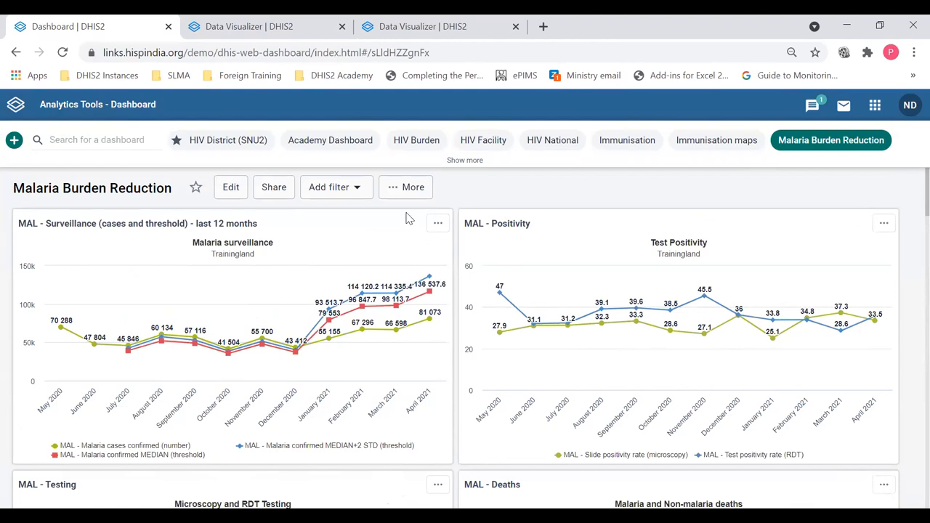
mouse_move(492, 197)
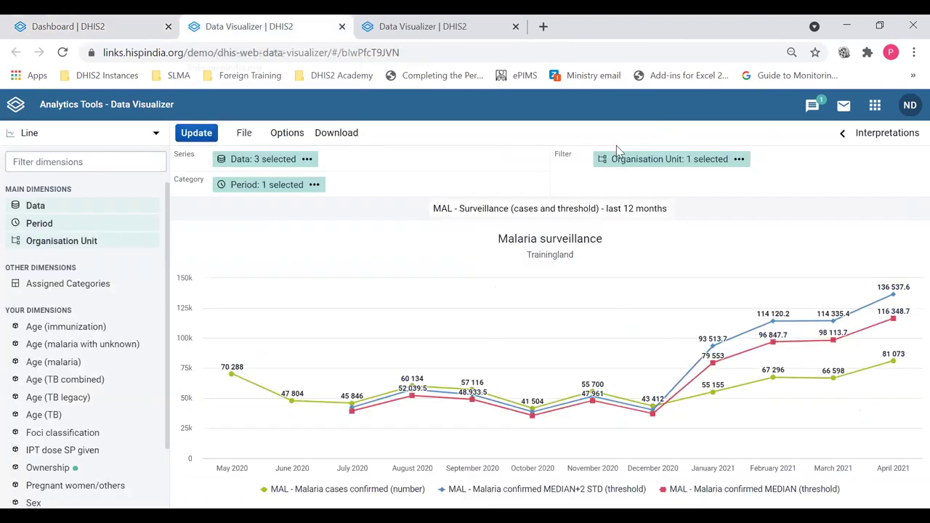
mouse_move(267, 185)
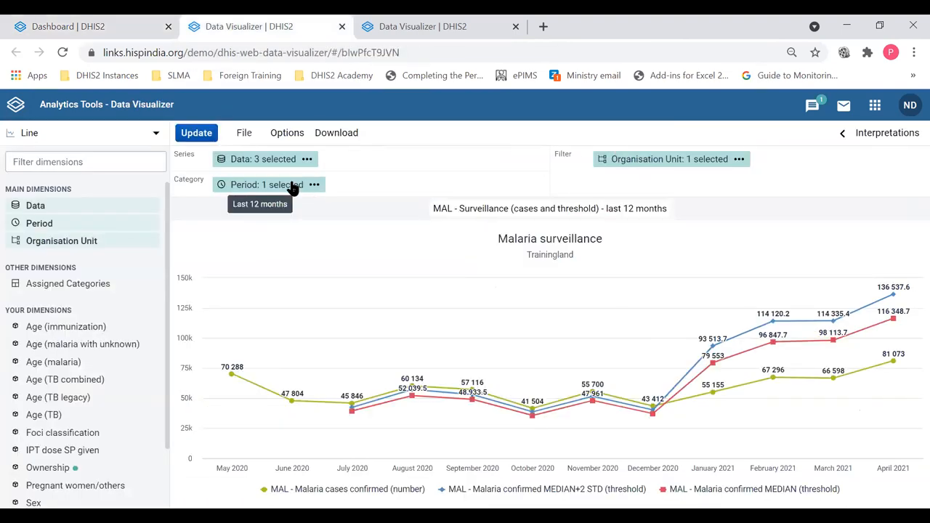
- Set the chart period to Last 6 months, November 2020 to April 2021
left_click(266, 184)
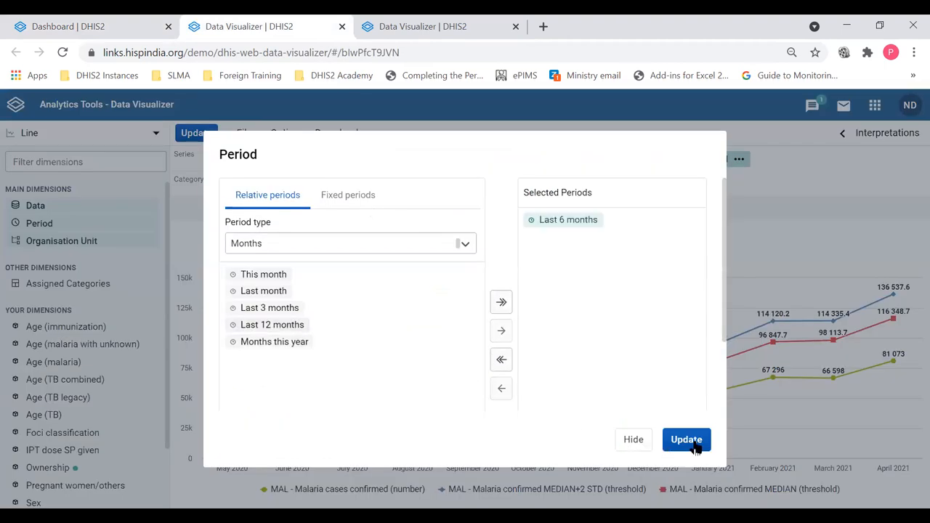
left_click(685, 439)
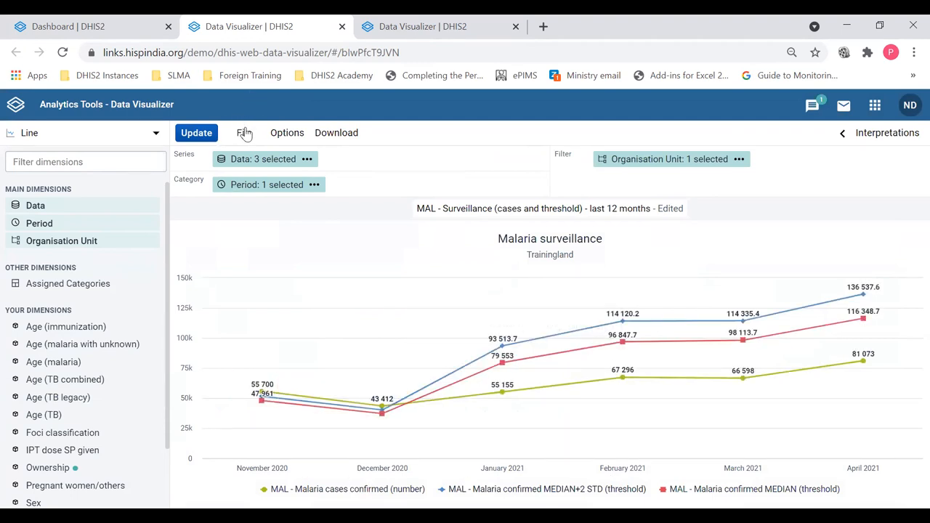
left_click(243, 132)
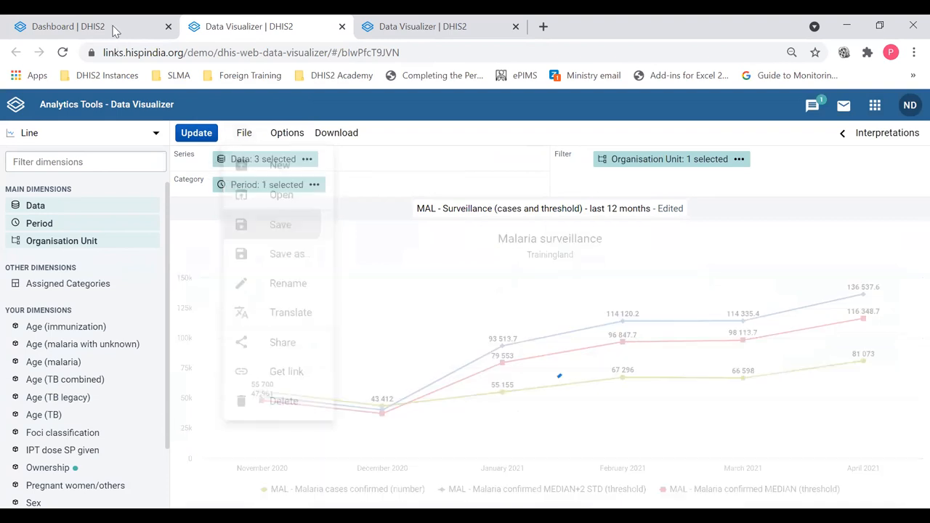
- Reload the dashboard to confirm six months, then restore Last 12 months and save
left_click(87, 26)
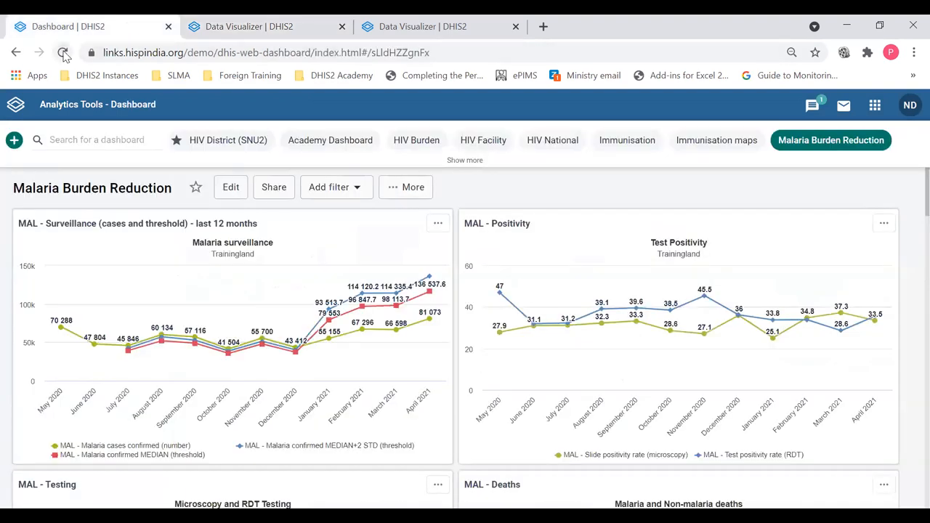
left_click(63, 53)
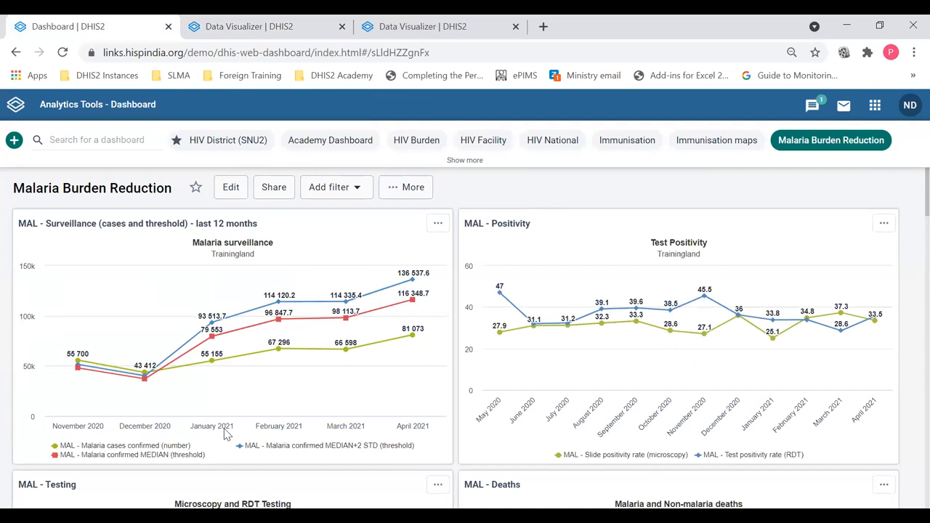
mouse_move(124, 428)
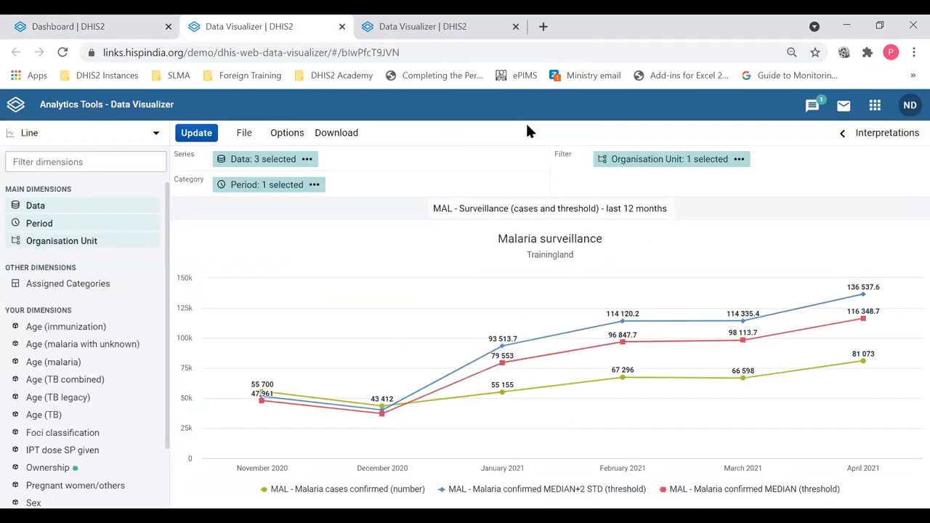
left_click(267, 184)
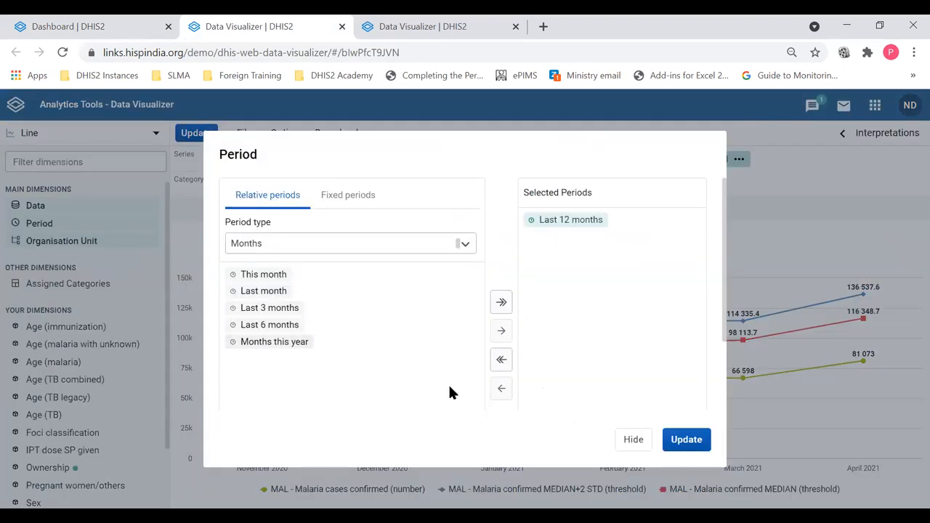
left_click(685, 439)
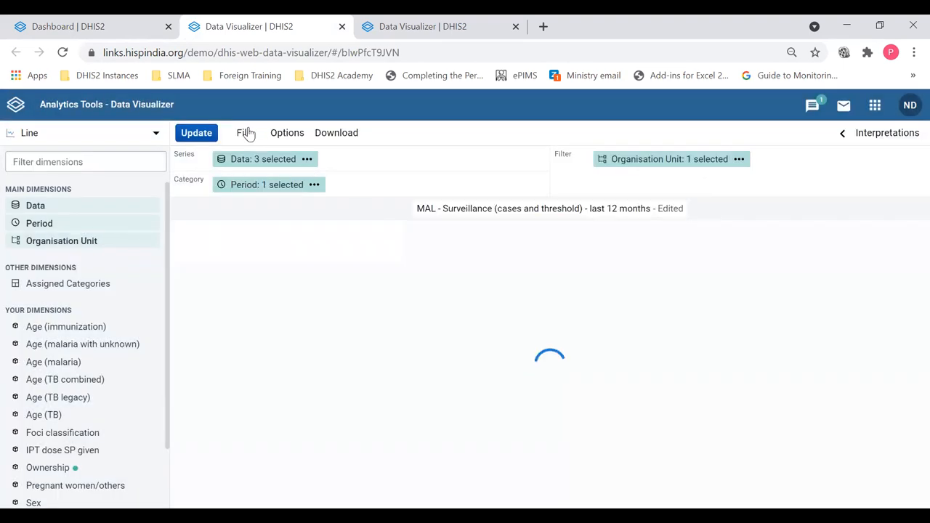
left_click(246, 132)
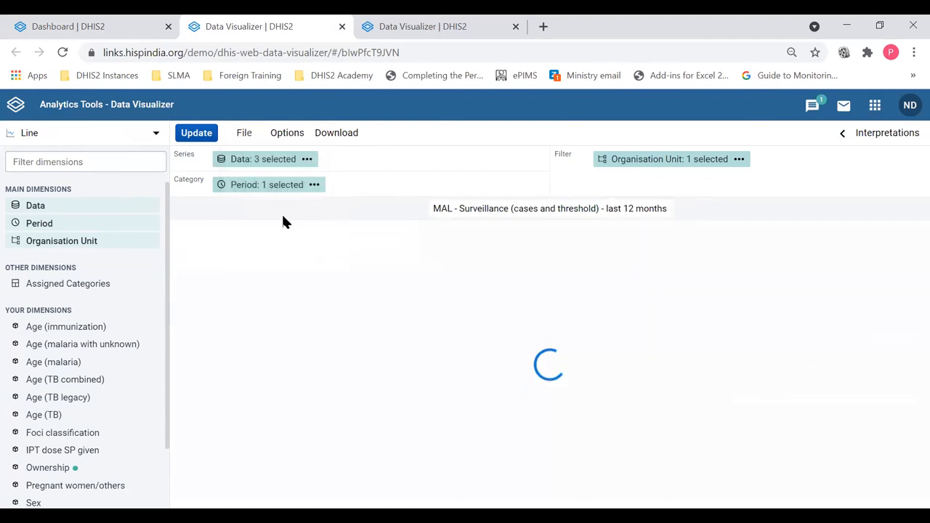
left_click(68, 26)
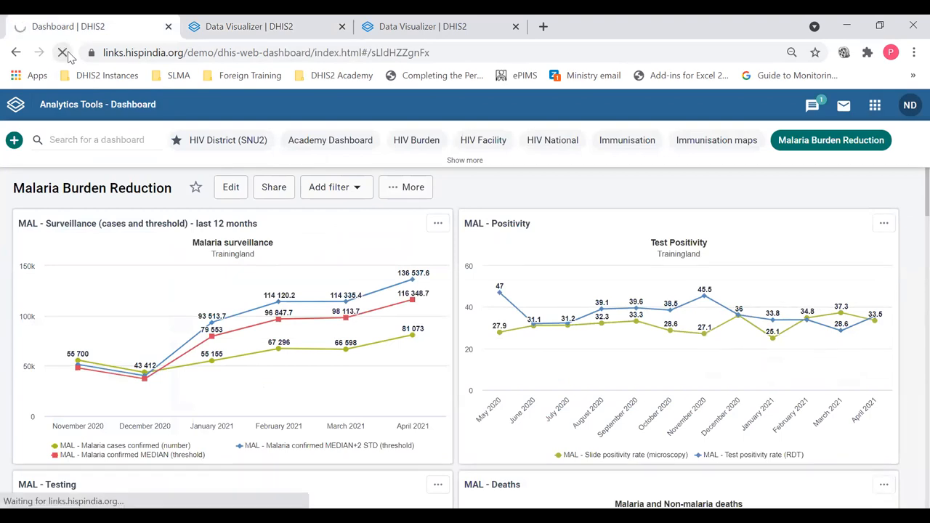
- Reload the dashboard to show the chart for May 2020 to April 2021, Trainingland
left_click(63, 52)
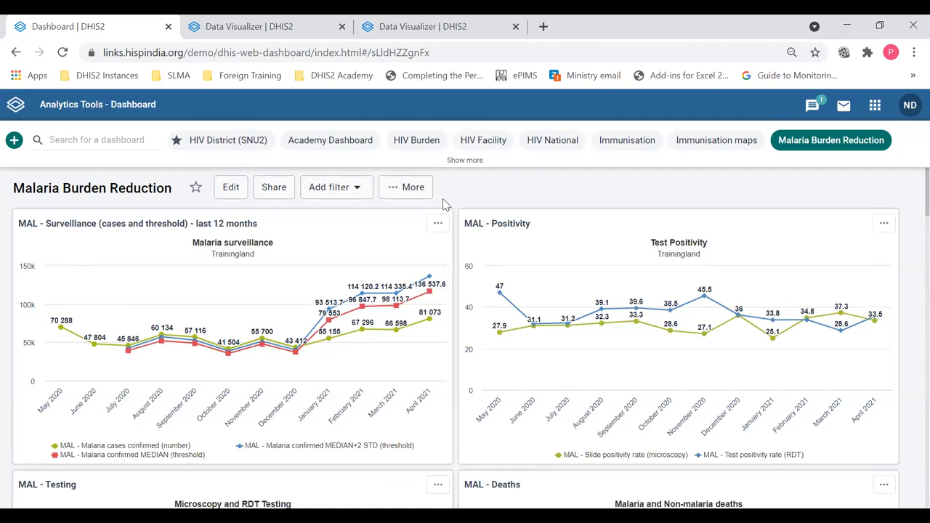
mouse_move(274, 196)
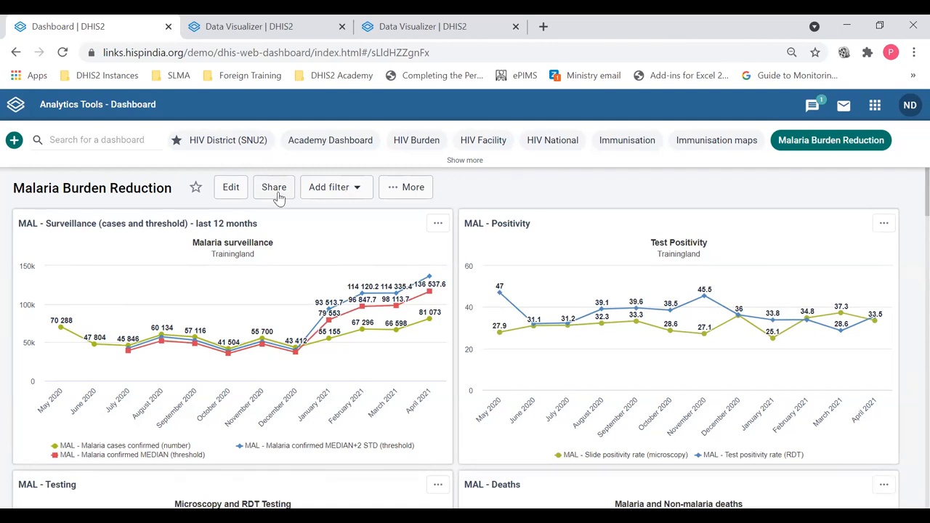
mouse_move(283, 201)
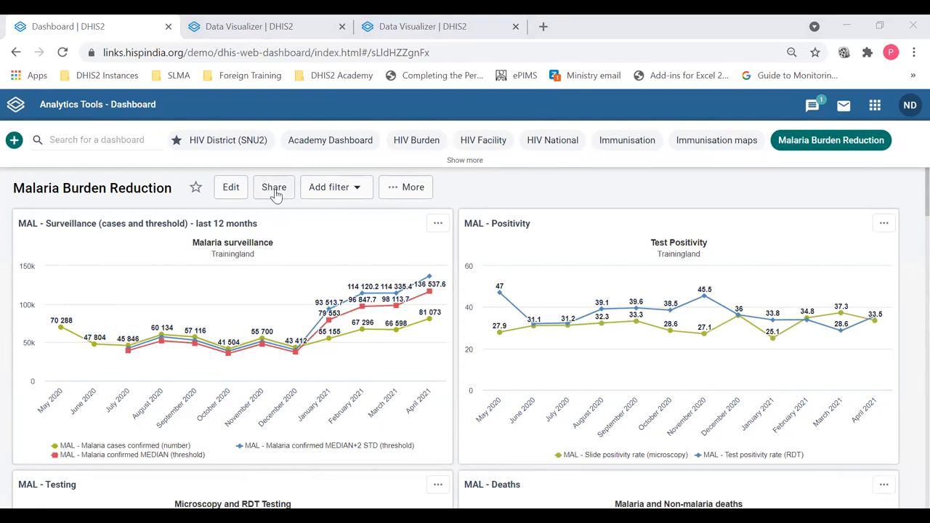
left_click(274, 187)
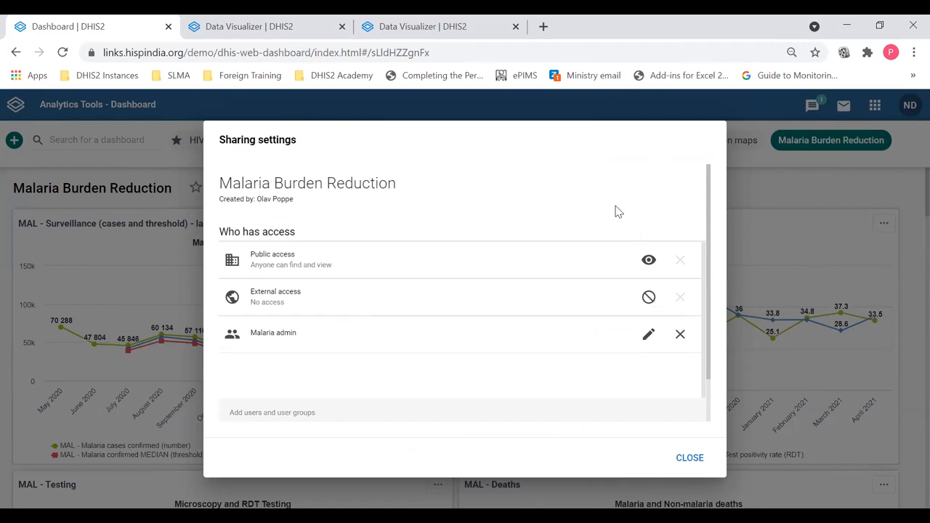
mouse_move(277, 201)
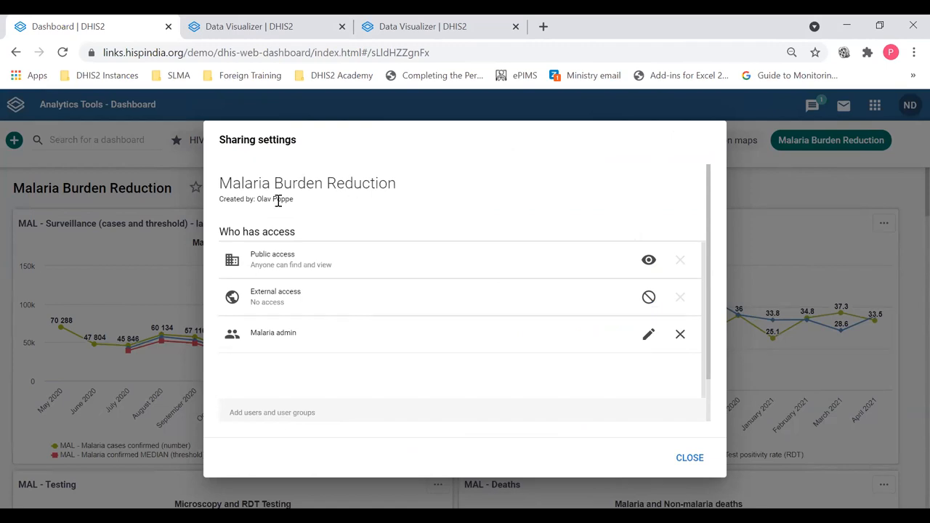
mouse_move(377, 207)
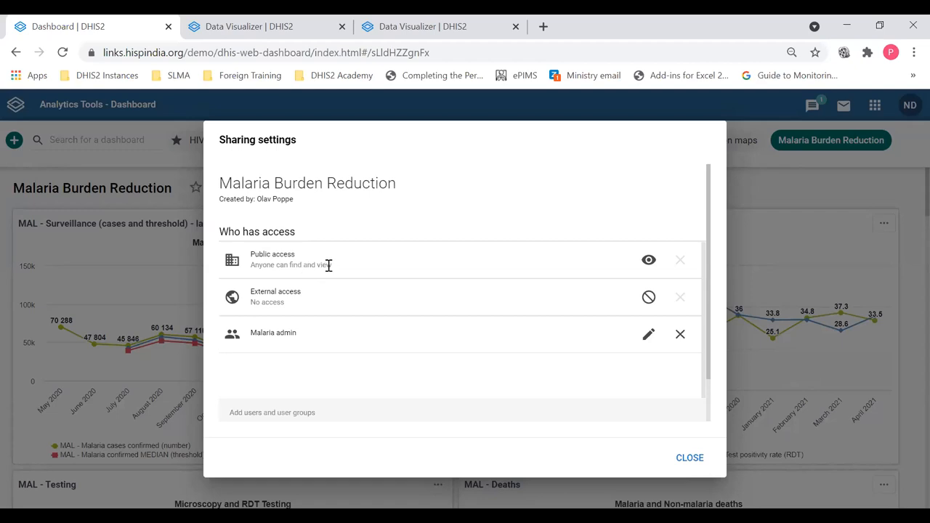
mouse_move(344, 261)
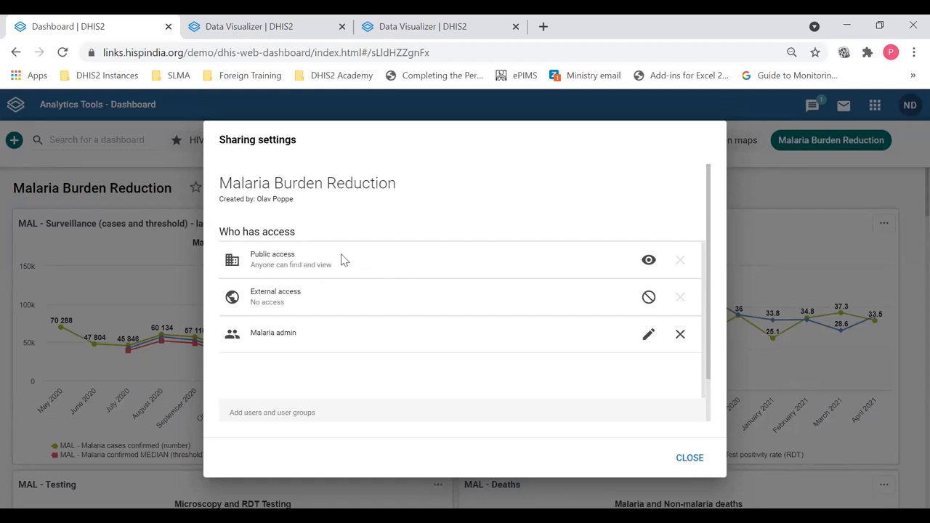
mouse_move(554, 285)
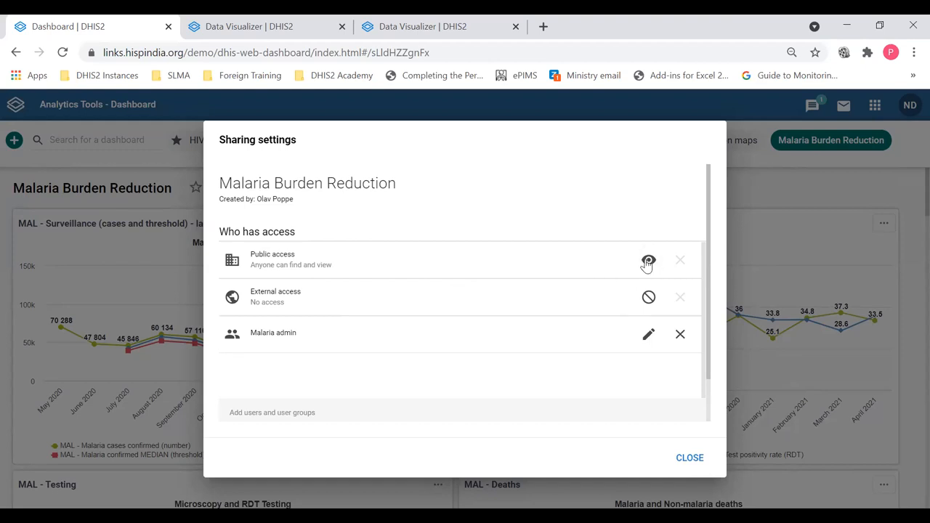
left_click(648, 261)
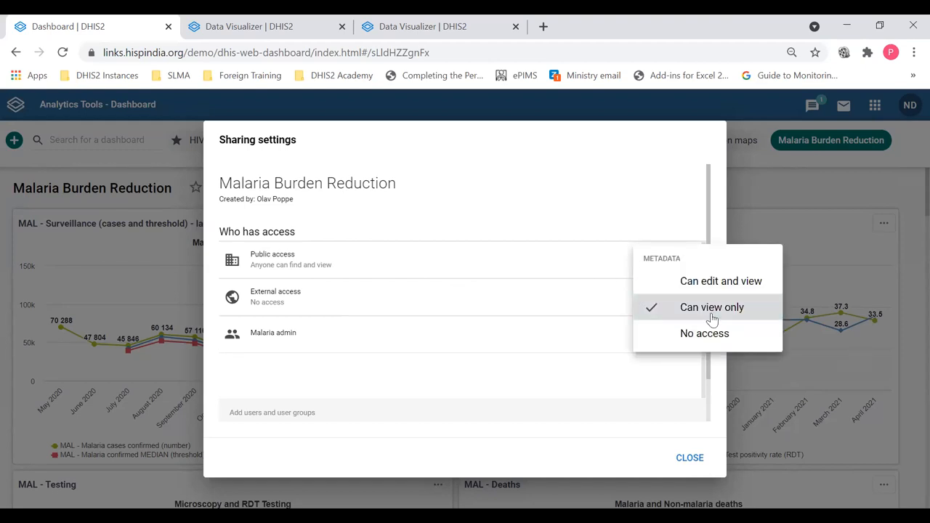
mouse_move(715, 287)
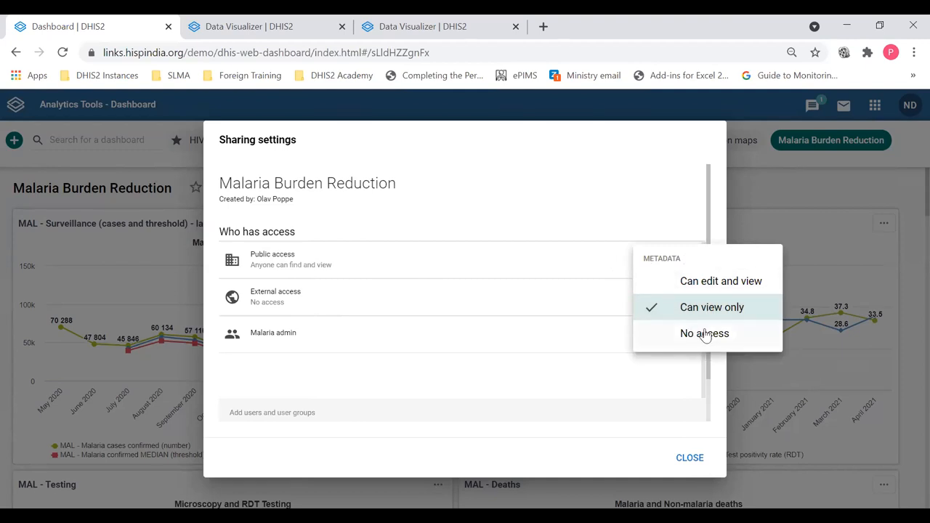
mouse_move(704, 338)
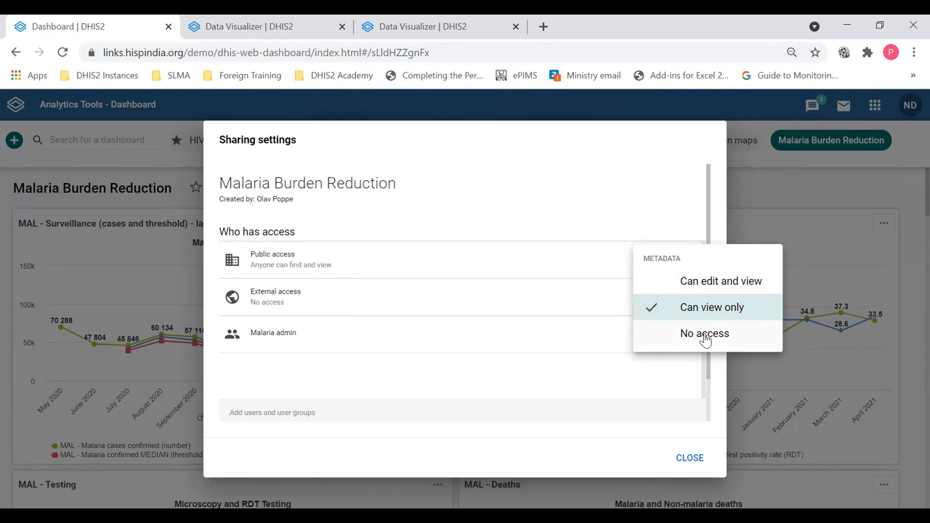
left_click(704, 333)
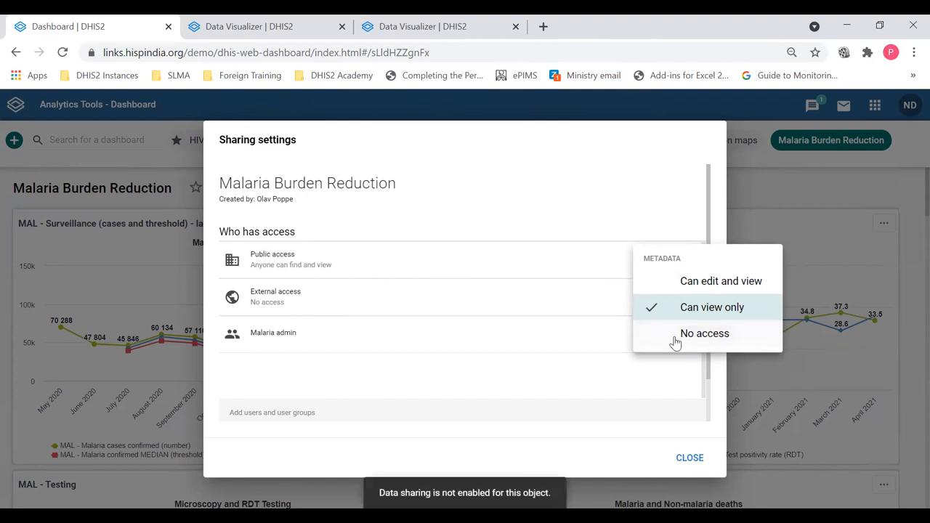
mouse_move(706, 348)
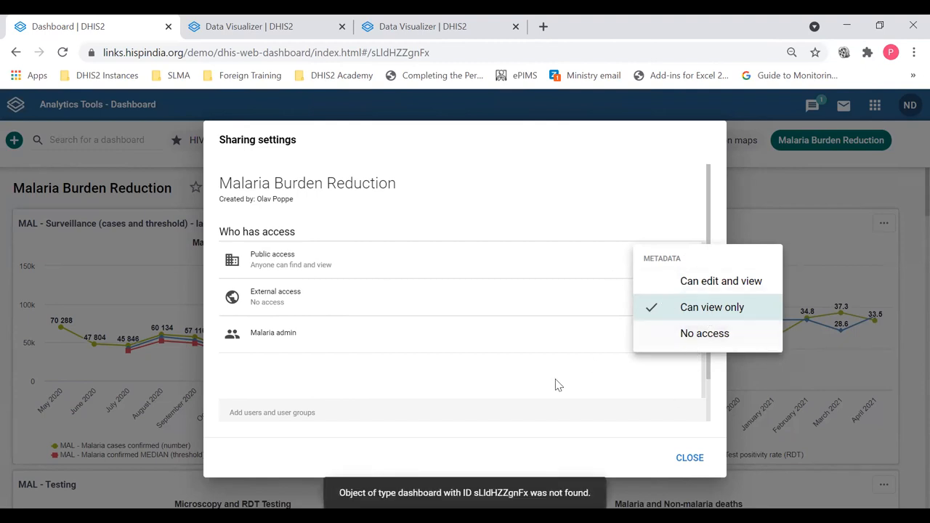
mouse_move(675, 335)
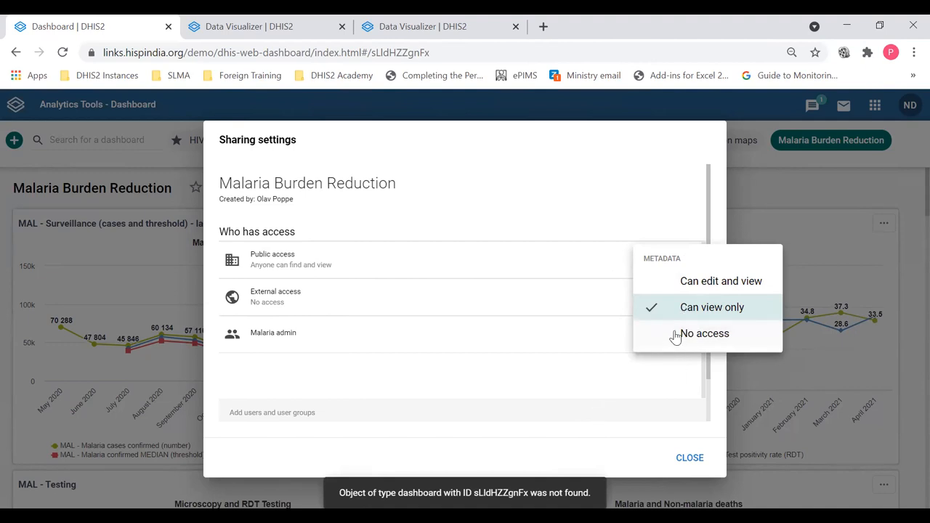
mouse_move(336, 354)
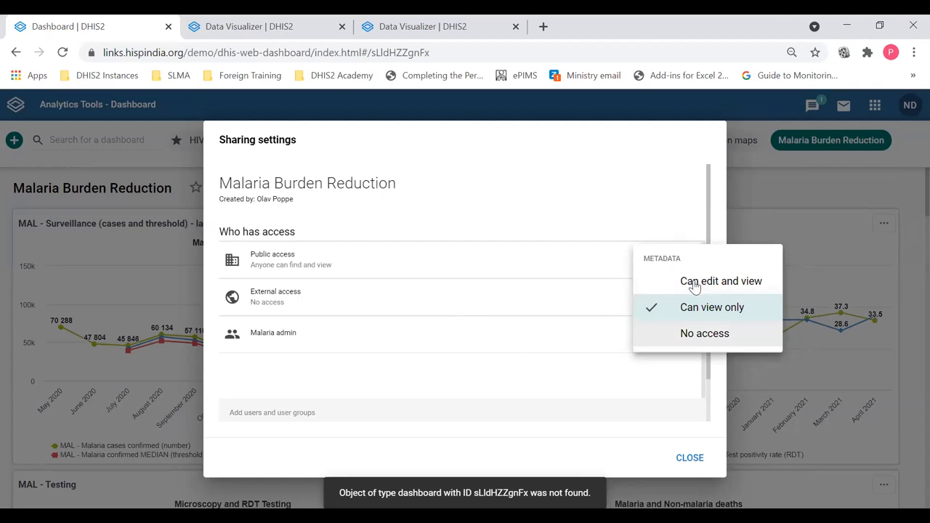
mouse_move(695, 287)
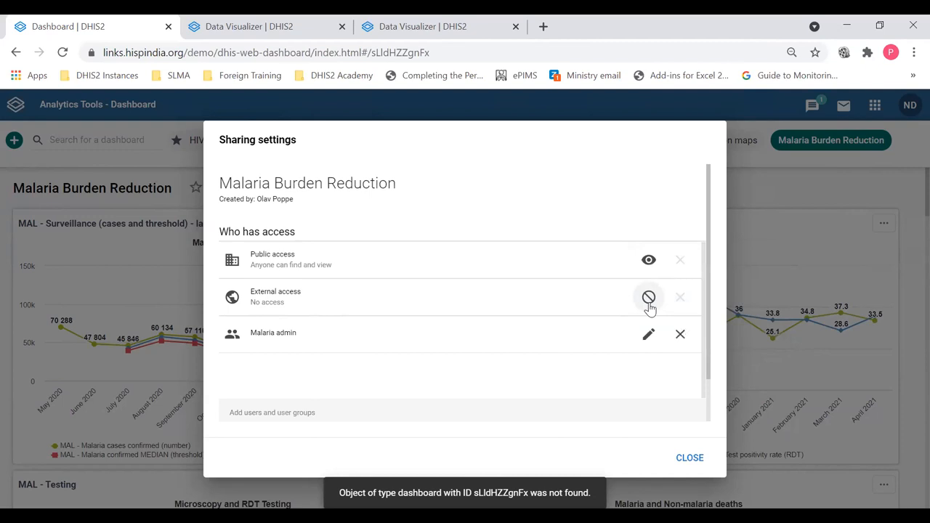
left_click(648, 297)
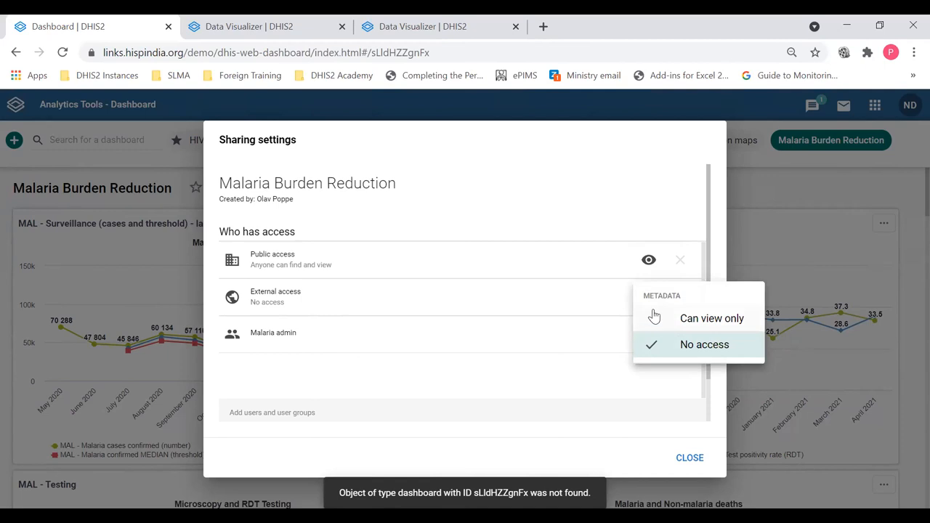
mouse_move(613, 225)
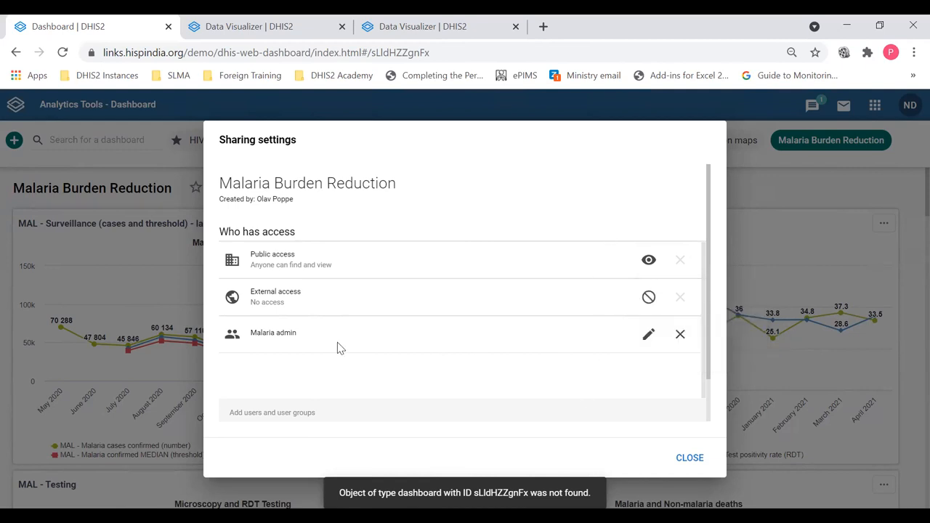
mouse_move(297, 338)
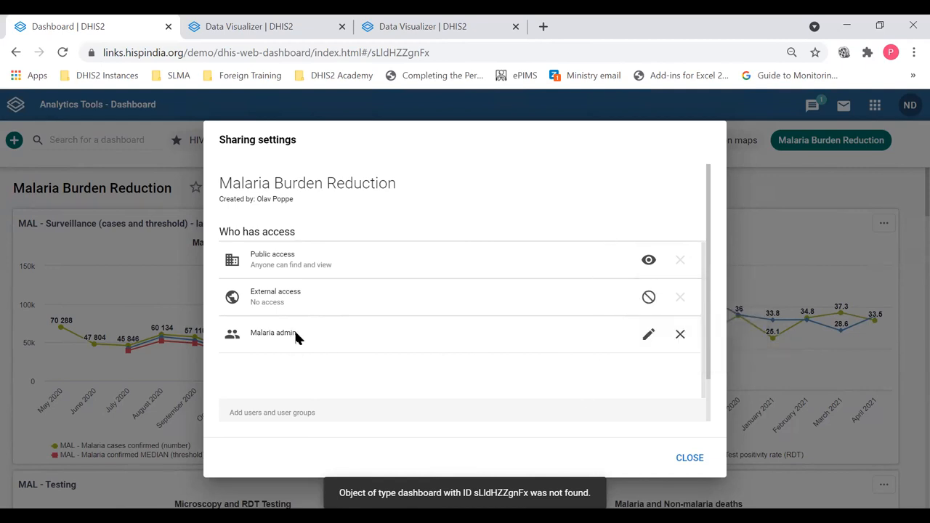
mouse_move(351, 364)
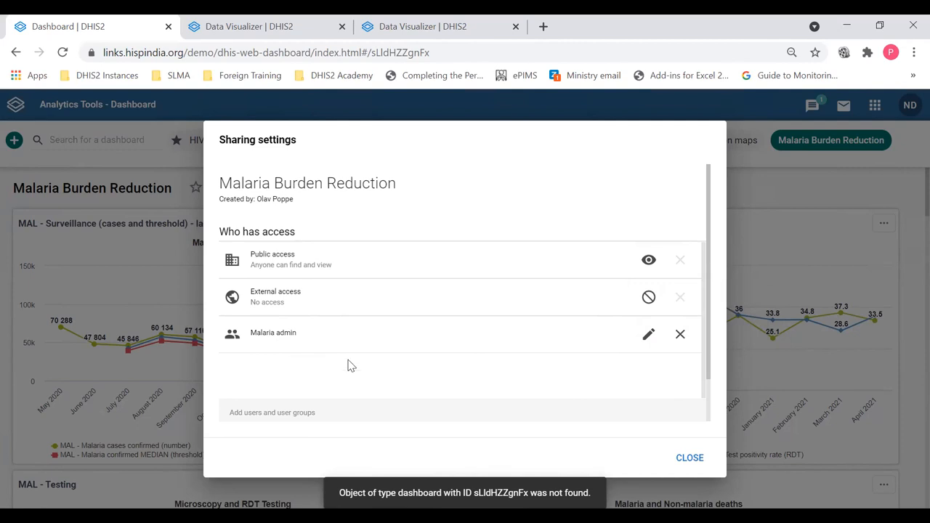
mouse_move(648, 334)
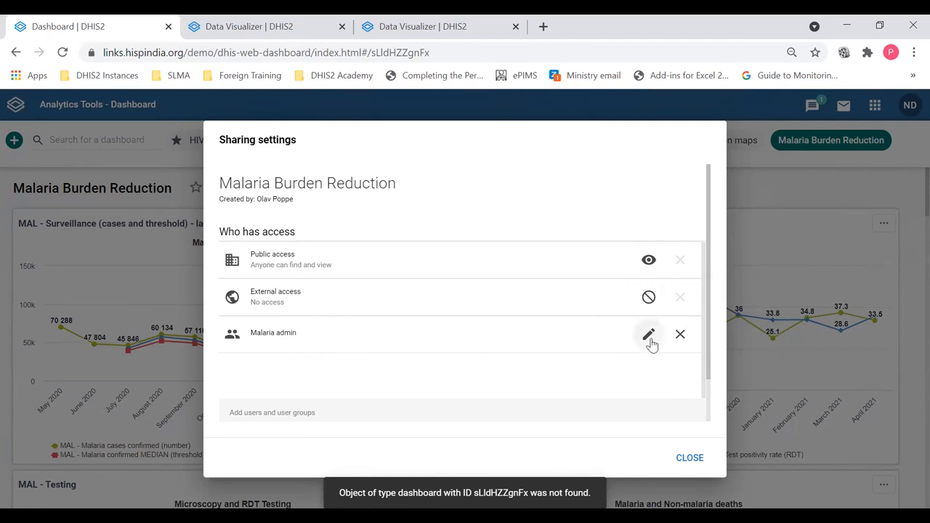
left_click(648, 334)
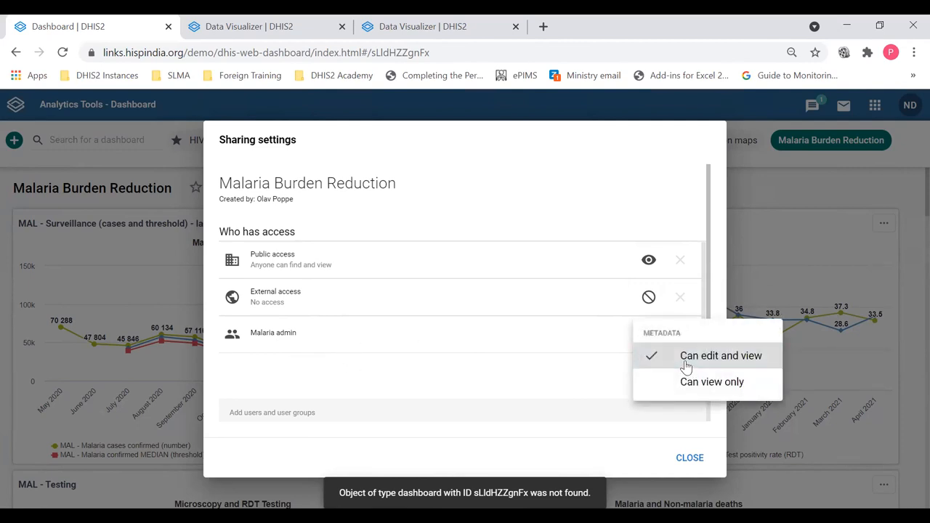
mouse_move(712, 382)
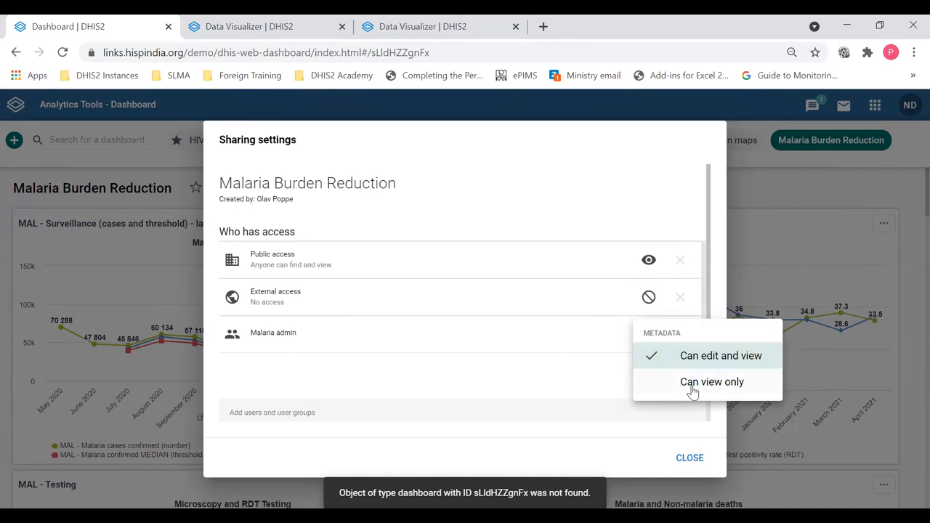
mouse_move(698, 355)
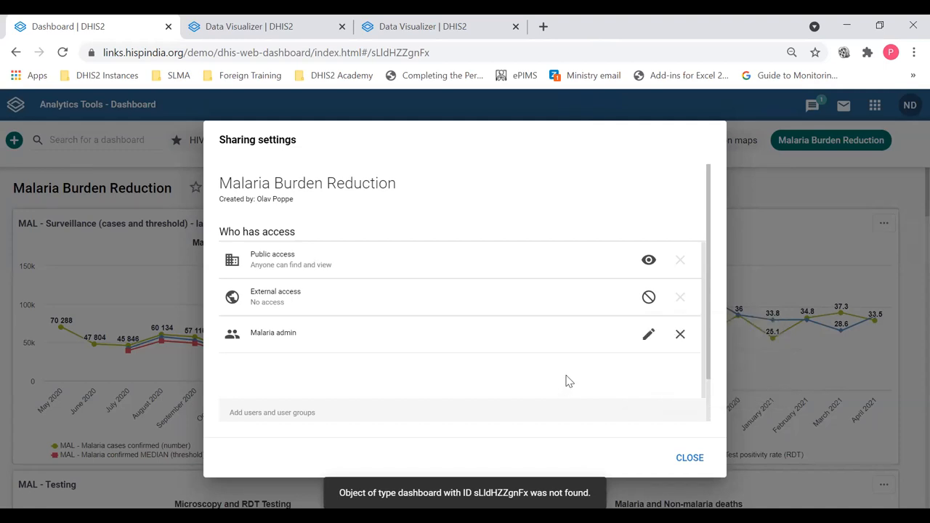
mouse_move(363, 339)
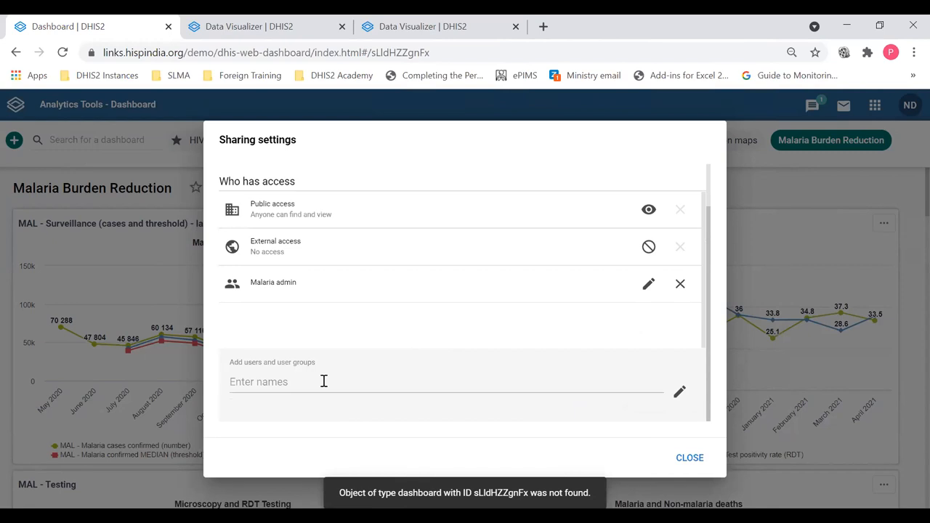
mouse_move(361, 384)
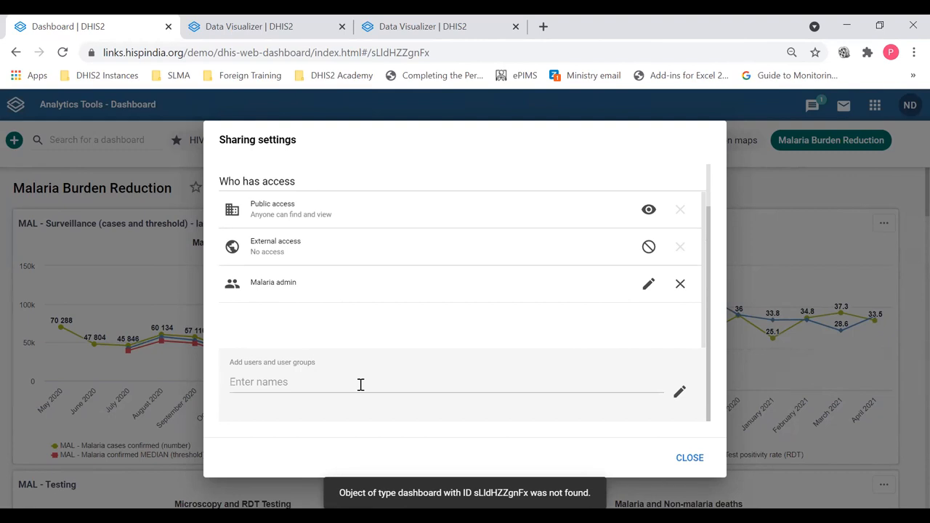
type("distri")
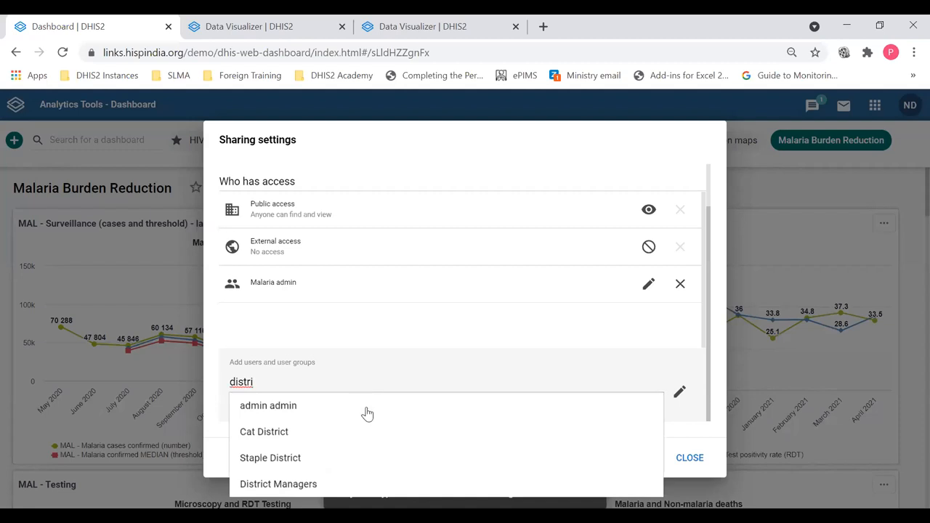
mouse_move(334, 486)
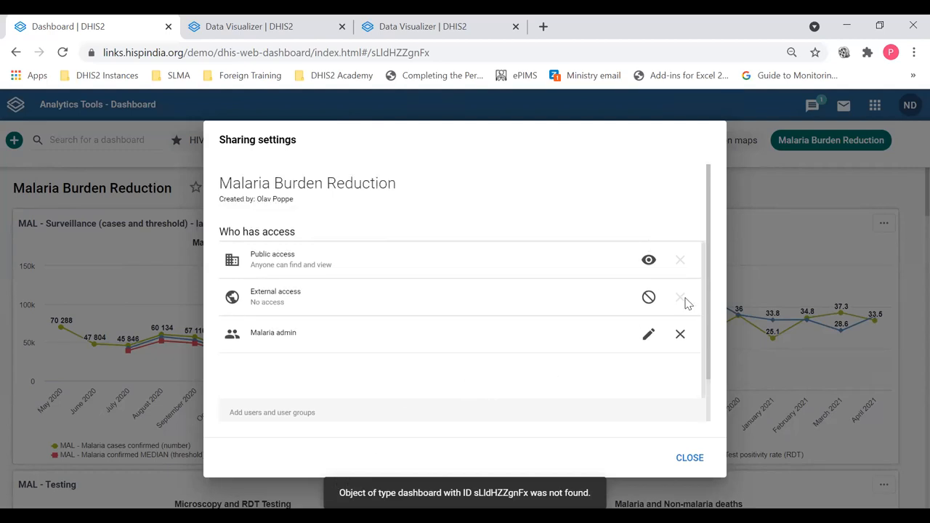
type("d")
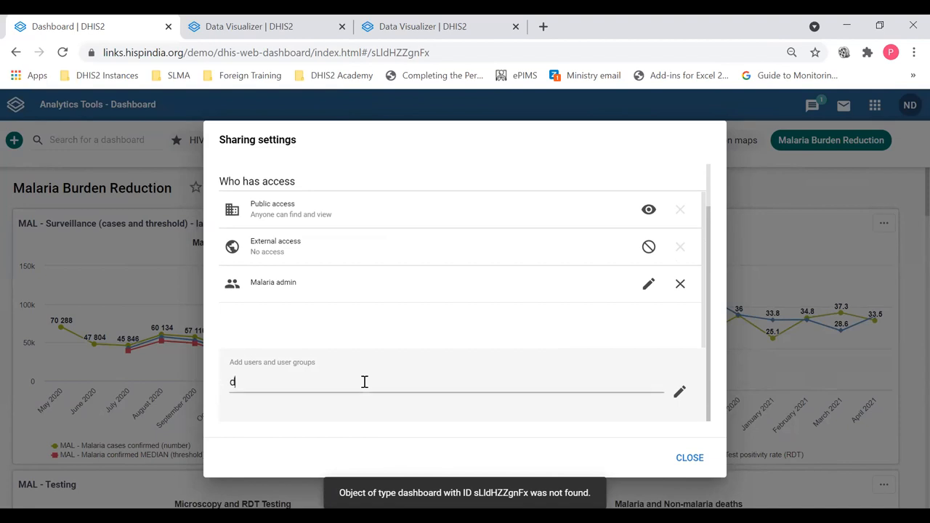
type("is")
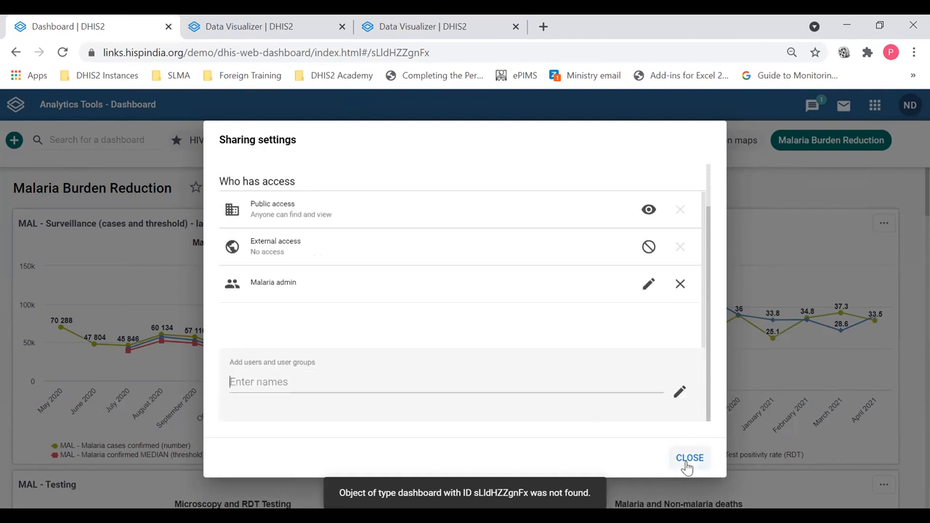
- Close Sharing settings, expand the dashboard list, and switch to the Immunisation dashboard
left_click(689, 457)
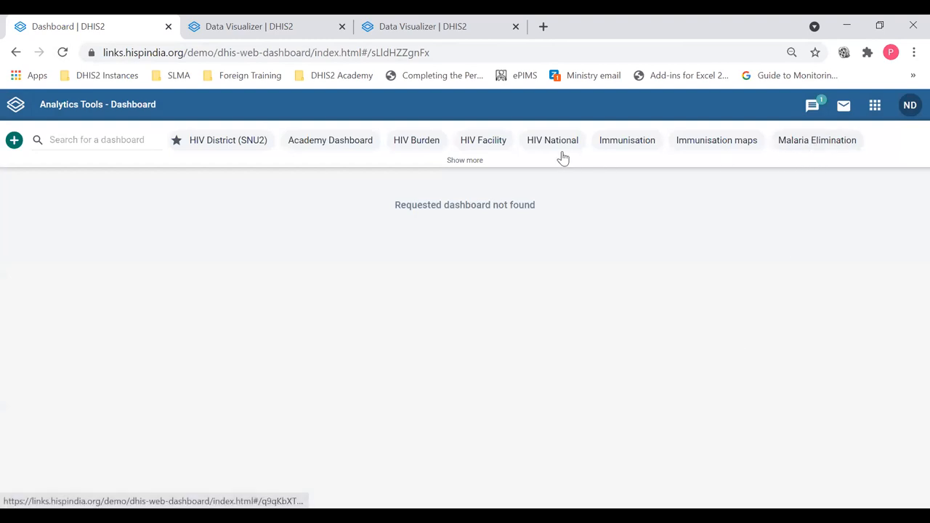
left_click(464, 160)
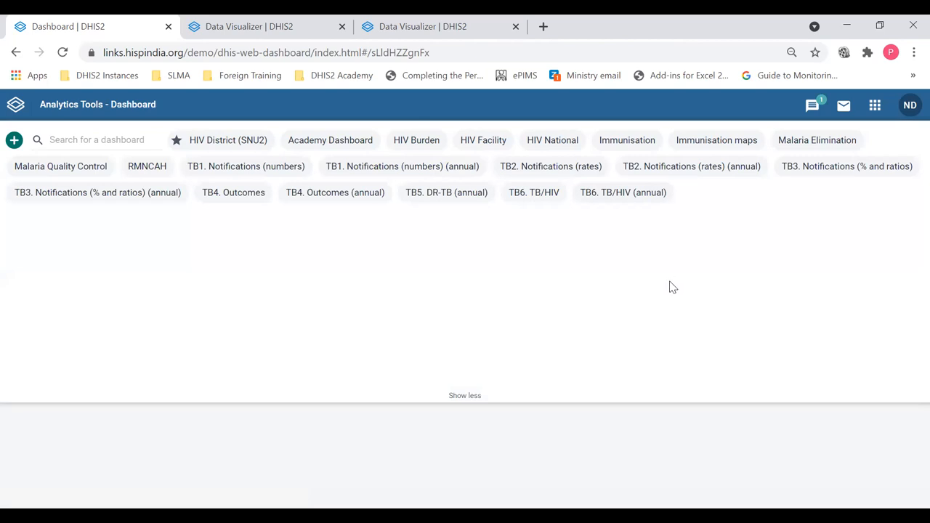
mouse_move(627, 141)
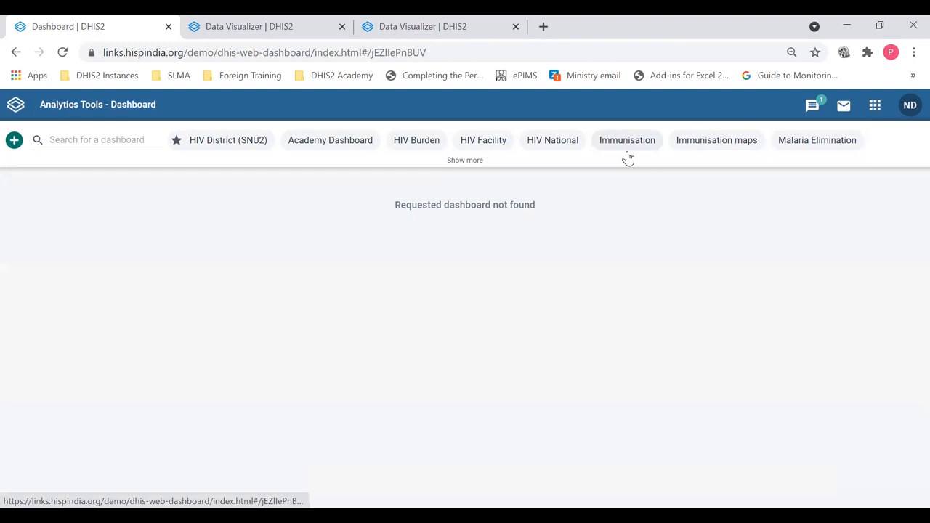
left_click(626, 140)
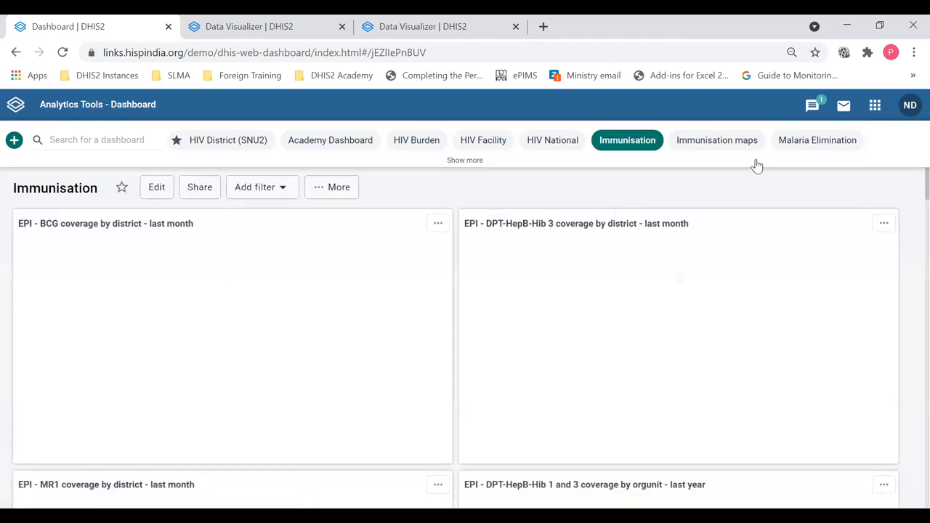
mouse_move(715, 141)
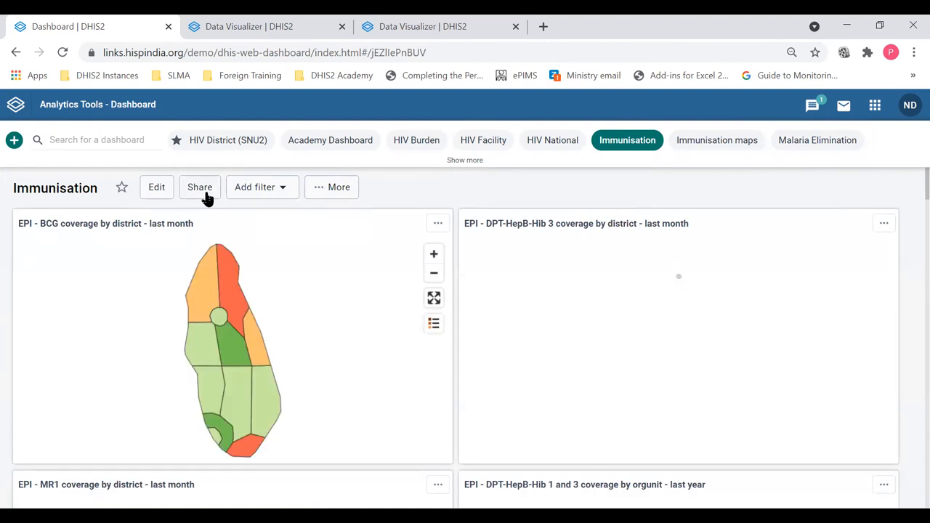
- Share the Immunisation dashboard with District Managers as 'Can edit and view', then close sharing
left_click(199, 187)
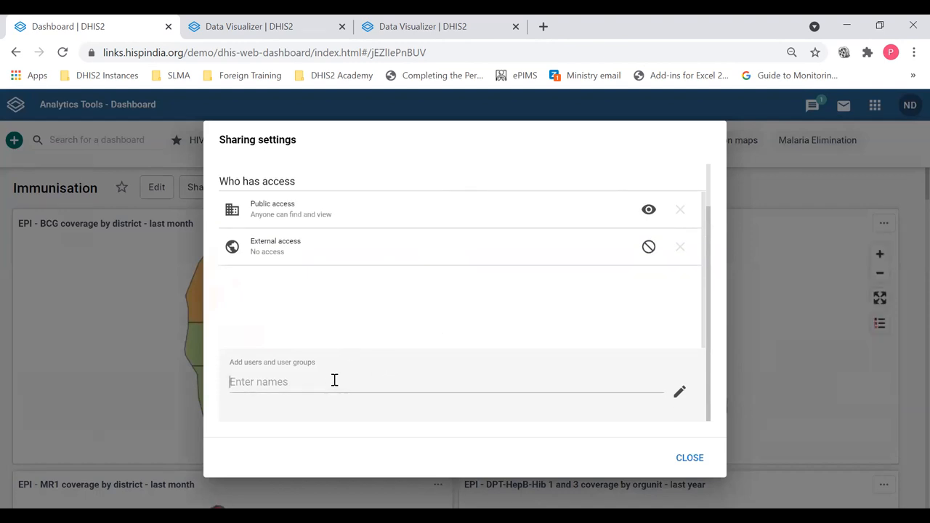
type("distr")
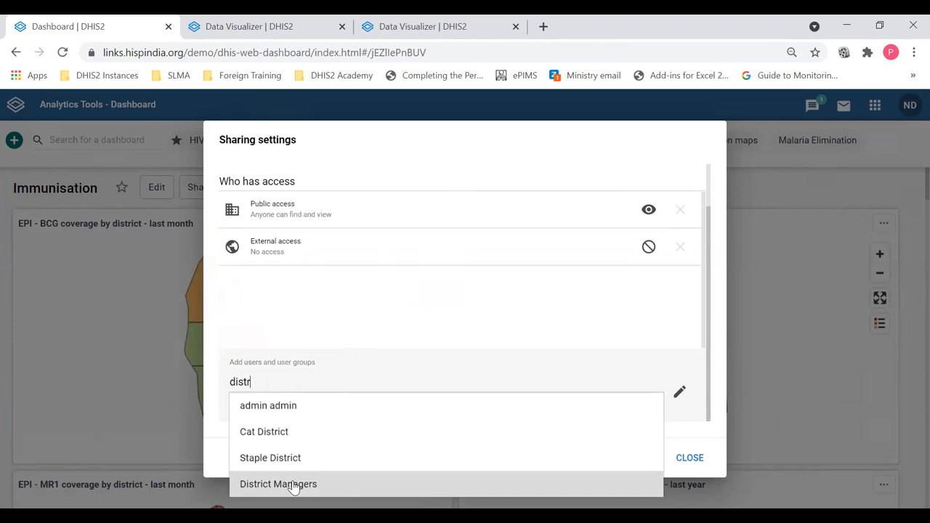
left_click(278, 484)
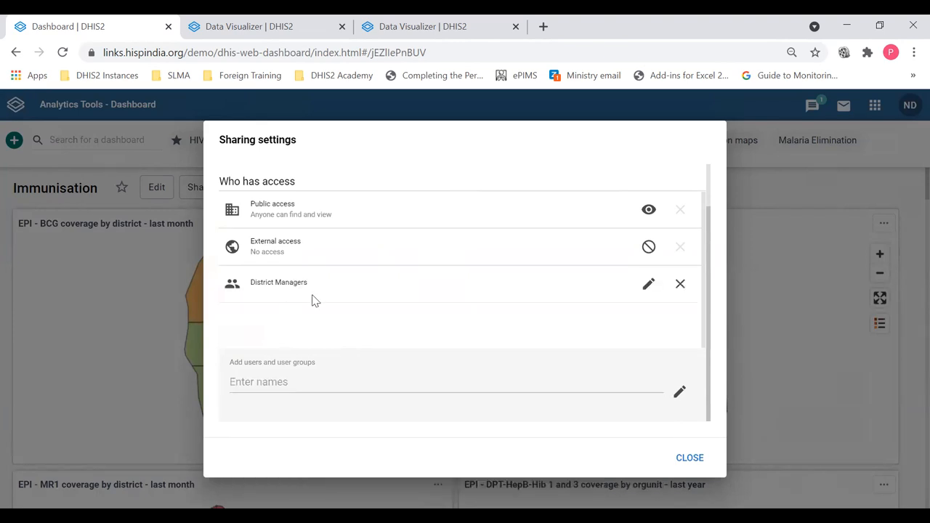
mouse_move(648, 283)
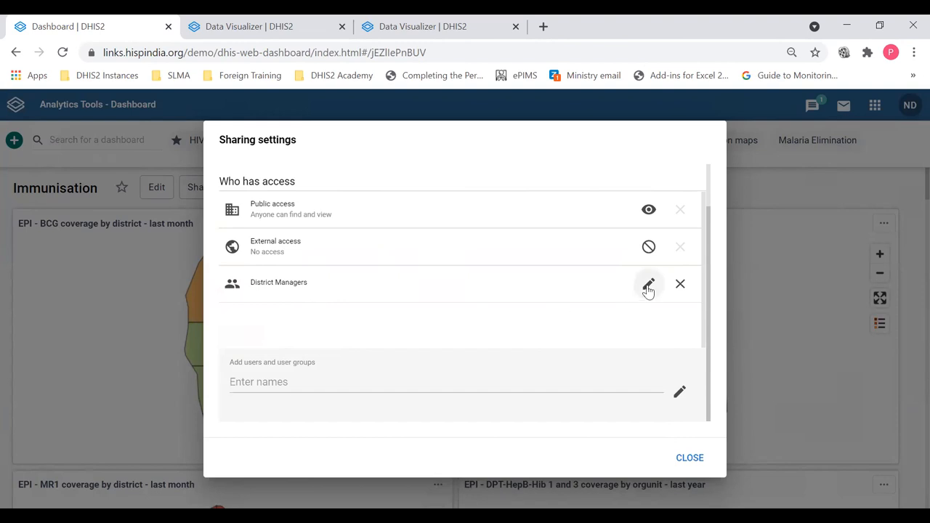
left_click(648, 284)
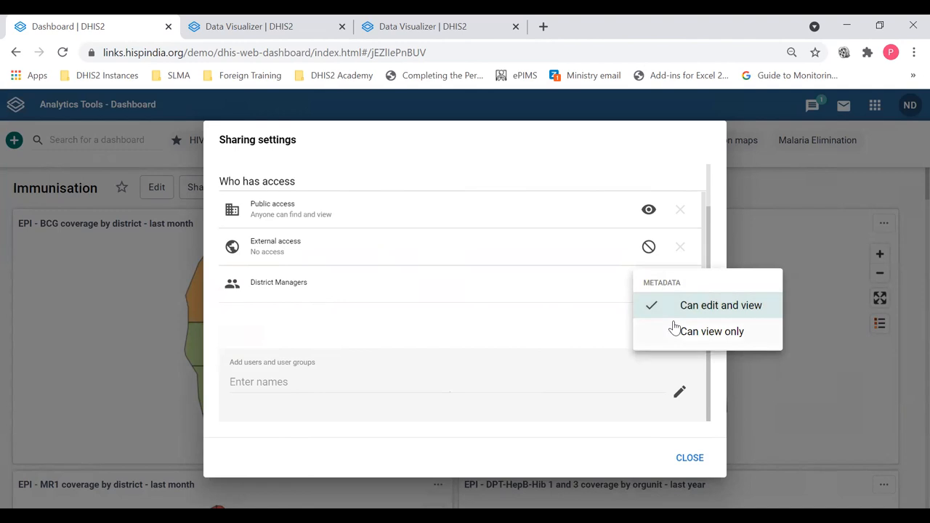
mouse_move(703, 448)
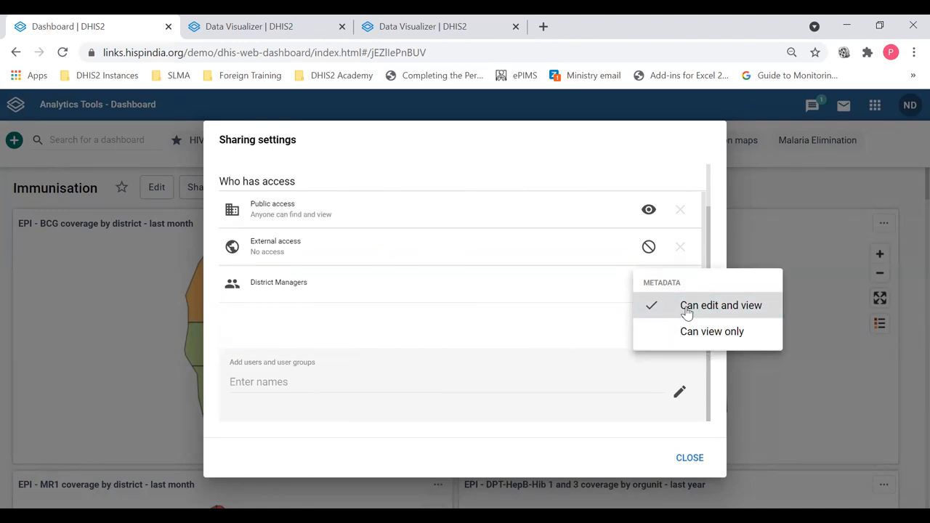
mouse_move(712, 331)
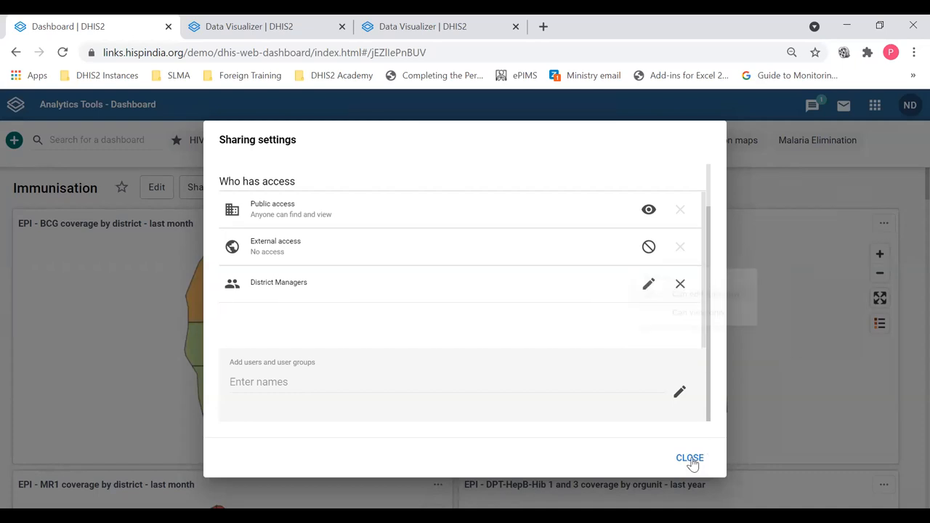
left_click(689, 458)
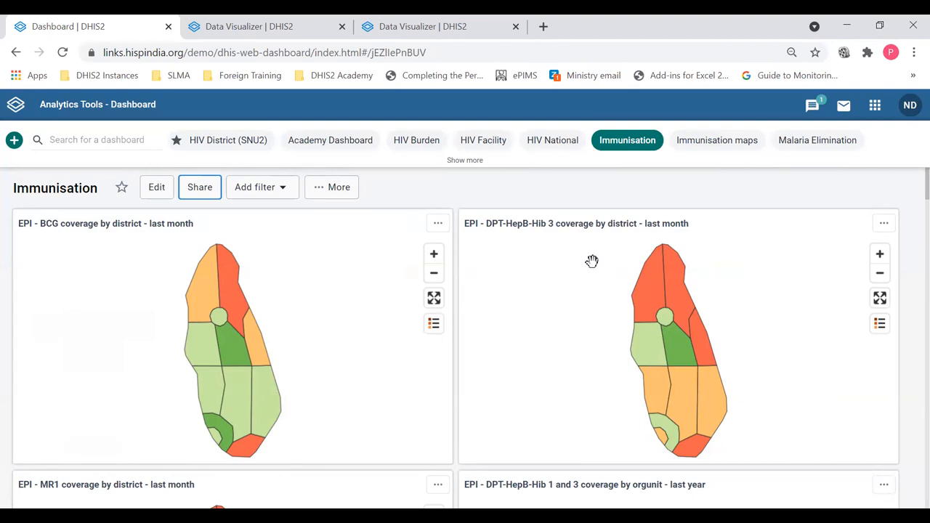
mouse_move(541, 256)
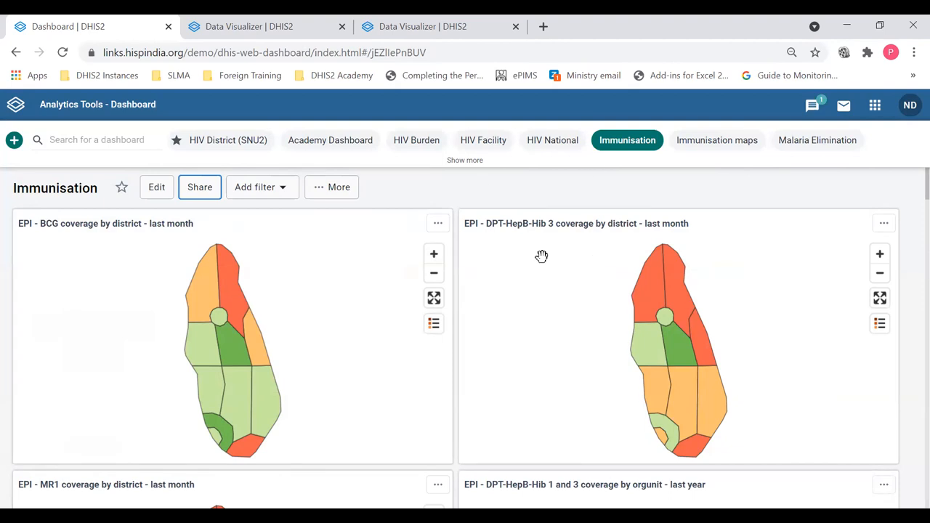
mouse_move(614, 348)
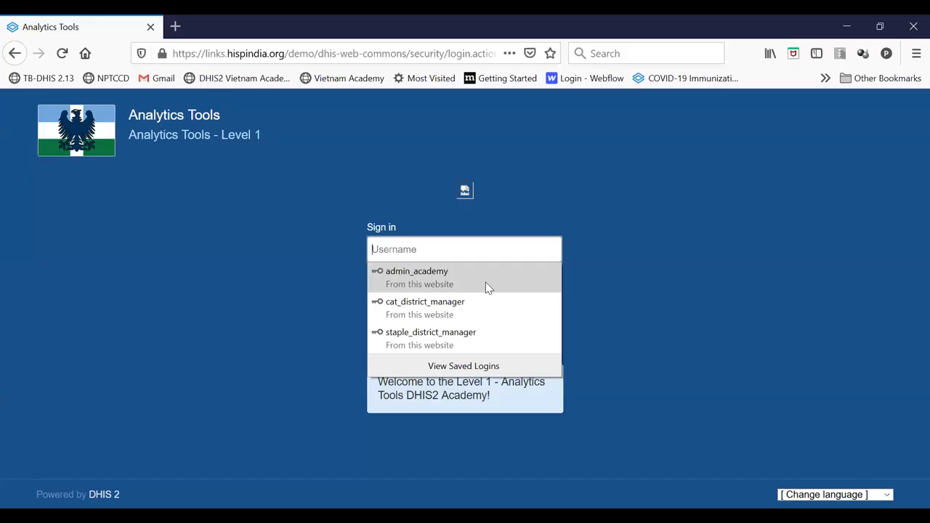
- Sign in with the saved Cat District manager login
left_click(424, 302)
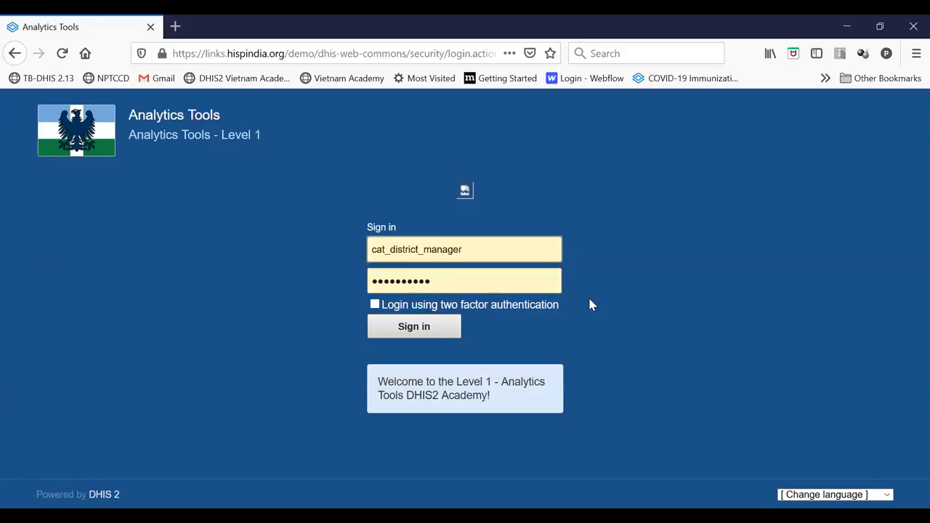
left_click(414, 325)
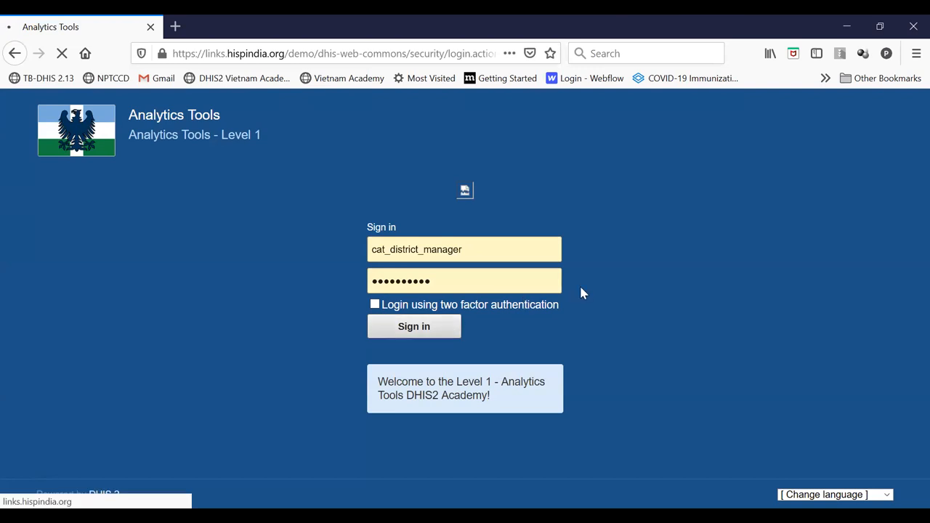
left_click(413, 325)
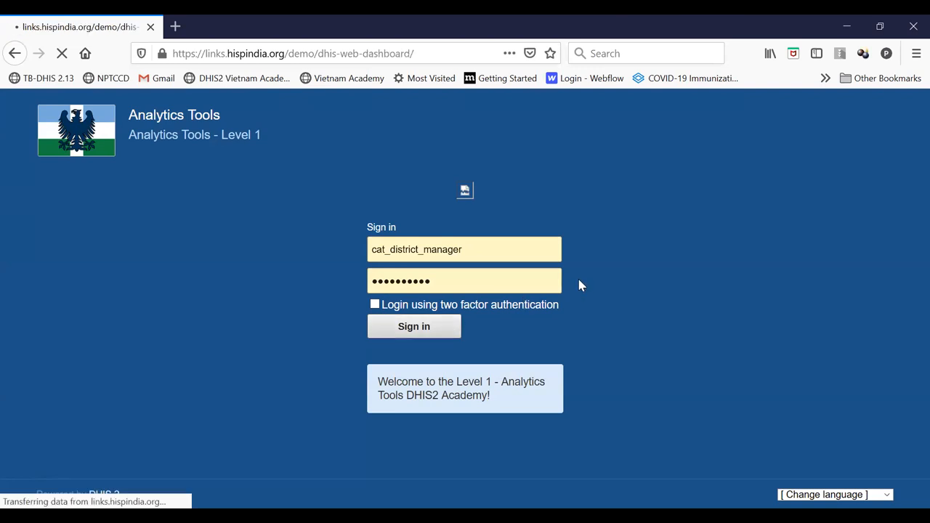
left_click(414, 326)
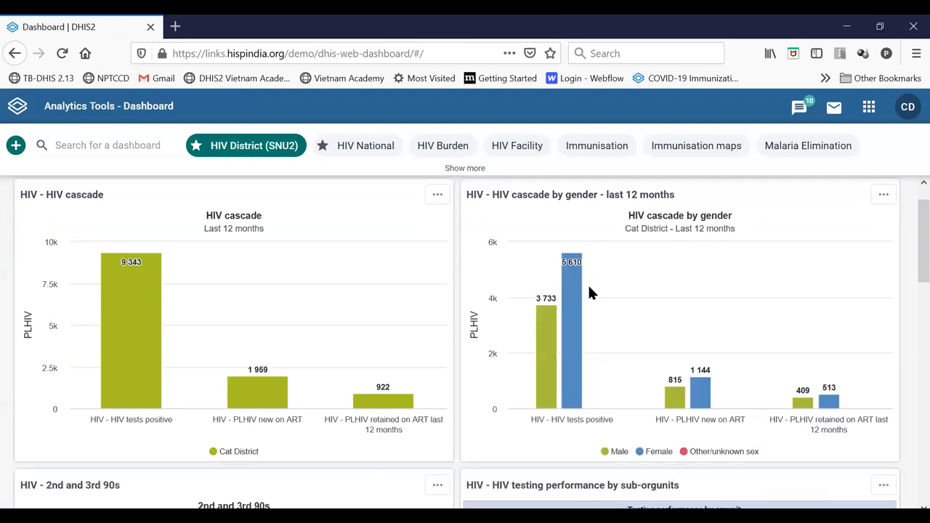
- Browse the HIV District (SNU2) dashboard's HIV cascade charts and open the account menu
scroll("down", 3)
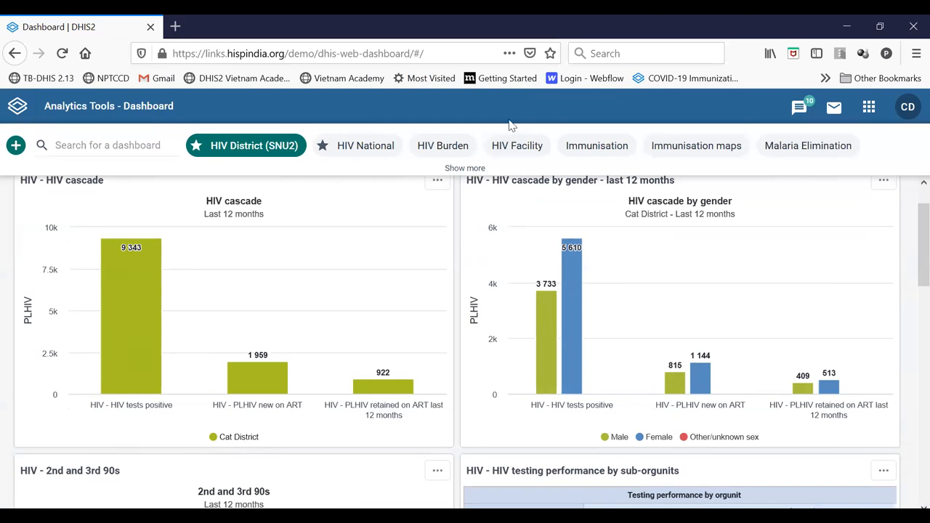
mouse_move(592, 441)
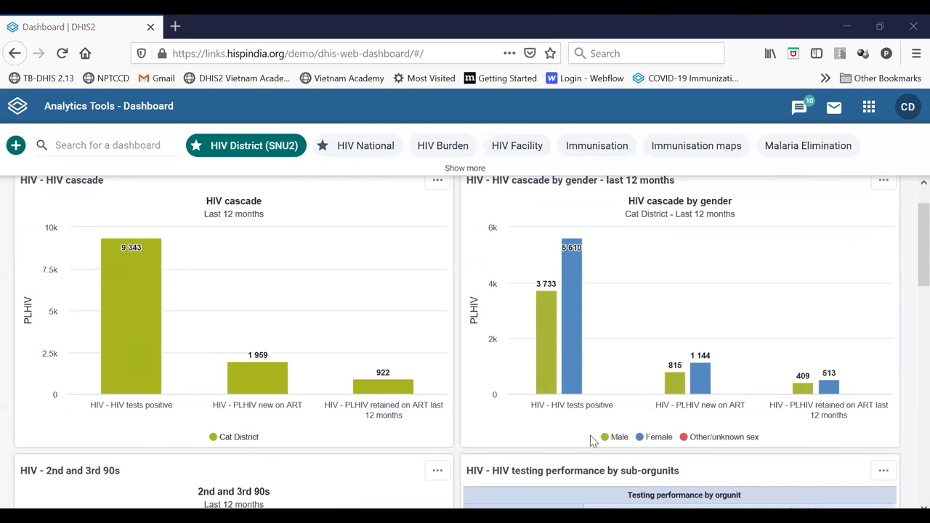
scroll("up", 3)
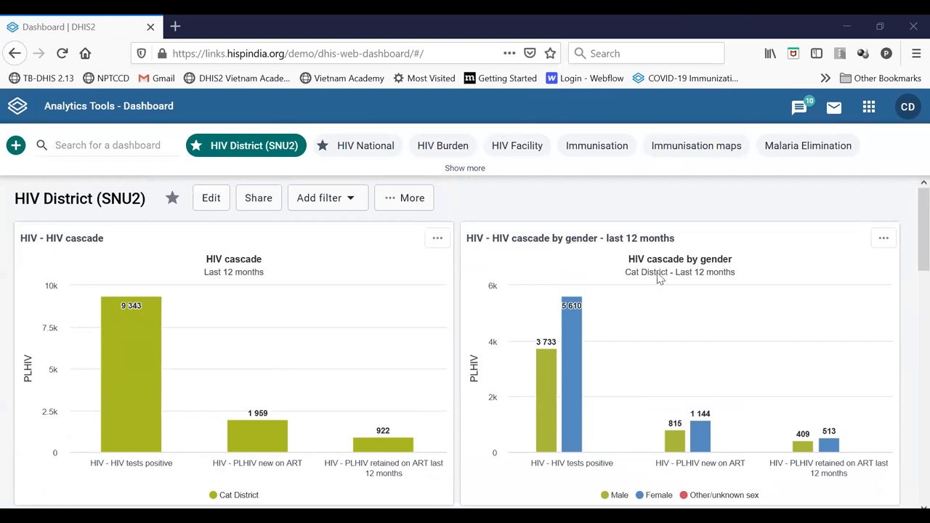
scroll("down", 3)
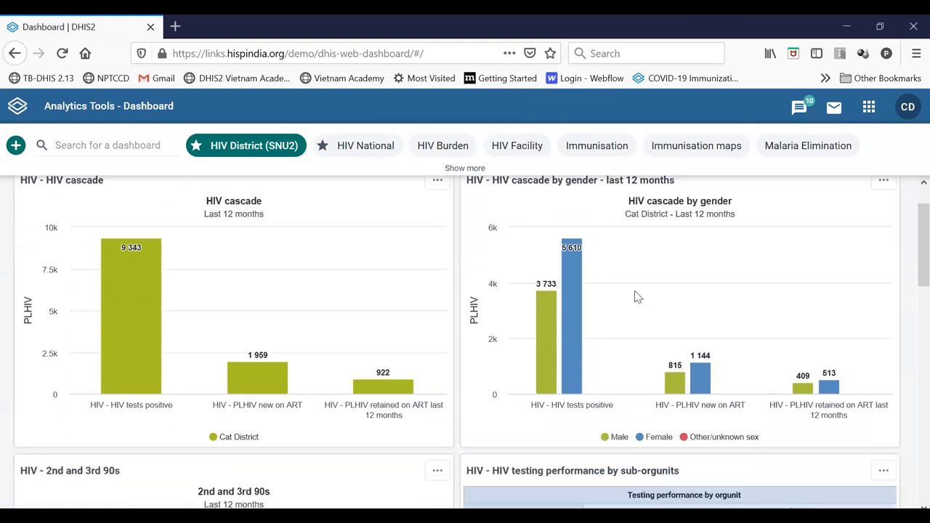
scroll("up", 3)
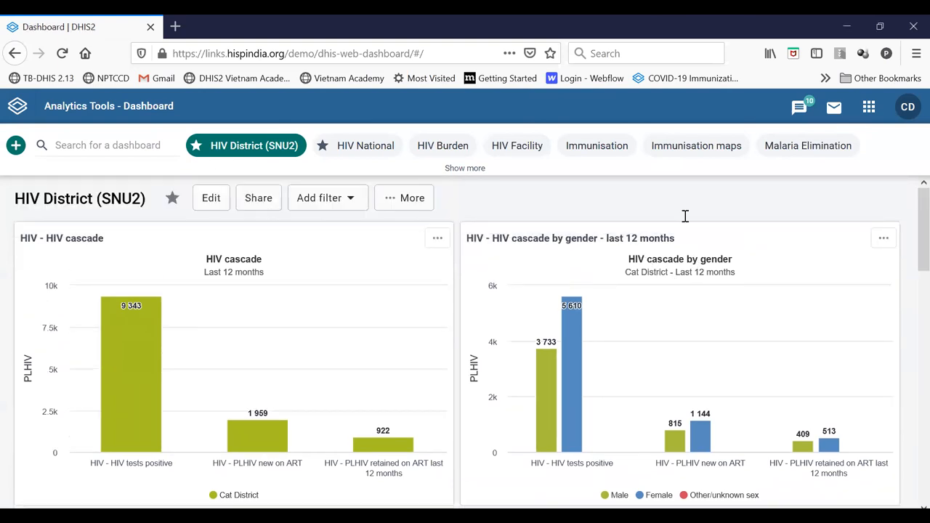
left_click(908, 106)
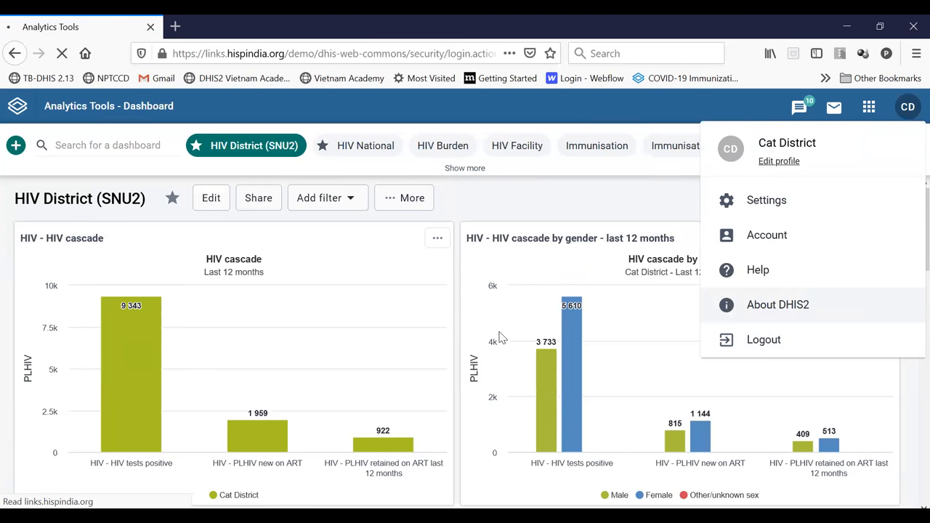
- Sign in with the saved Staple District manager login
left_click(763, 340)
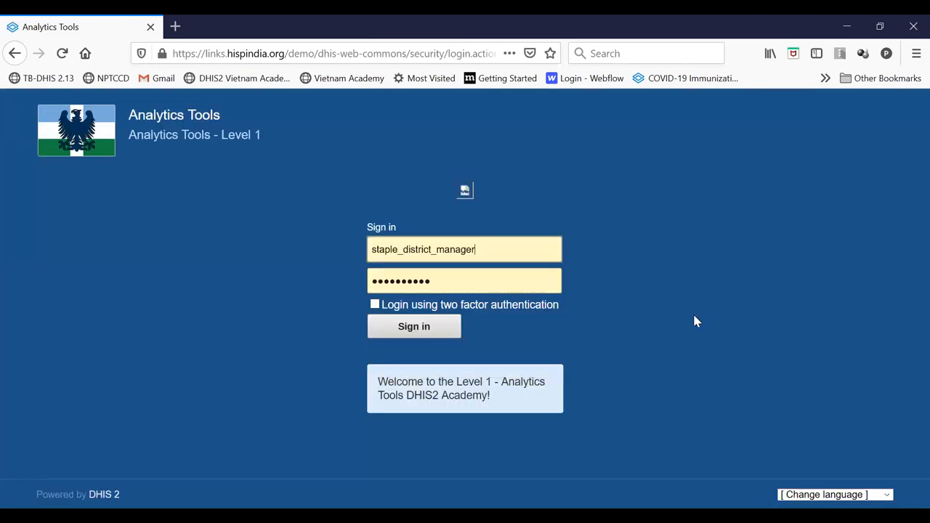
left_click(413, 325)
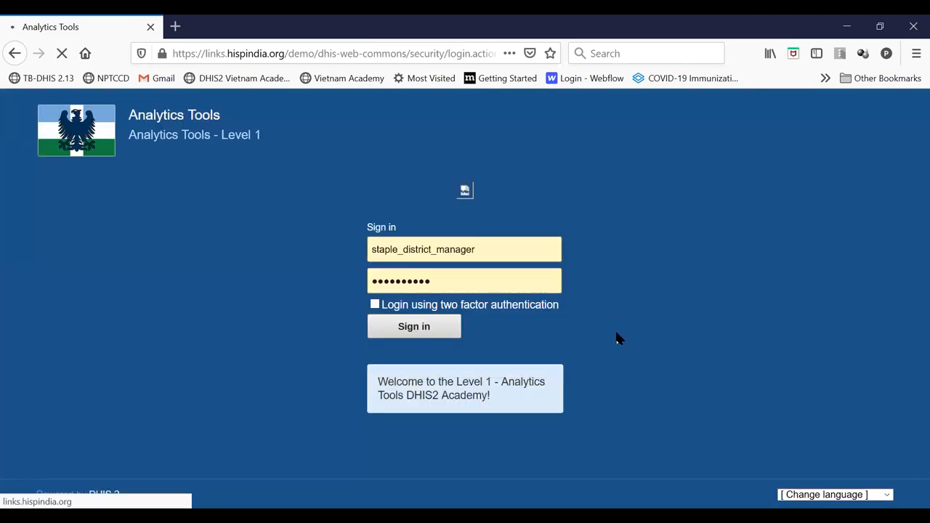
left_click(413, 325)
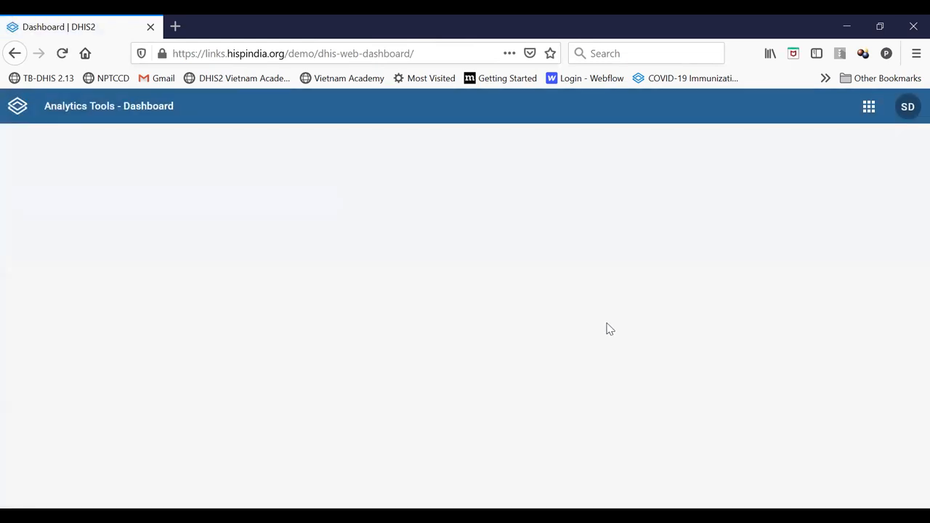
mouse_move(563, 316)
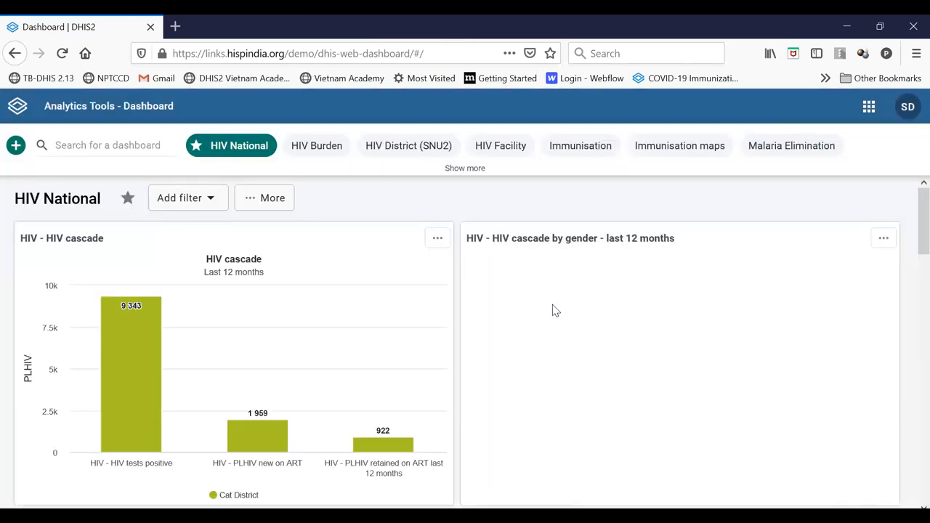
- Browse the HIV National dashboard charts and tables, then log out of Staple District
scroll("down", 3)
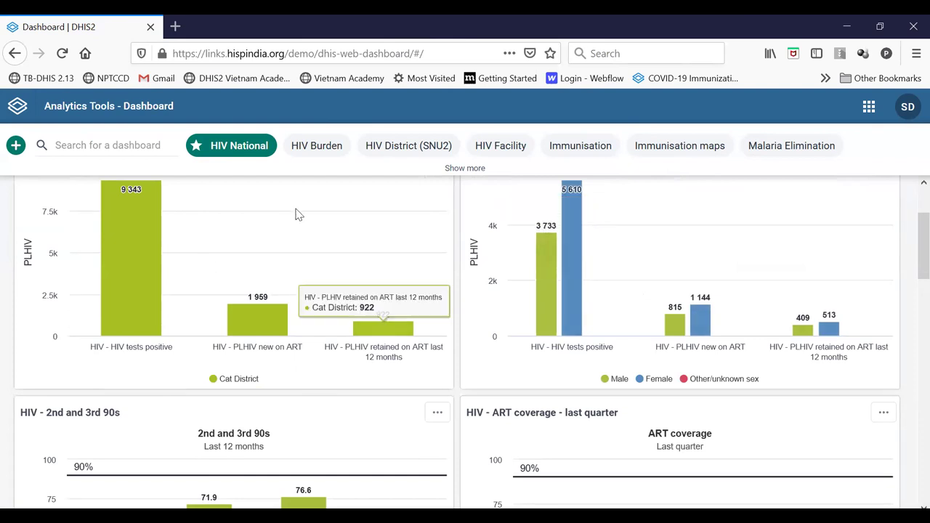
mouse_move(259, 383)
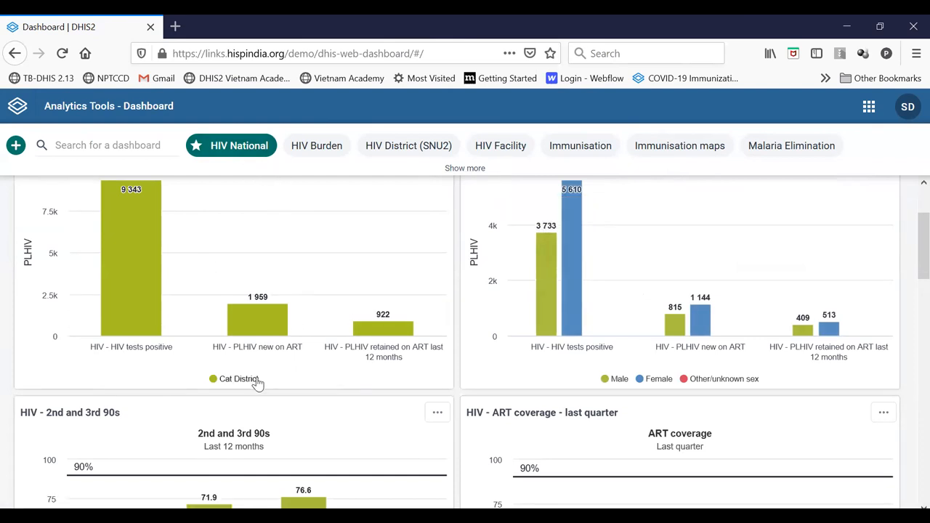
scroll("down", 3)
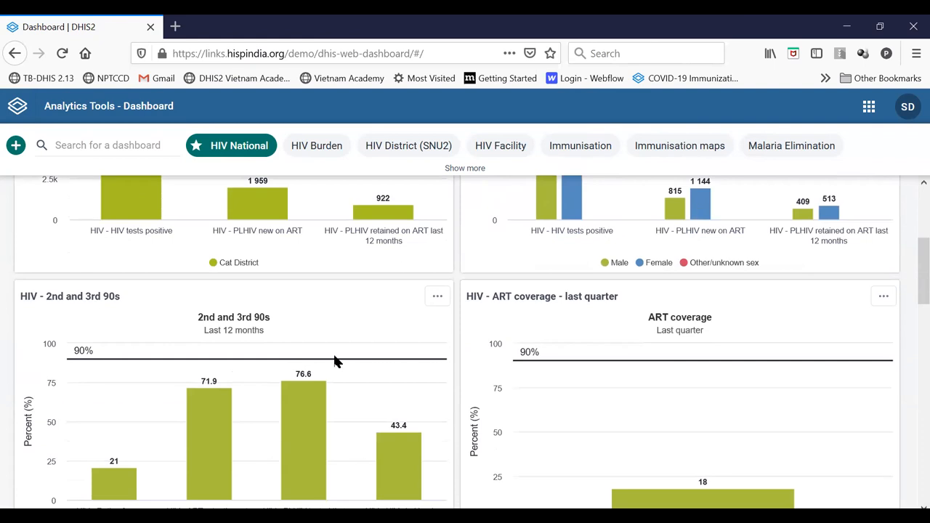
scroll("down", 3)
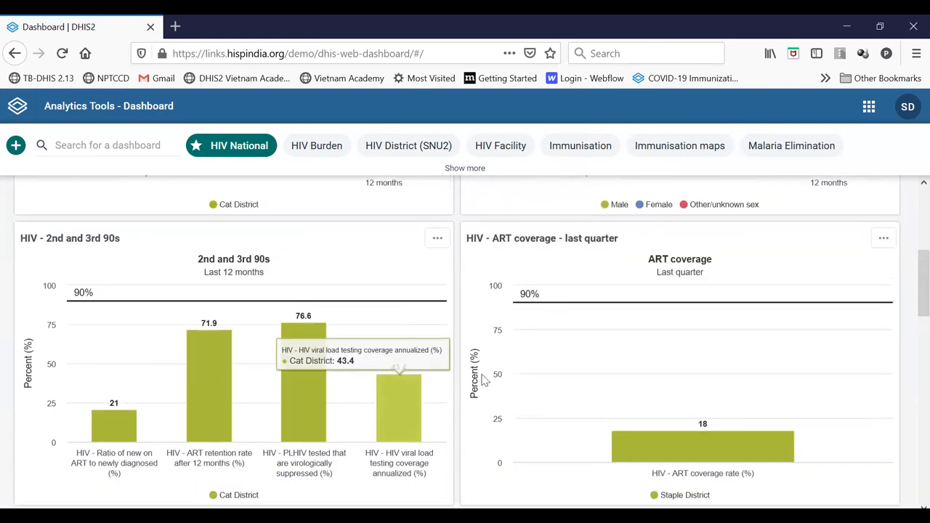
scroll("down", 3)
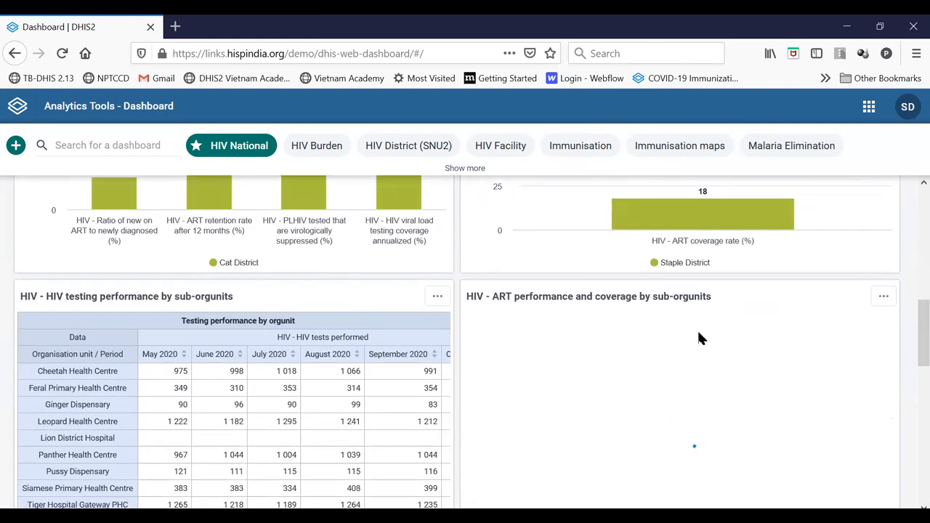
scroll("down", 3)
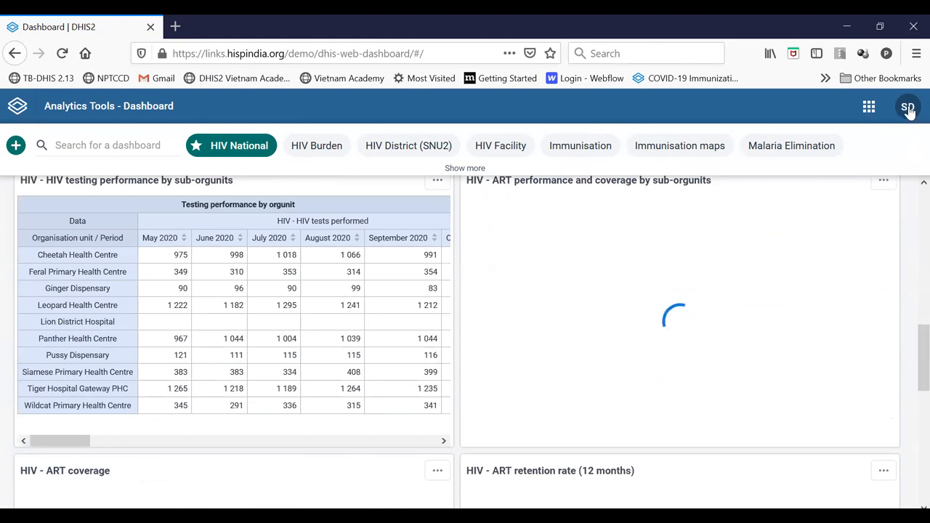
left_click(907, 106)
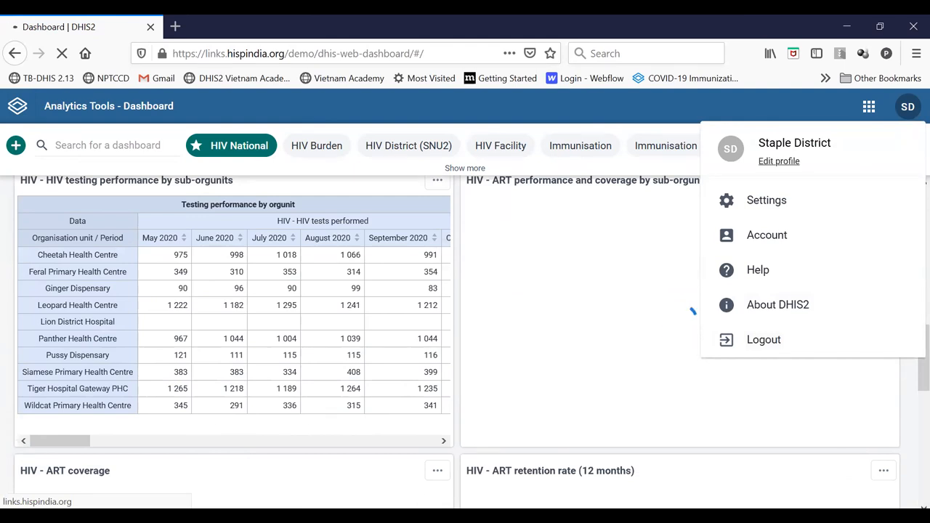
left_click(763, 339)
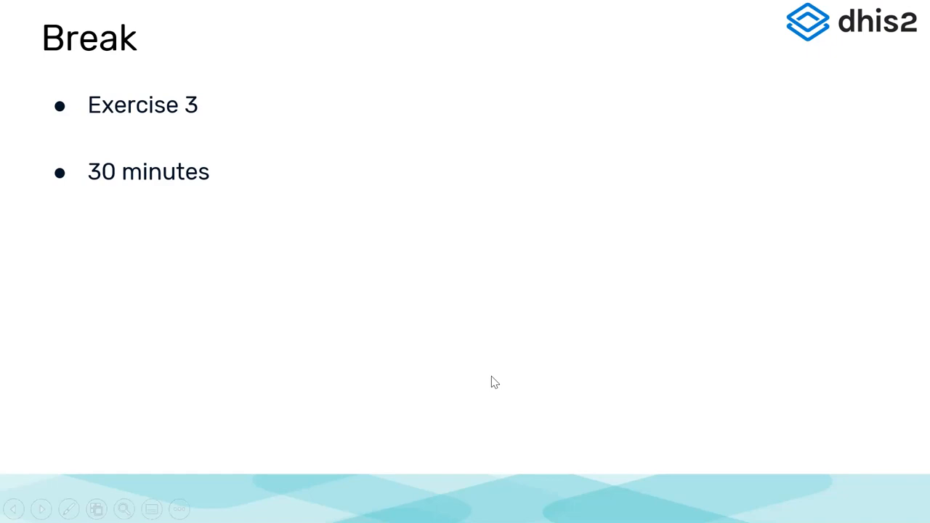
mouse_move(414, 421)
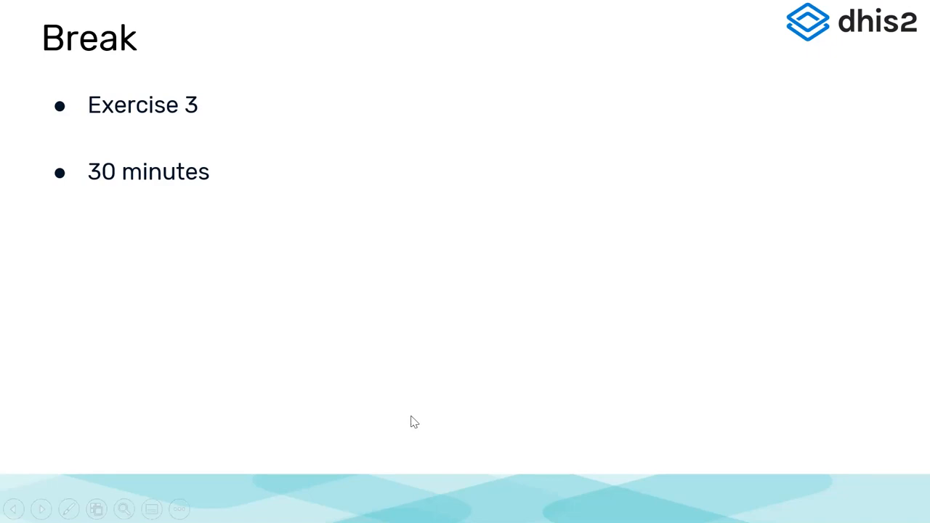